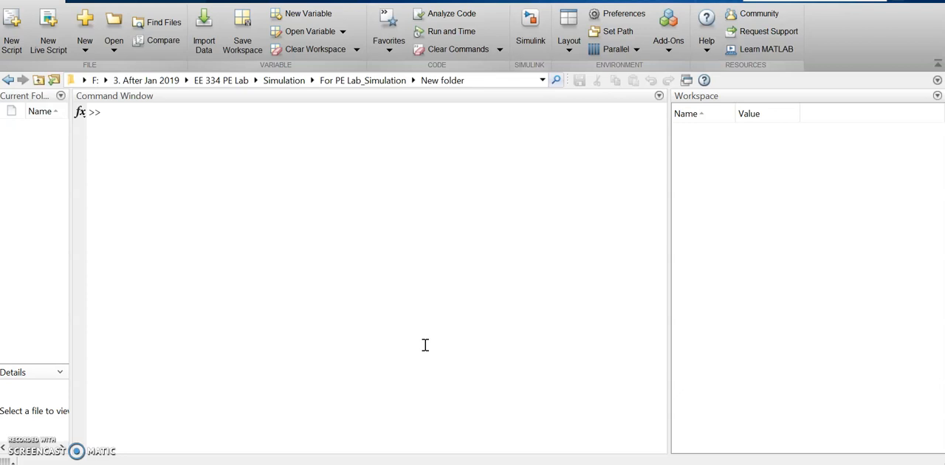
pyautogui.moveTo(539, 416)
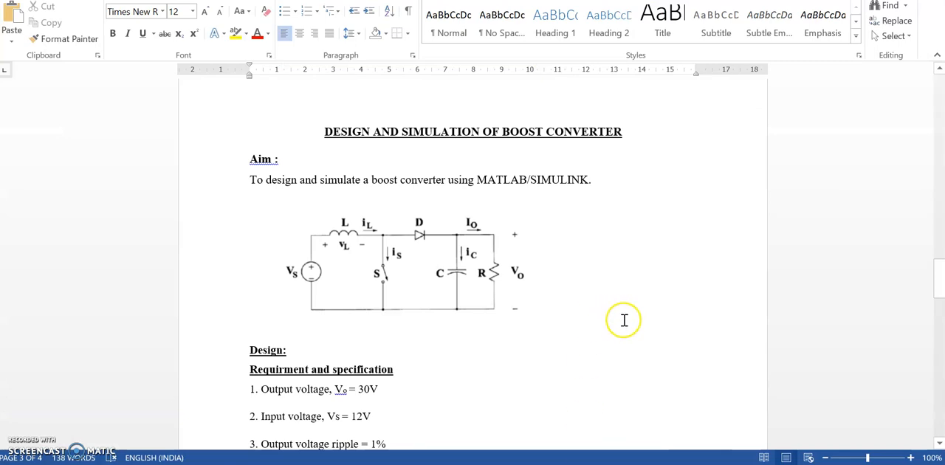
pyautogui.moveTo(288, 225)
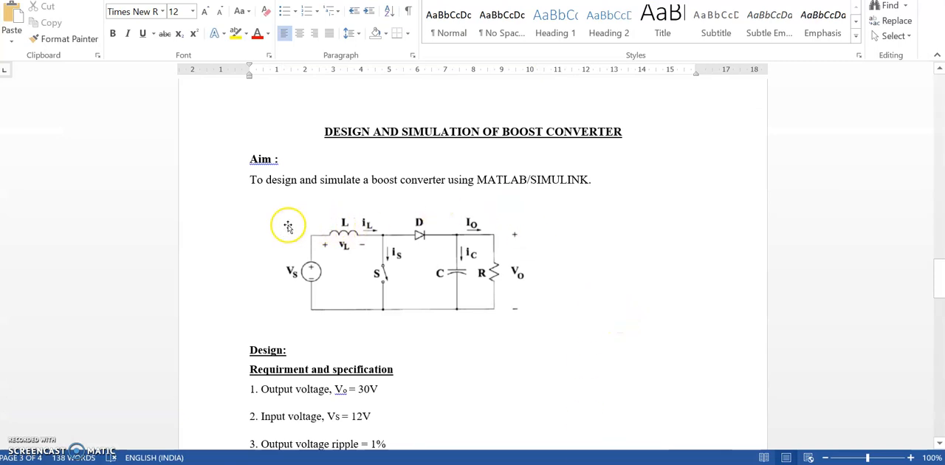
pyautogui.moveTo(340, 258)
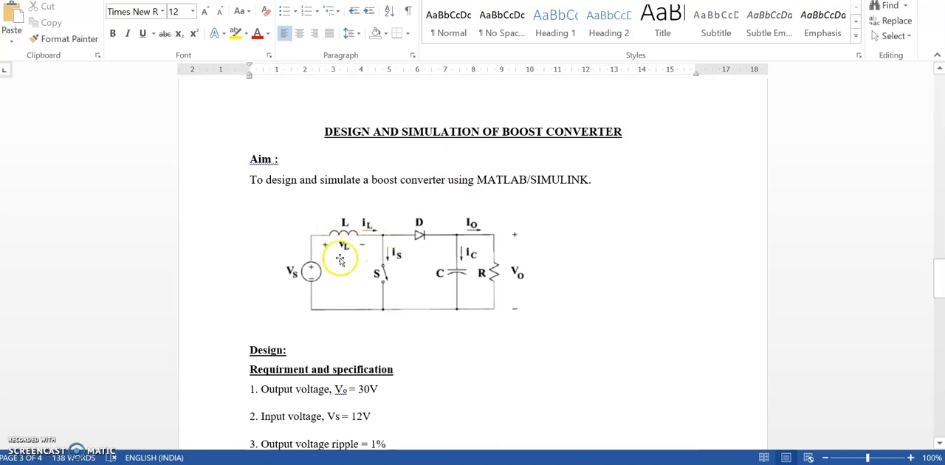
pyautogui.moveTo(534, 321)
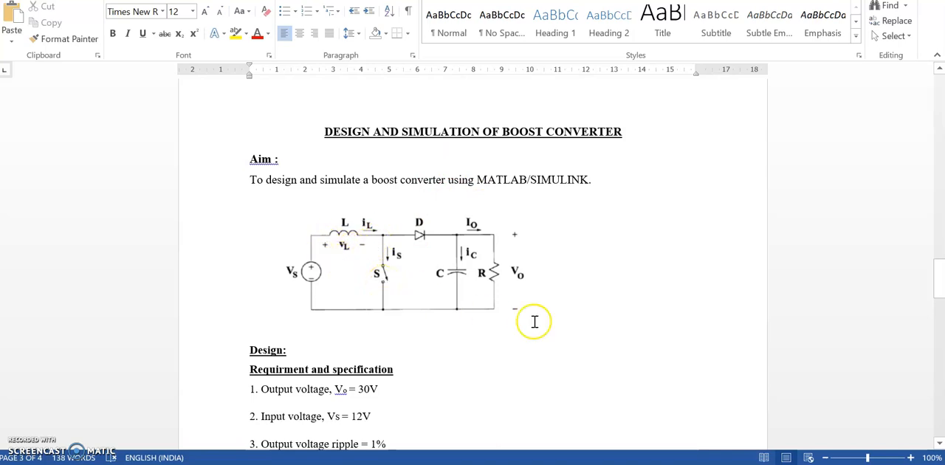
# Step: Create a Blank Model from the Start Page and maximize the untitled model window
pyautogui.scroll(3)
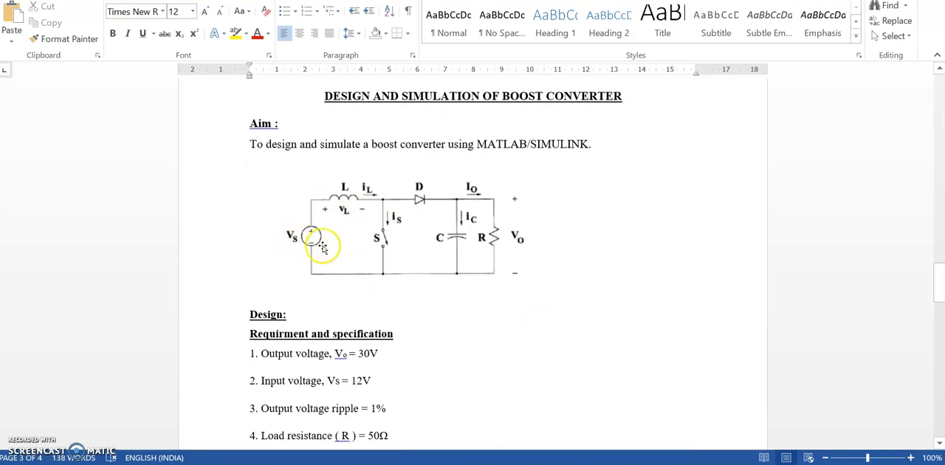
pyautogui.moveTo(294, 246)
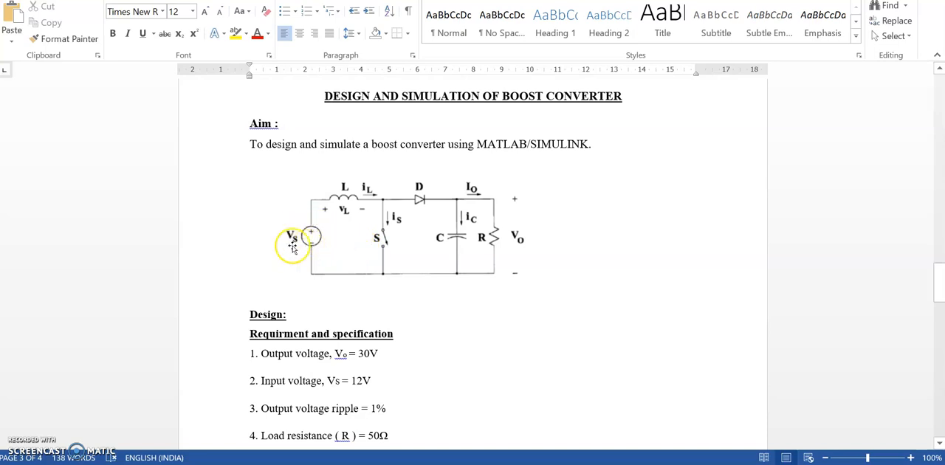
pyautogui.moveTo(384, 243)
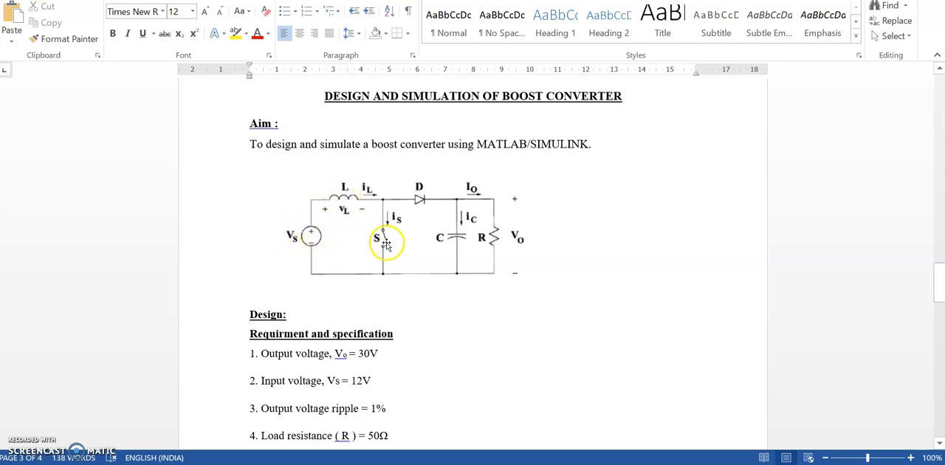
pyautogui.moveTo(417, 192)
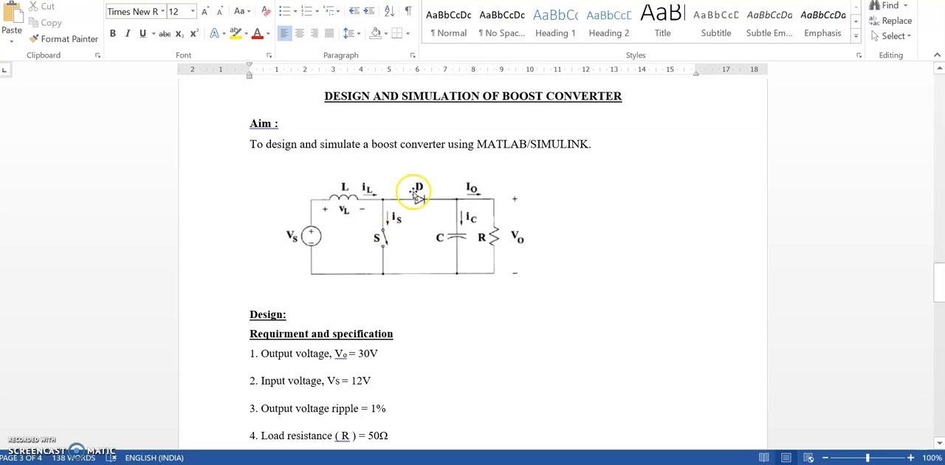
pyautogui.moveTo(557, 266)
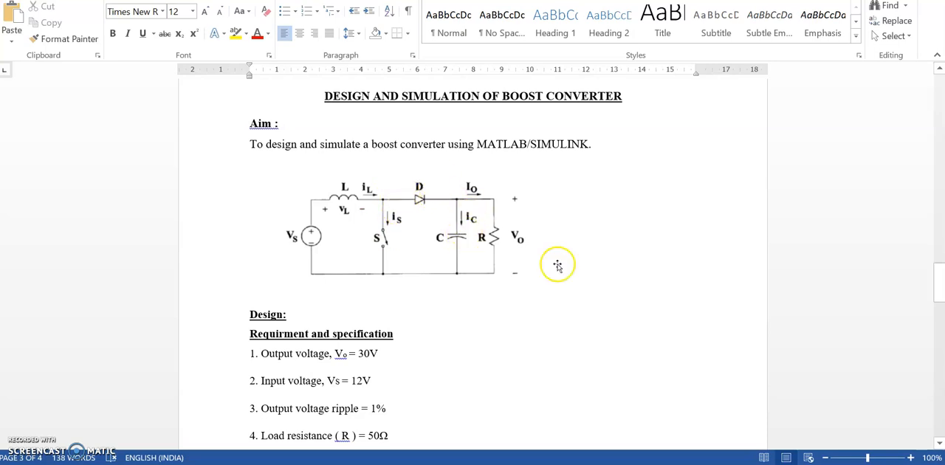
pyautogui.moveTo(502, 305)
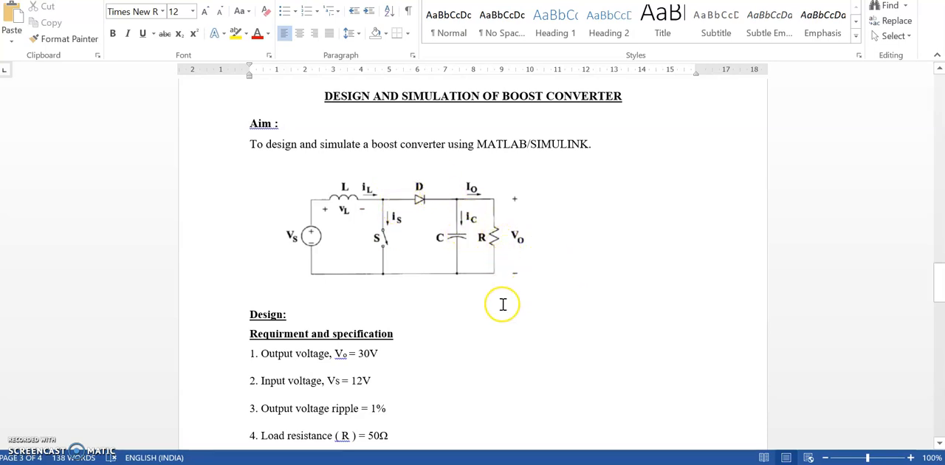
pyautogui.scroll(-3)
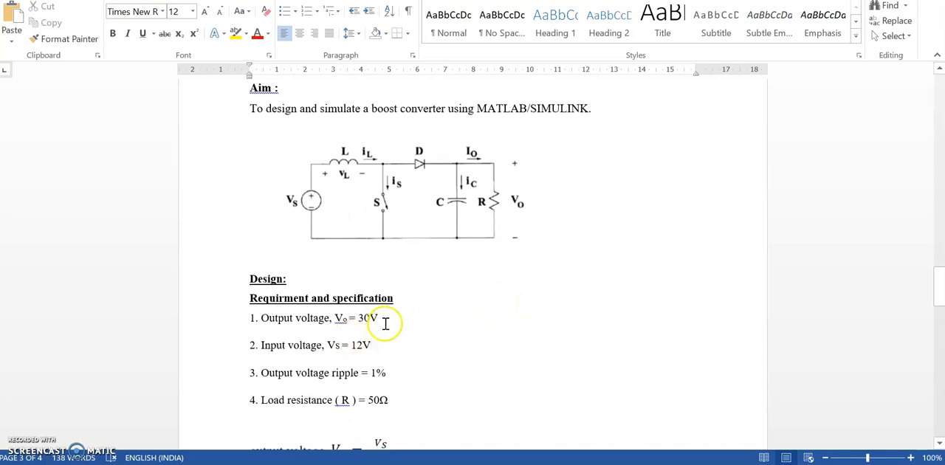
pyautogui.moveTo(396, 379)
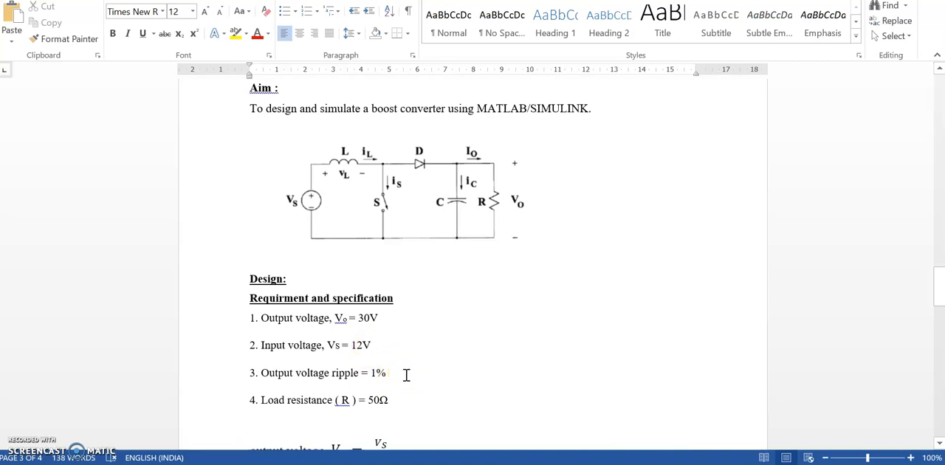
pyautogui.scroll(-3)
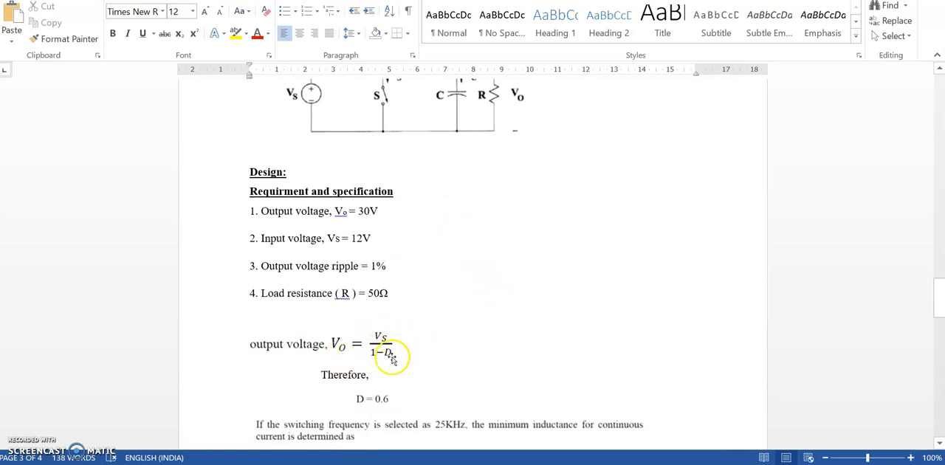
pyautogui.scroll(-3)
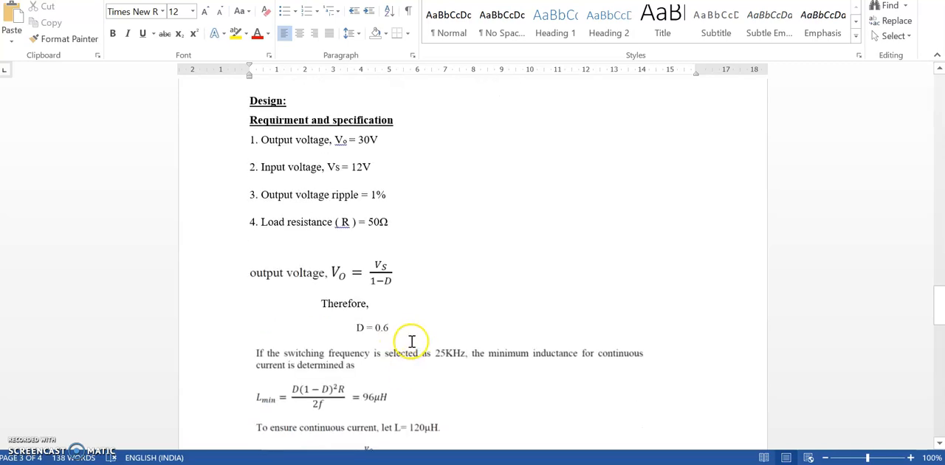
pyautogui.scroll(-3)
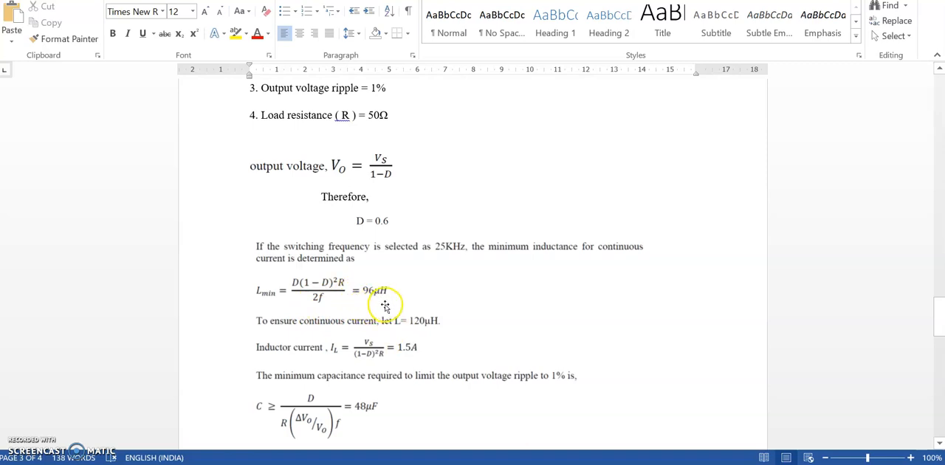
pyautogui.moveTo(435, 242)
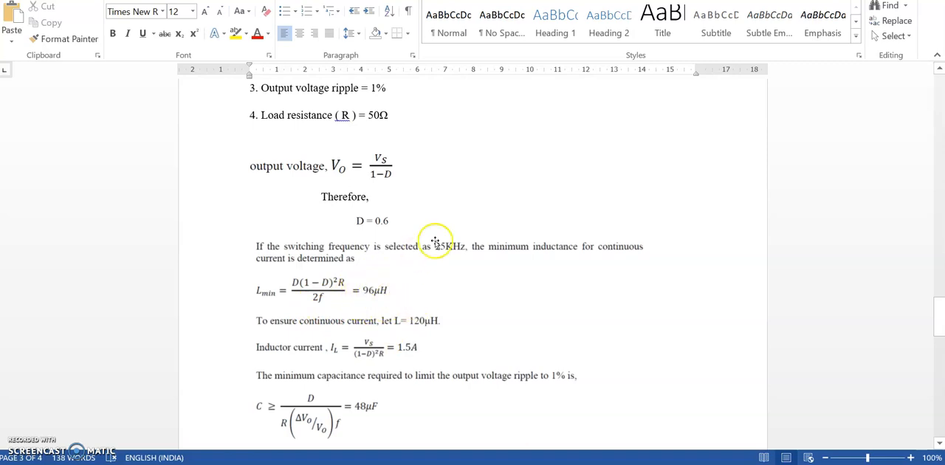
pyautogui.moveTo(339, 288)
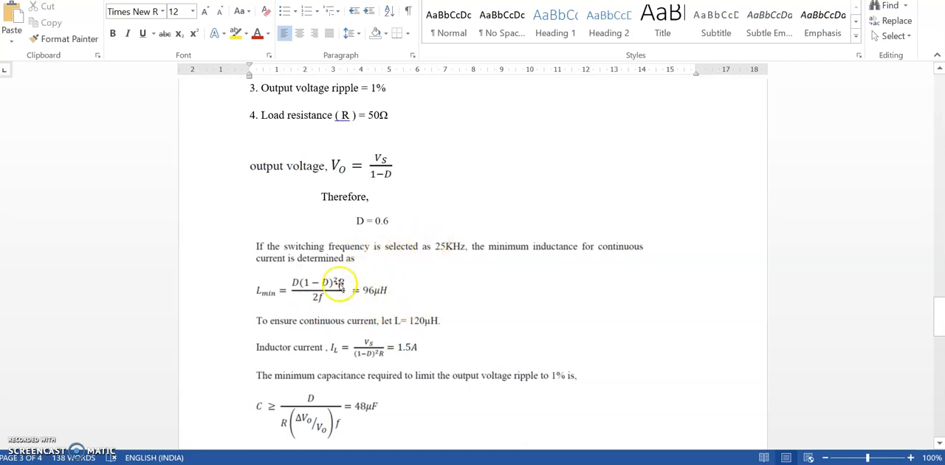
pyautogui.moveTo(473, 264)
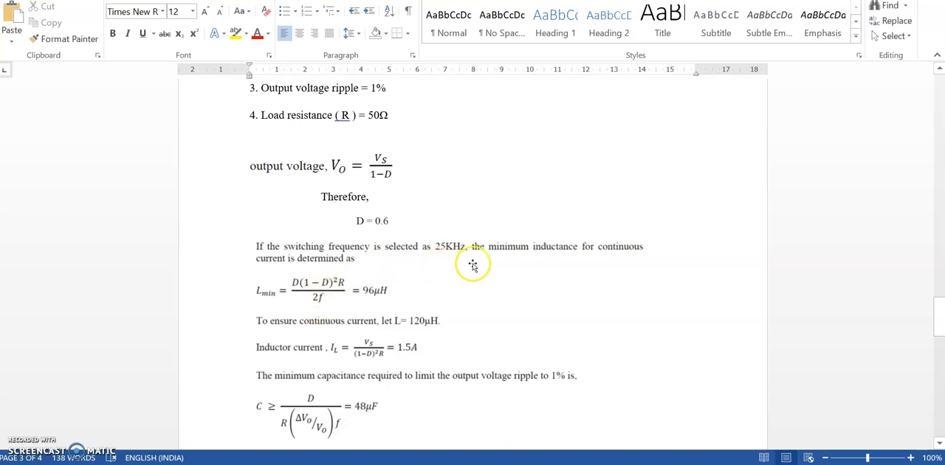
pyautogui.moveTo(397, 303)
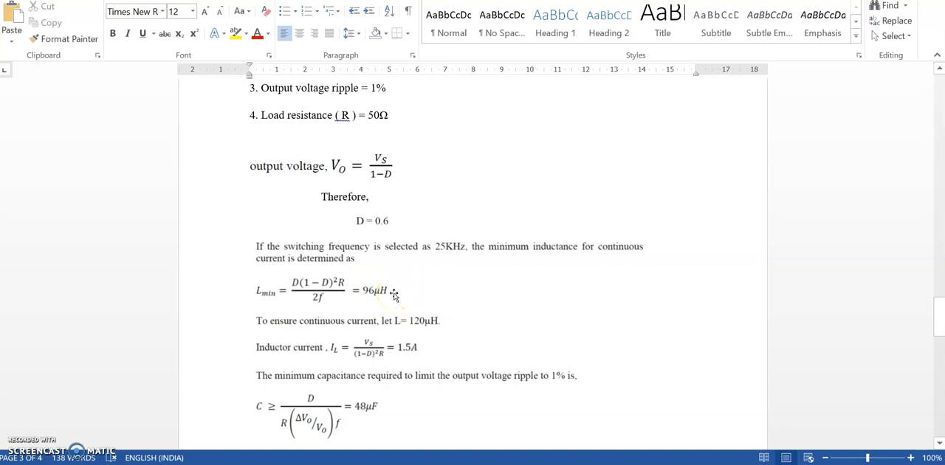
pyautogui.scroll(-3)
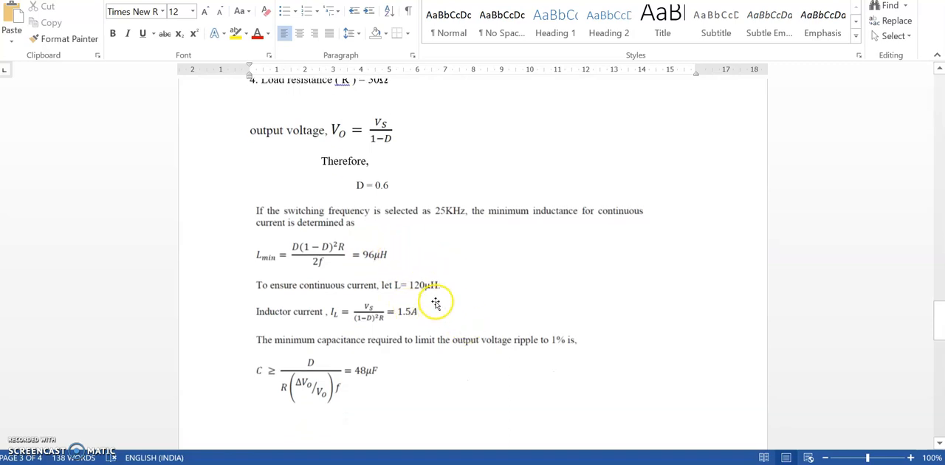
pyautogui.moveTo(362, 317)
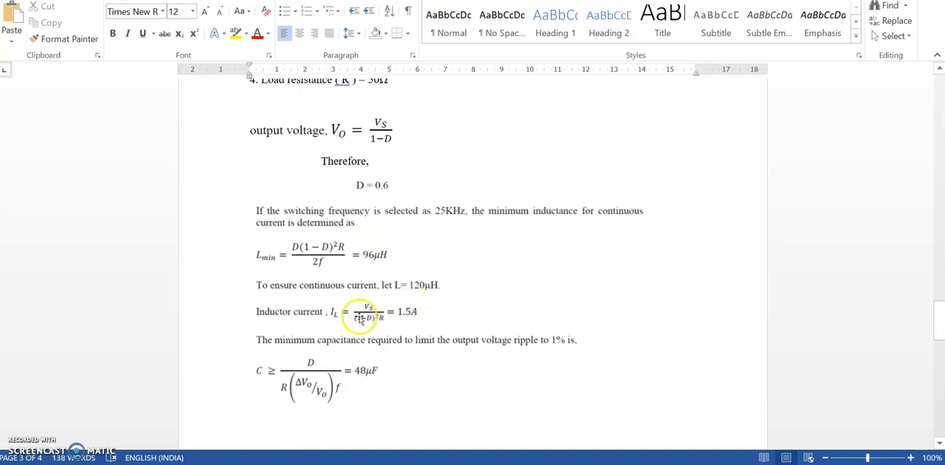
pyautogui.moveTo(369, 326)
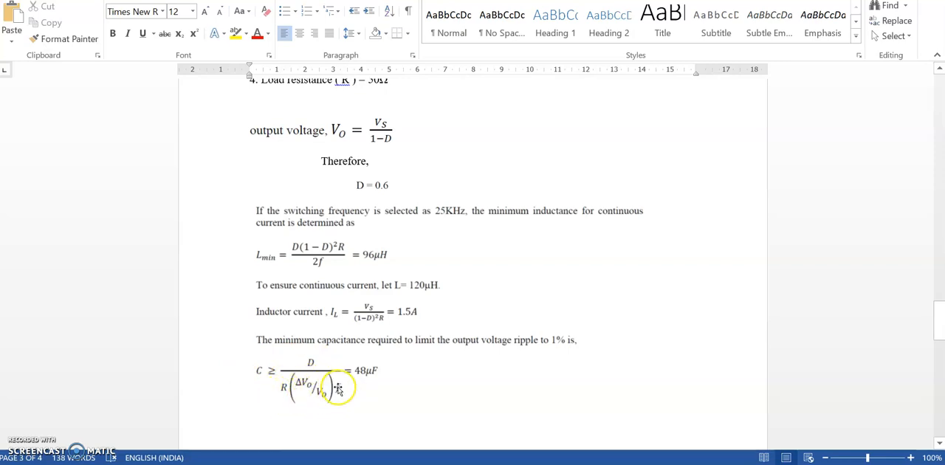
pyautogui.moveTo(465, 378)
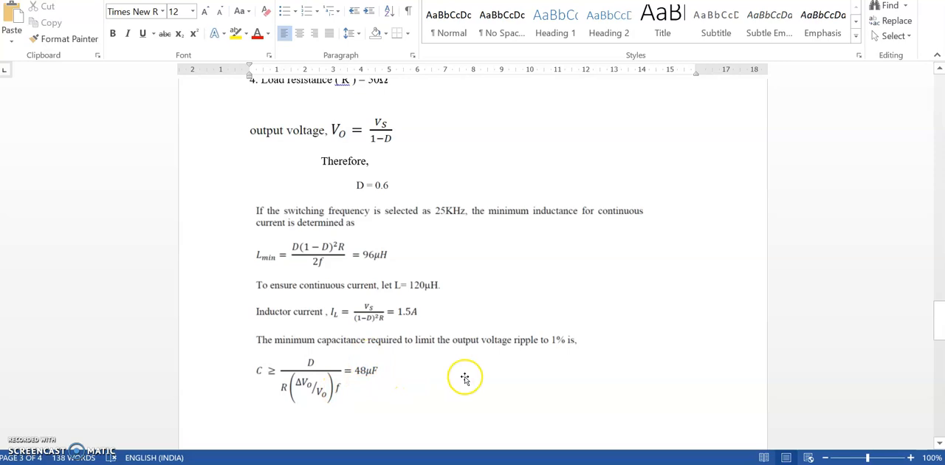
pyautogui.moveTo(467, 377)
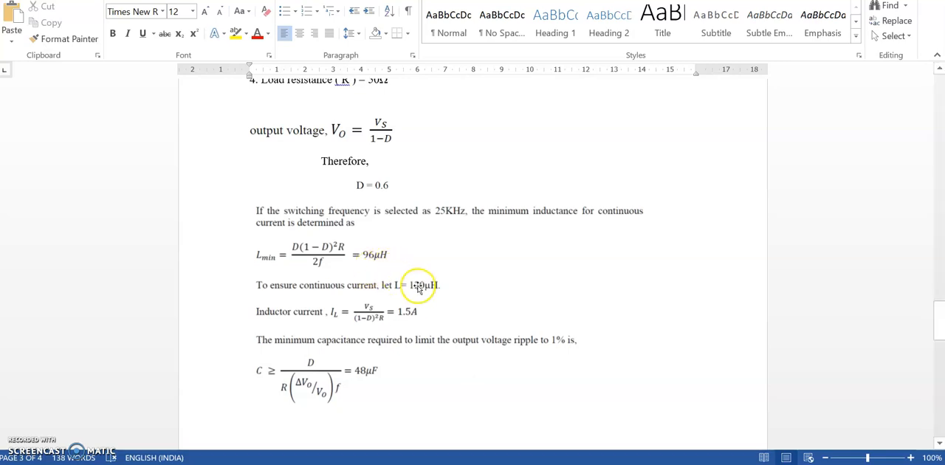
pyautogui.moveTo(405, 373)
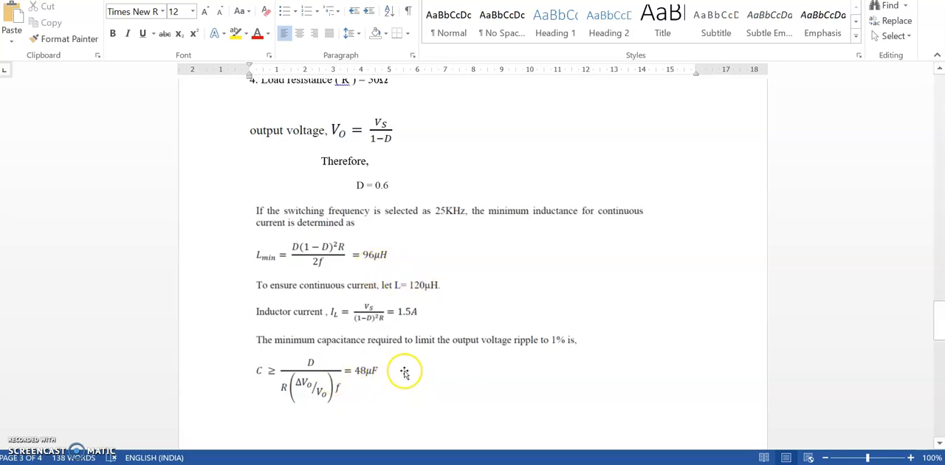
pyautogui.scroll(3)
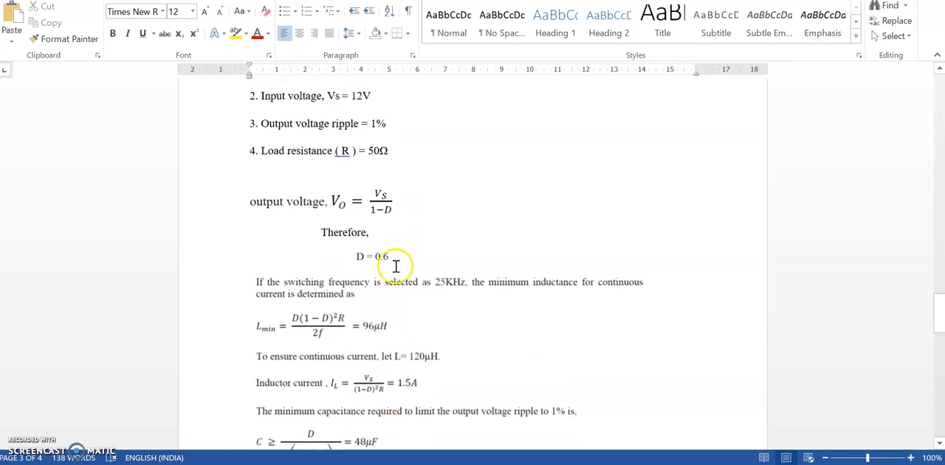
pyautogui.scroll(3)
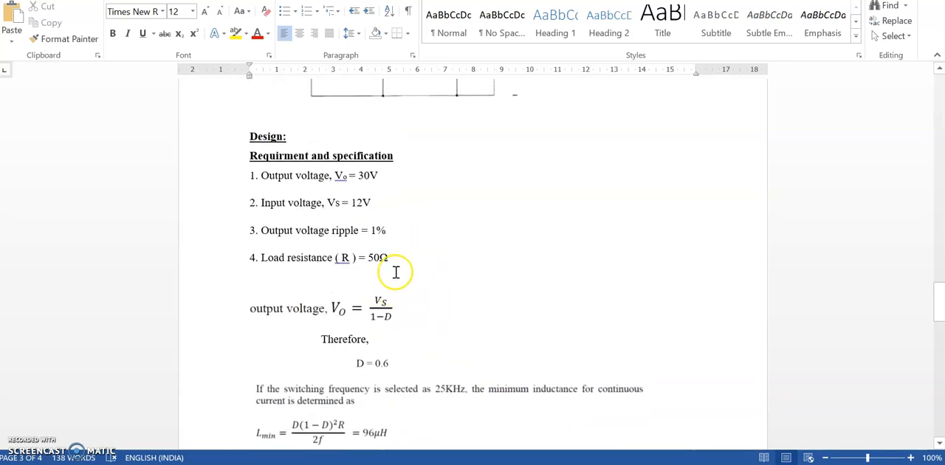
pyautogui.scroll(3)
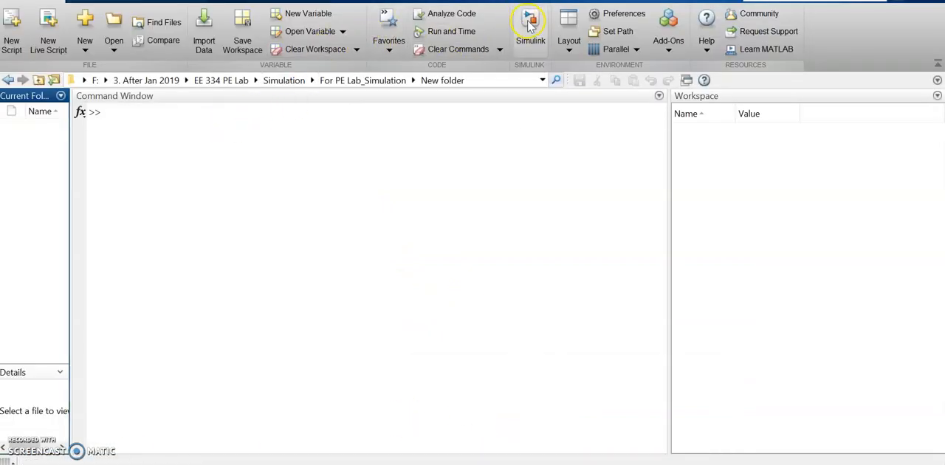
pyautogui.moveTo(530, 20)
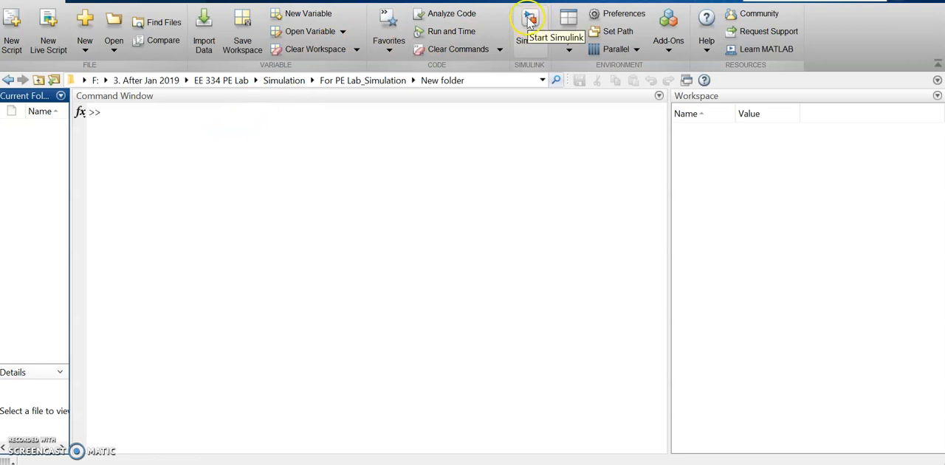
pyautogui.moveTo(129, 115)
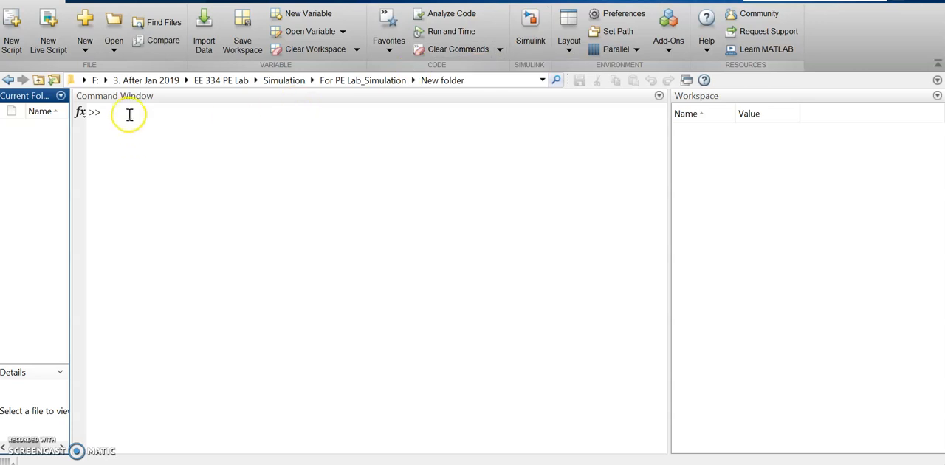
pyautogui.moveTo(530, 23)
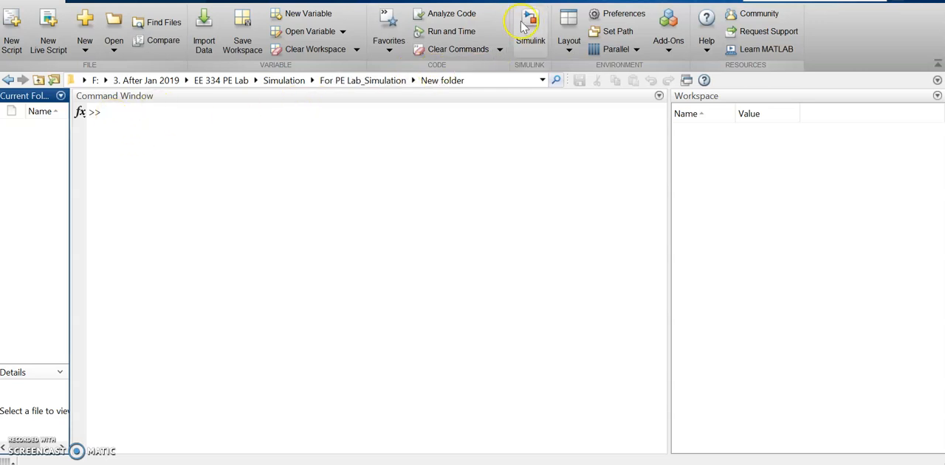
pyautogui.click(530, 22)
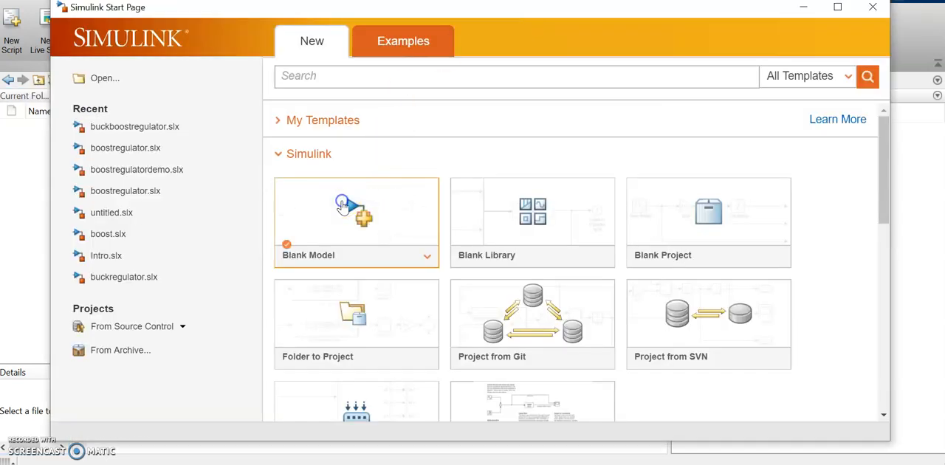
pyautogui.click(356, 221)
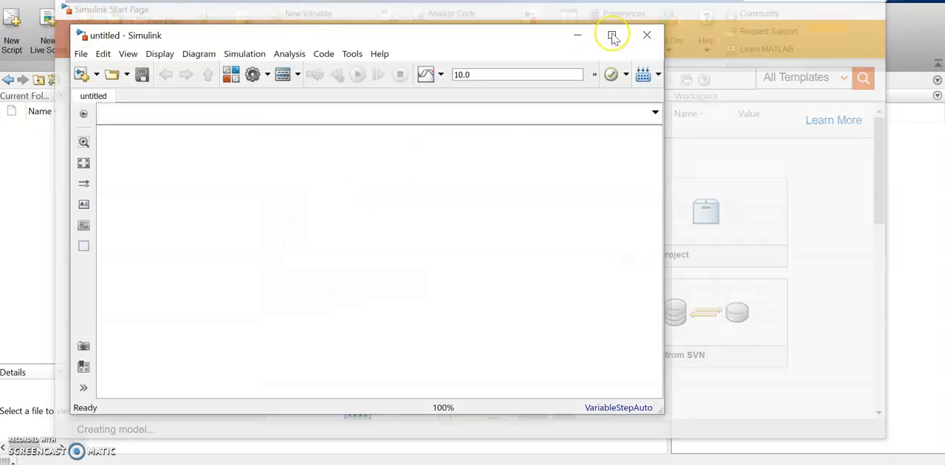
pyautogui.click(612, 34)
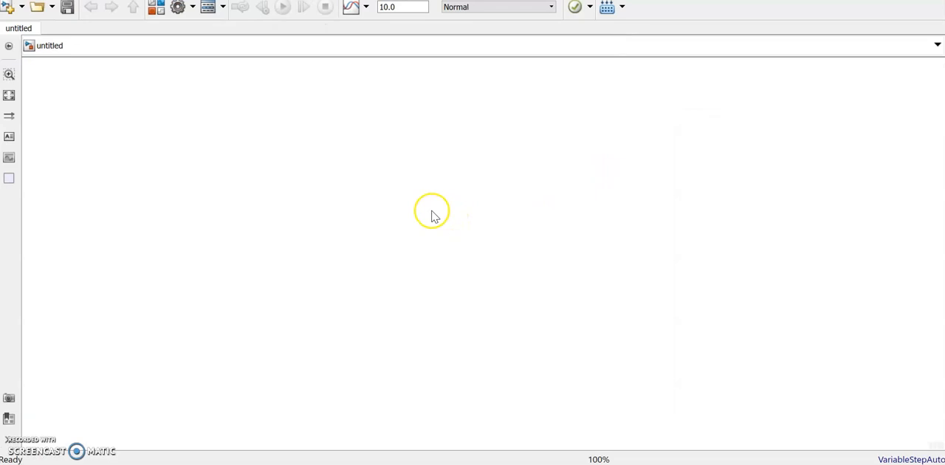
pyautogui.moveTo(156, 22)
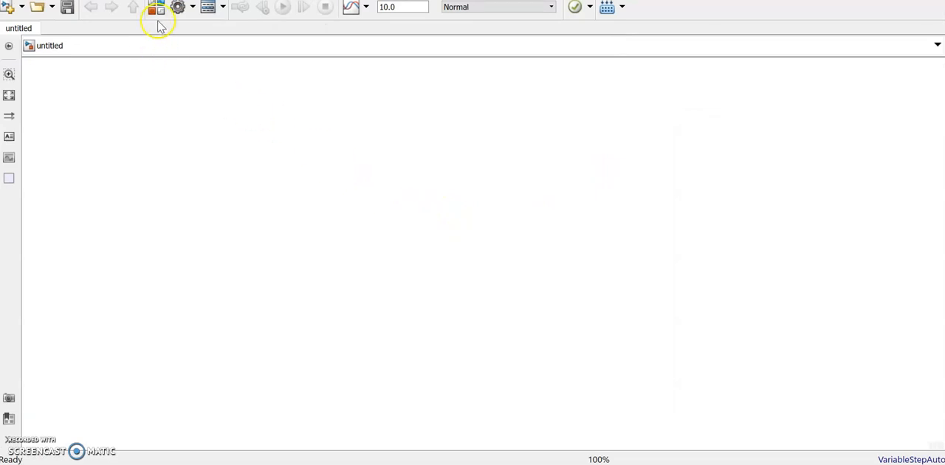
# Step: Add a DC Voltage Source from the Library Browser, then search for 'mosfet'
pyautogui.click(157, 7)
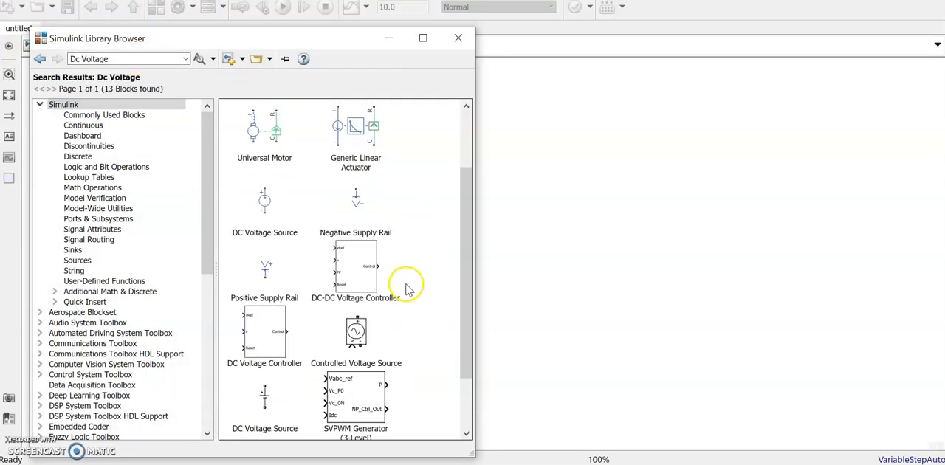
pyautogui.scroll(-3)
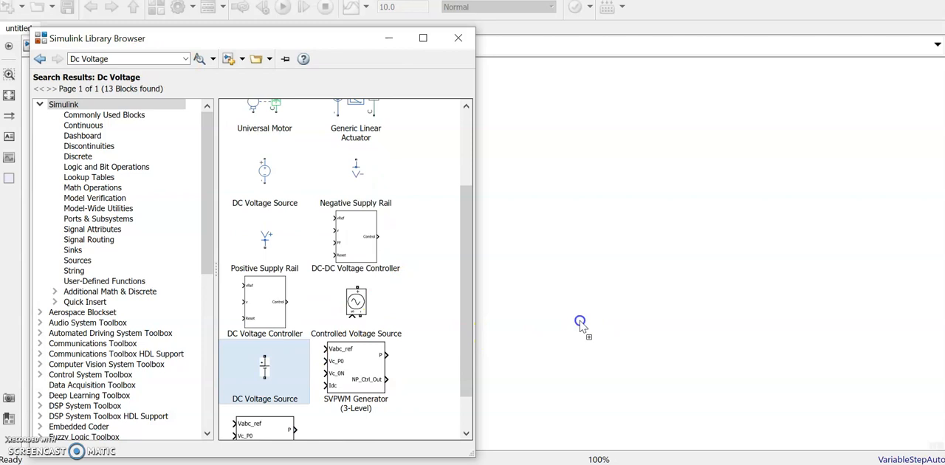
pyautogui.click(457, 38)
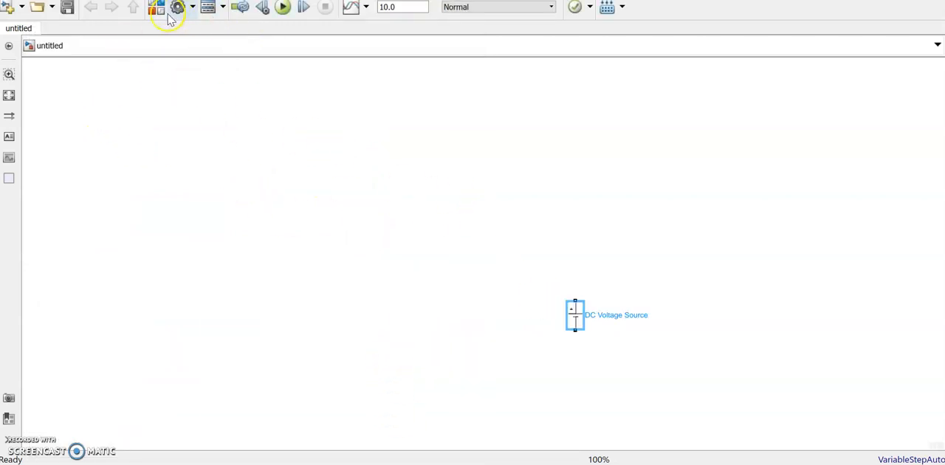
pyautogui.moveTo(164, 111)
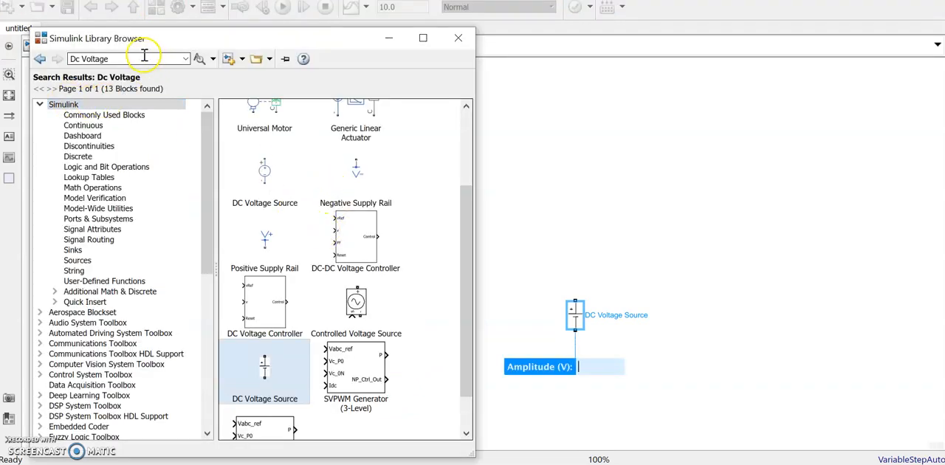
pyautogui.write('mosfet')
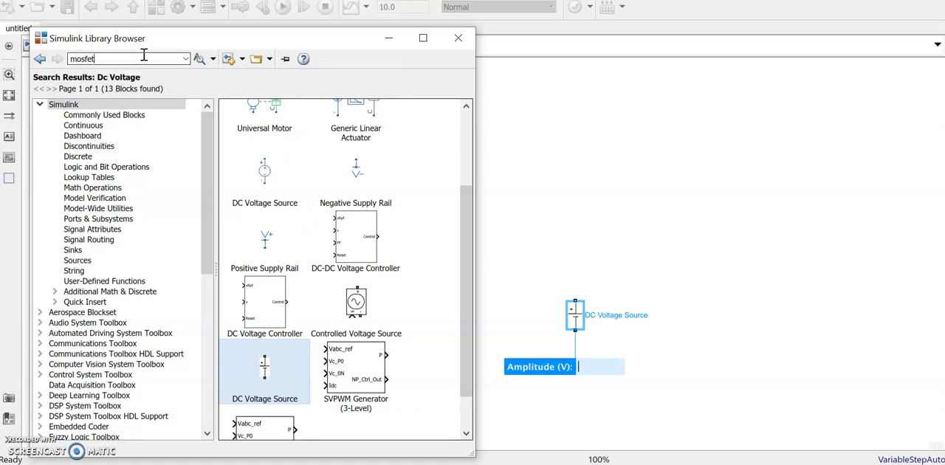
pyautogui.moveTo(439, 242)
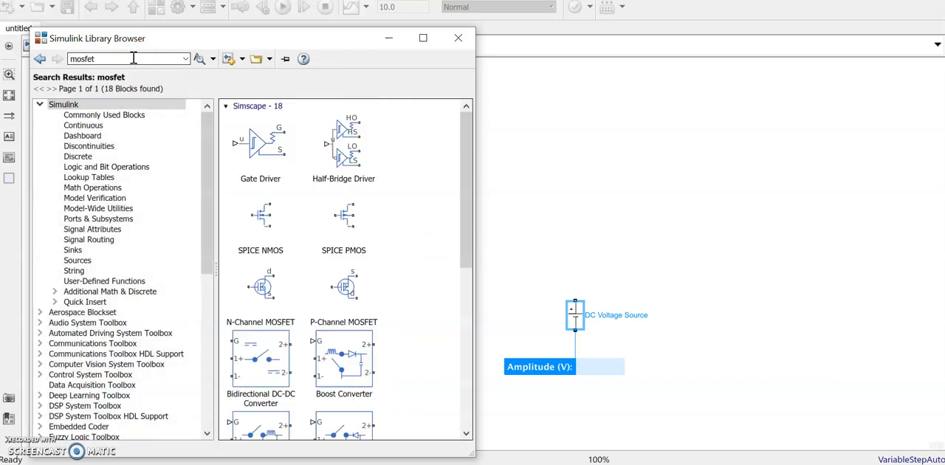
pyautogui.scroll(-3)
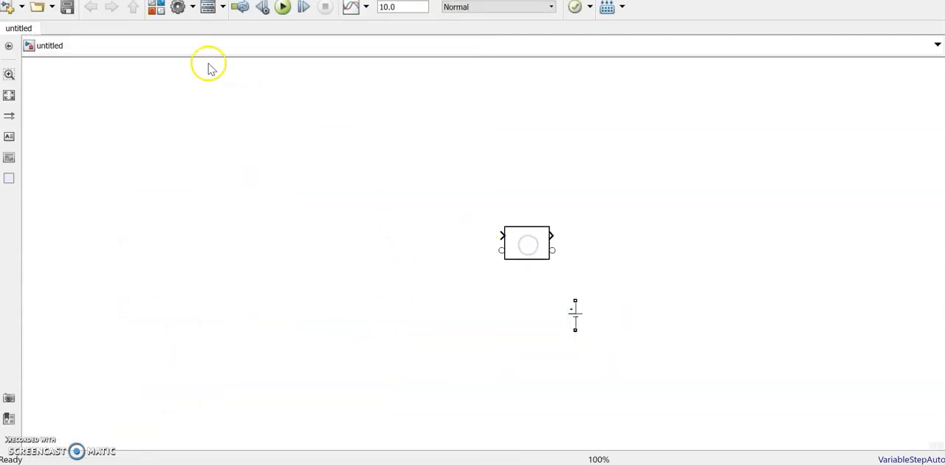
# Step: Quick-insert Diode, Current Measurement and Voltage Measurement blocks onto the canvas
pyautogui.write('diod')
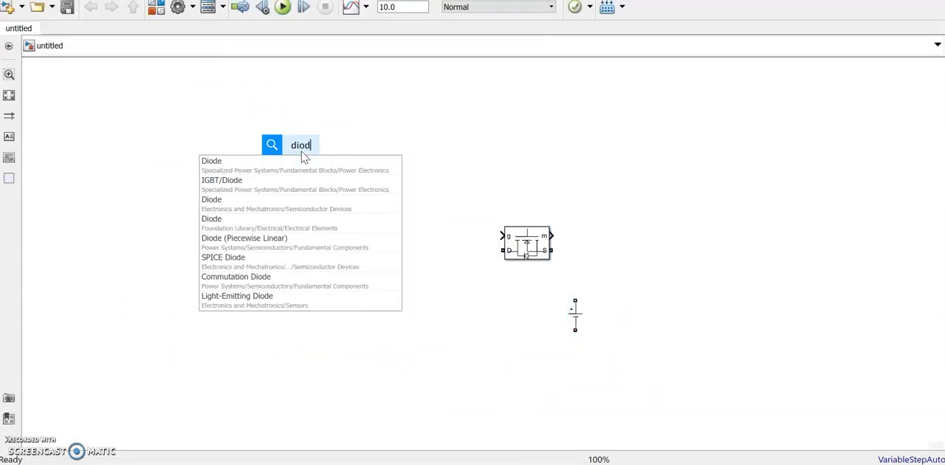
pyautogui.click(211, 160)
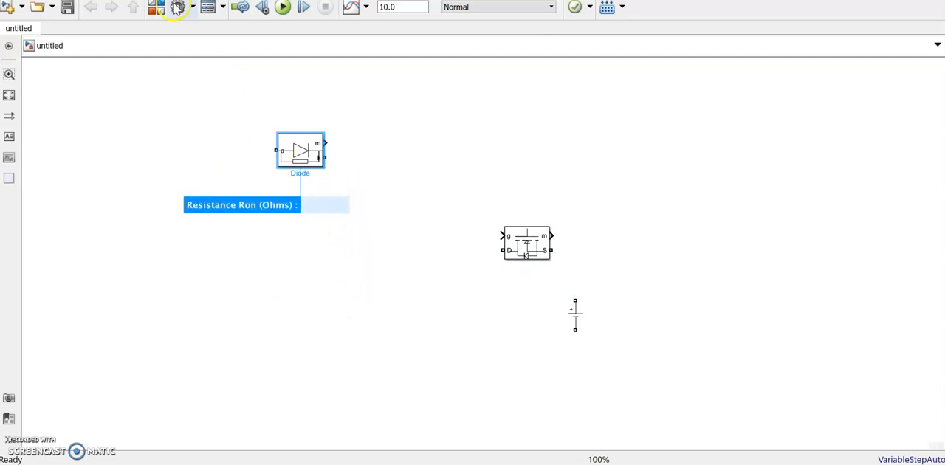
pyautogui.moveTo(159, 7)
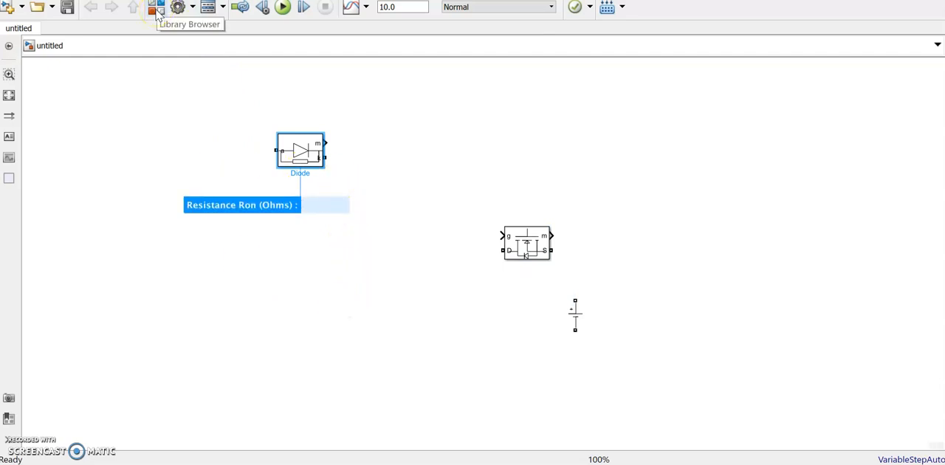
pyautogui.click(276, 279)
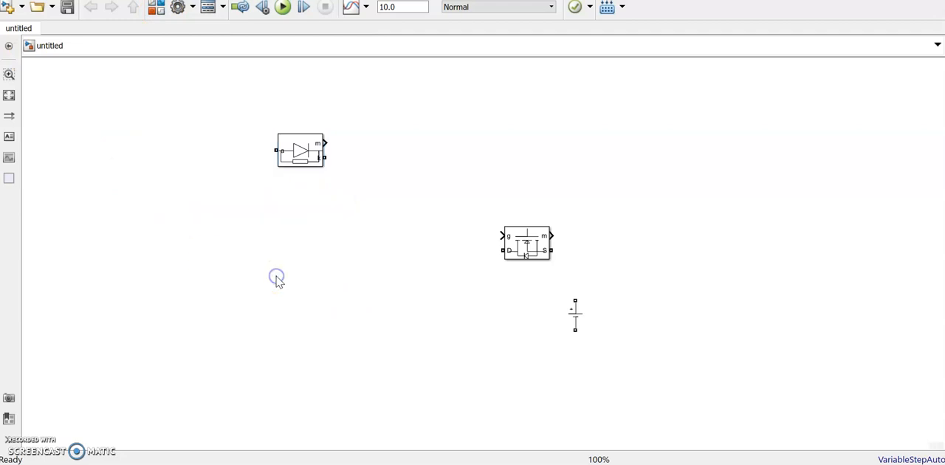
pyautogui.write('curre')
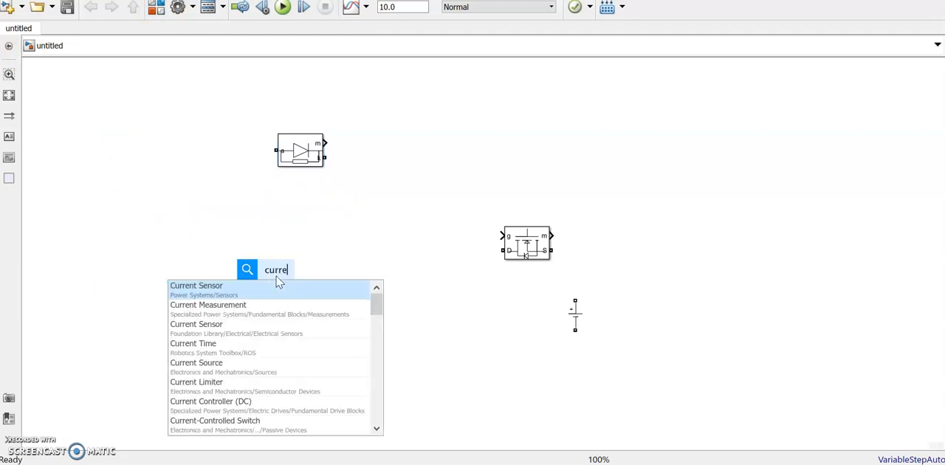
pyautogui.write('t')
pyautogui.write('v')
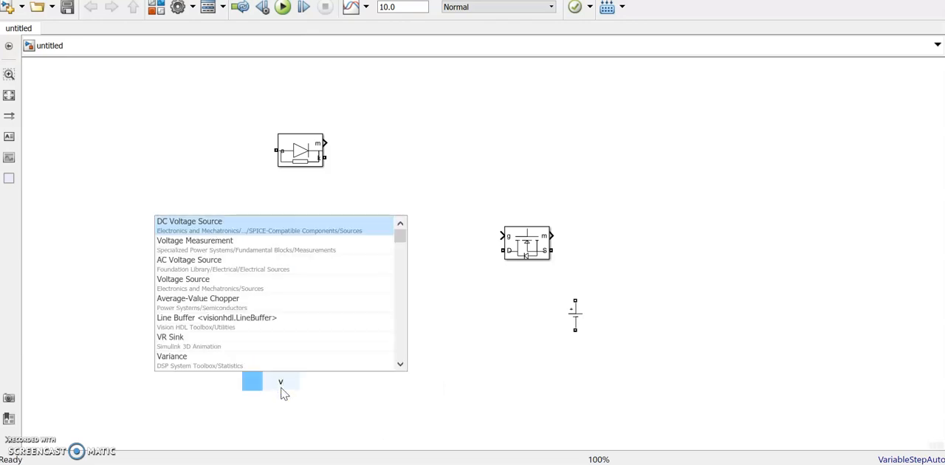
pyautogui.write('oltag')
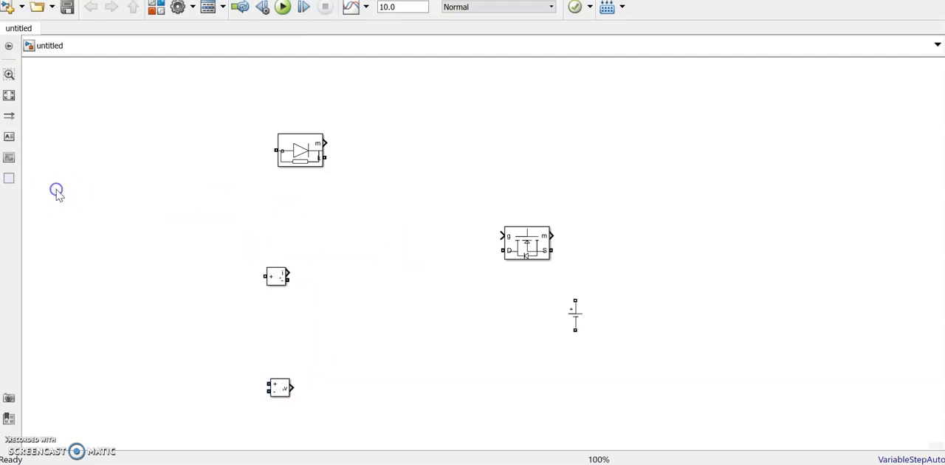
# Step: Move the DC voltage source to the left and the MOSFET beside the diode
pyautogui.click(574, 315)
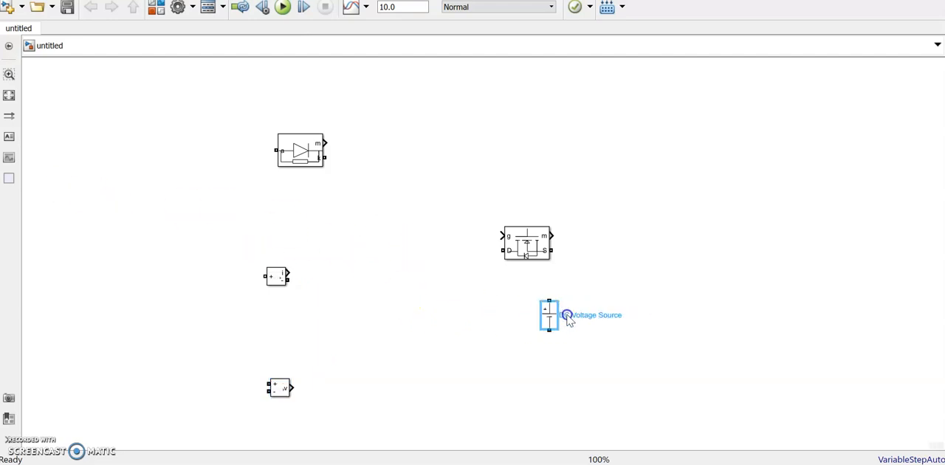
pyautogui.moveTo(549, 314); pyautogui.dragTo(166, 279)
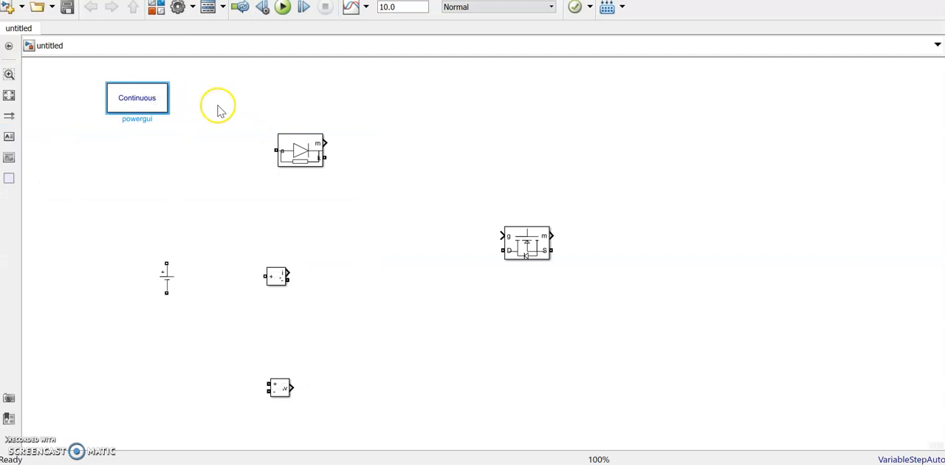
pyautogui.moveTo(337, 113)
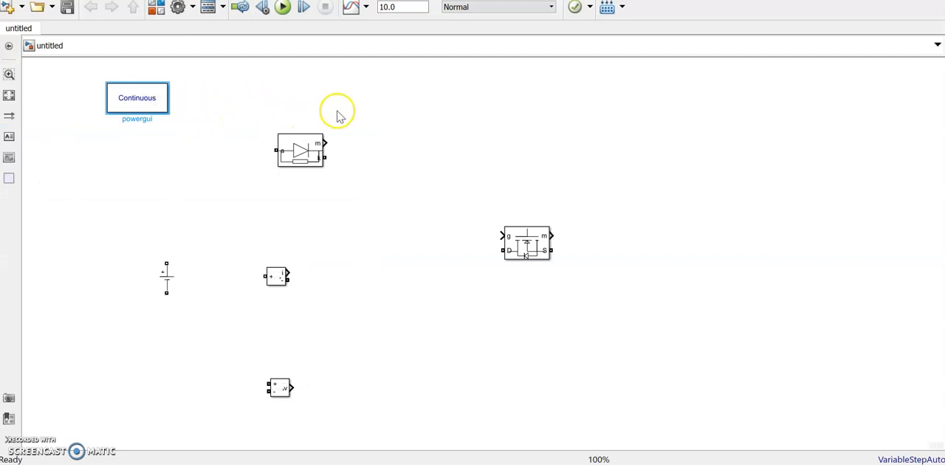
pyautogui.moveTo(380, 137)
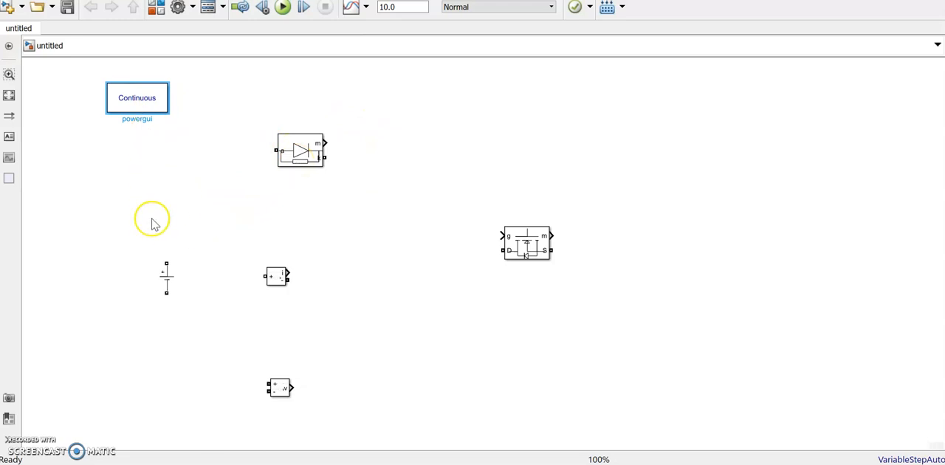
pyautogui.moveTo(552, 290)
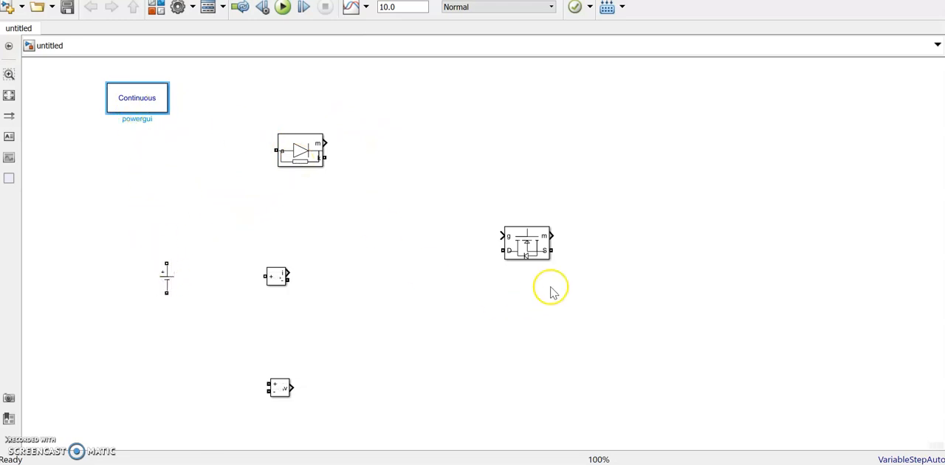
pyautogui.moveTo(527, 244); pyautogui.dragTo(255, 218)
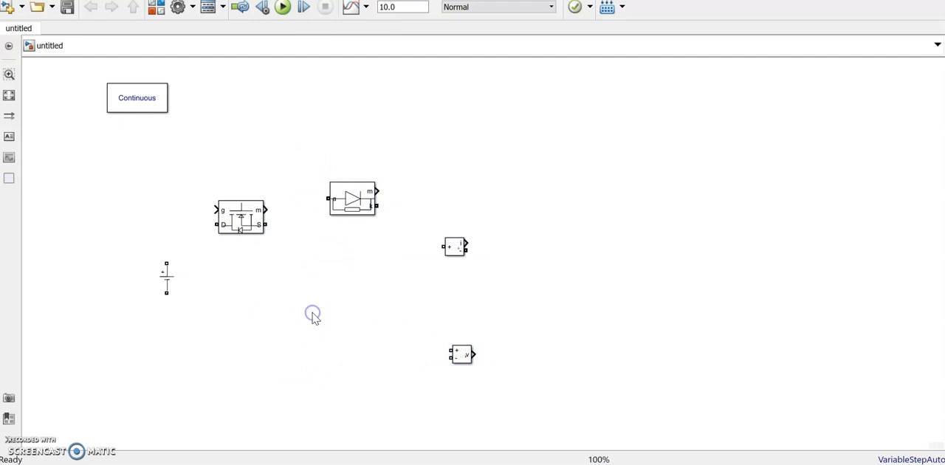
# Step: Insert a Series RLC Branch block and make a second copy of it
pyautogui.write('series')
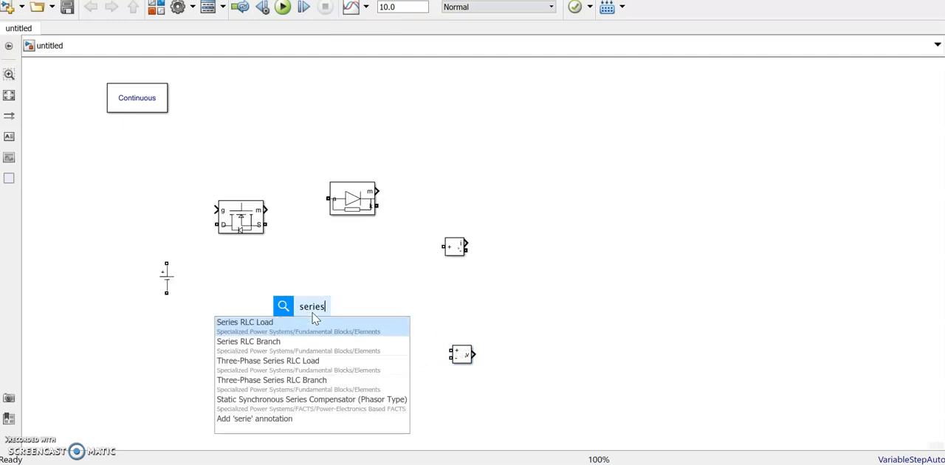
pyautogui.click(249, 341)
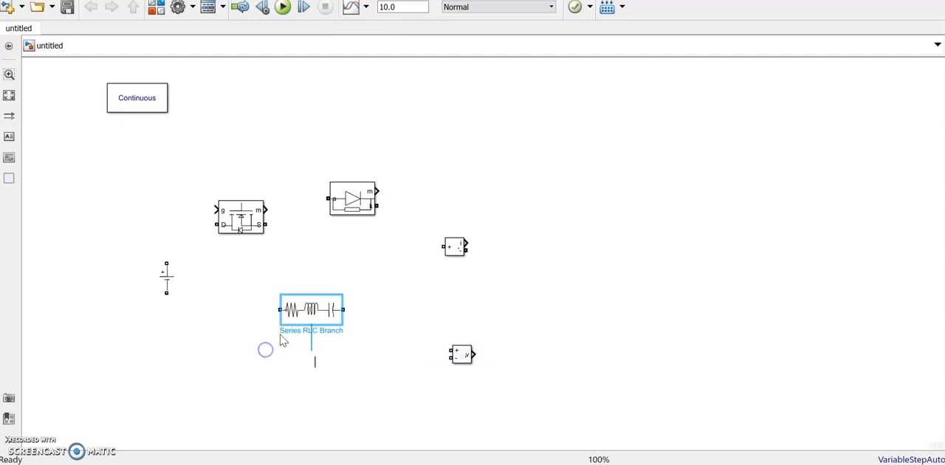
pyautogui.moveTo(311, 309); pyautogui.dragTo(594, 165)
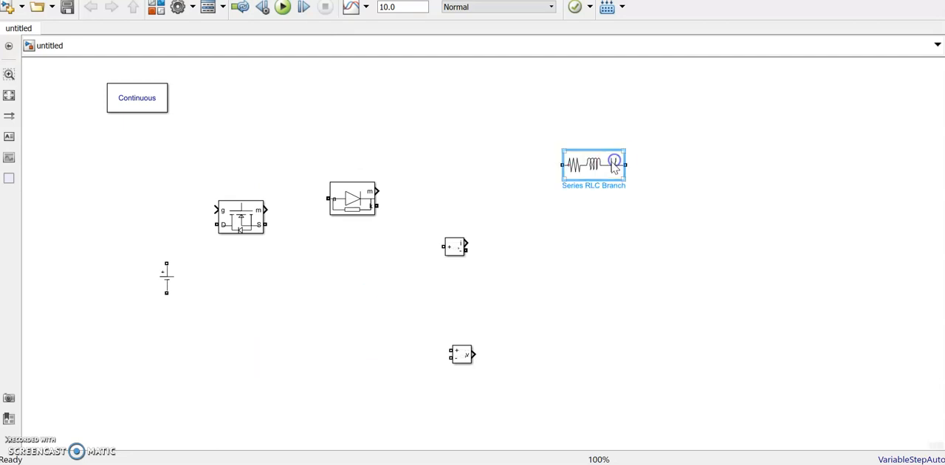
pyautogui.moveTo(593, 164); pyautogui.dragTo(353, 98)
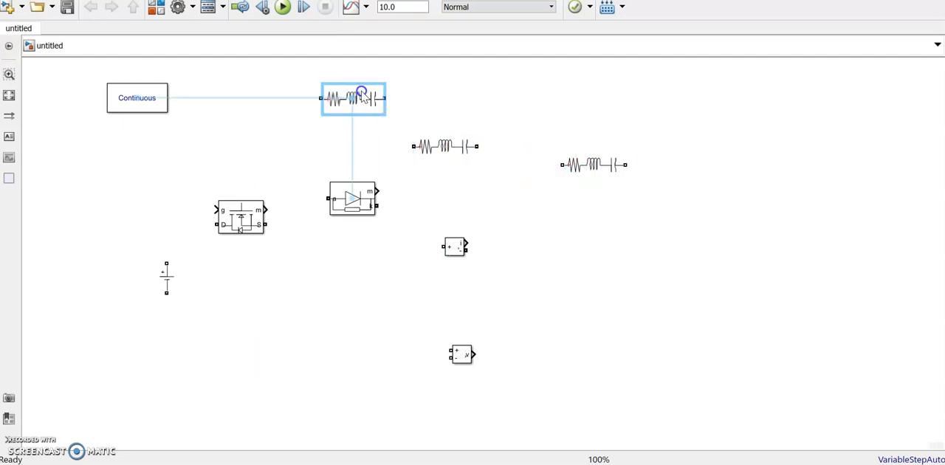
# Step: Give one RLC branch a 50 ohm resistance
pyautogui.doubleClick(353, 98)
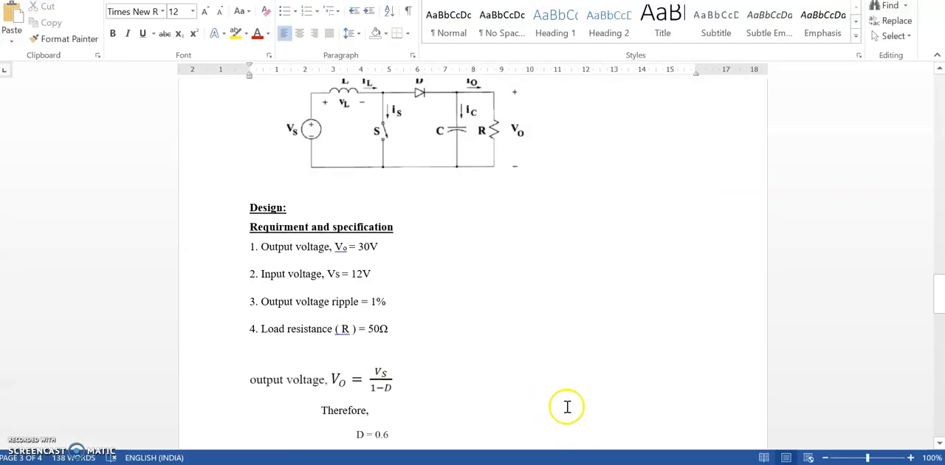
pyautogui.moveTo(568, 406)
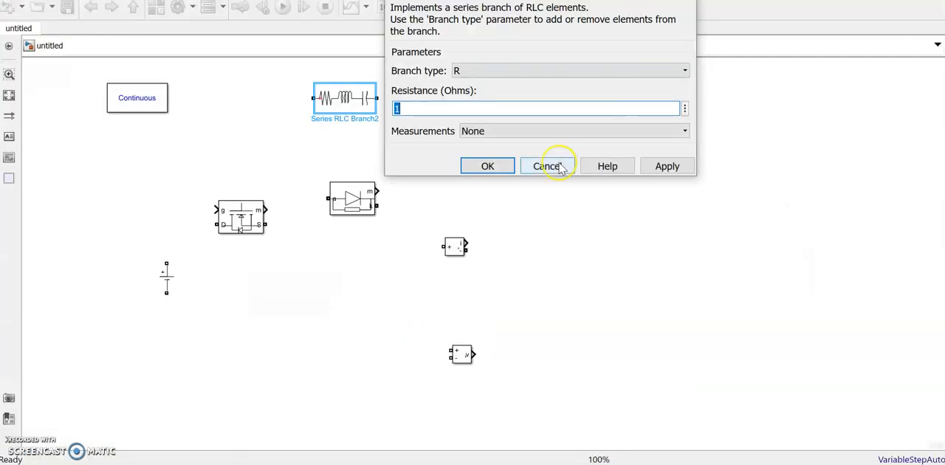
pyautogui.write('50')
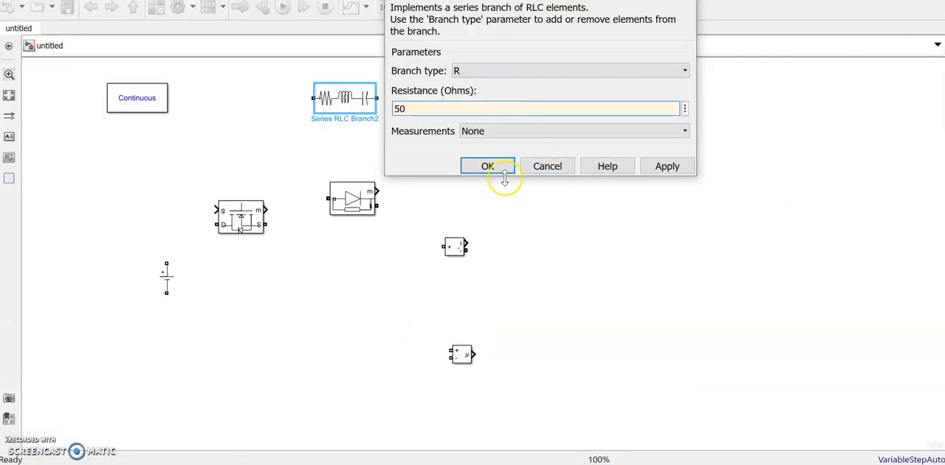
pyautogui.click(486, 166)
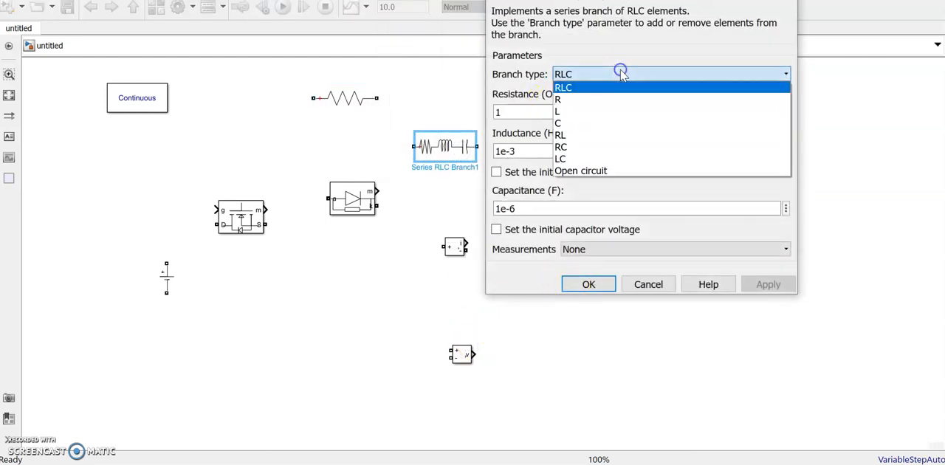
# Step: Change a branch to an inductor with 120e-6 H inductance
pyautogui.click(557, 110)
pyautogui.write('20')
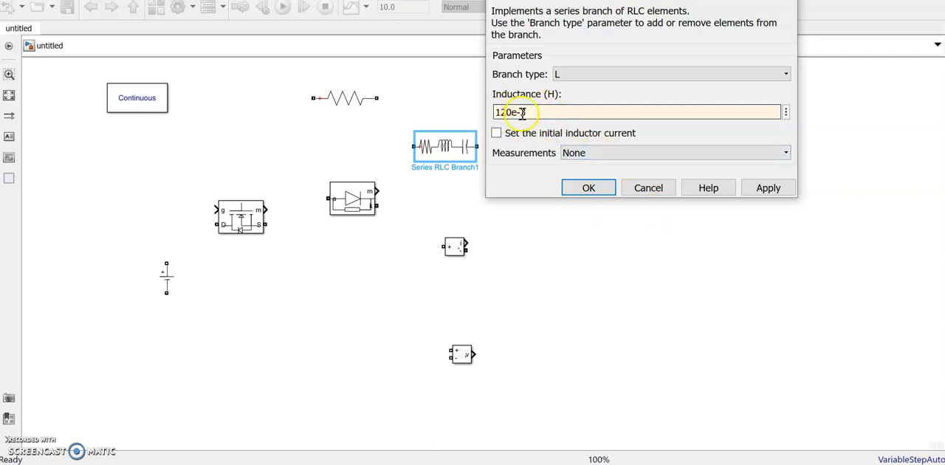
pyautogui.click(589, 187)
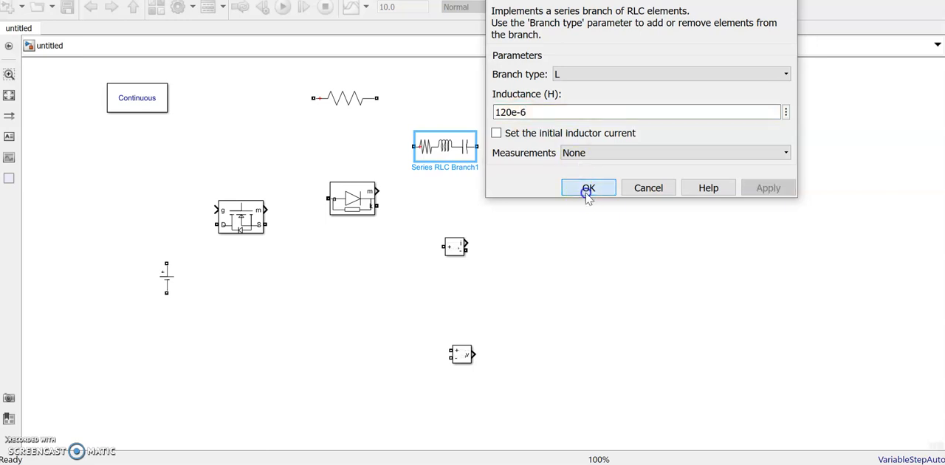
pyautogui.click(588, 187)
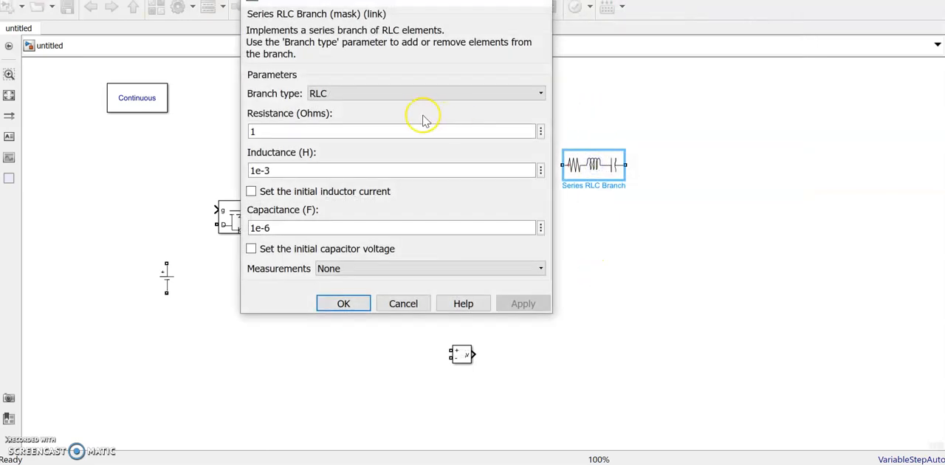
# Step: Make the other branch a capacitor of 48e-6 F
pyautogui.click(539, 93)
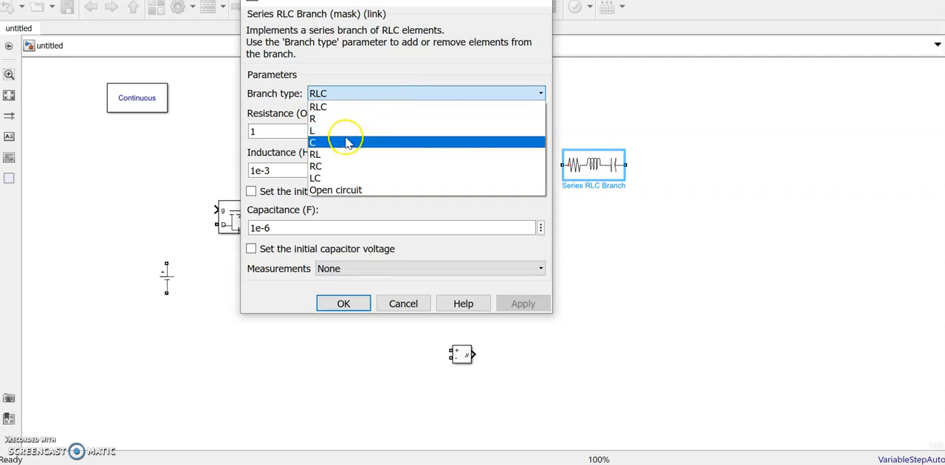
pyautogui.click(313, 143)
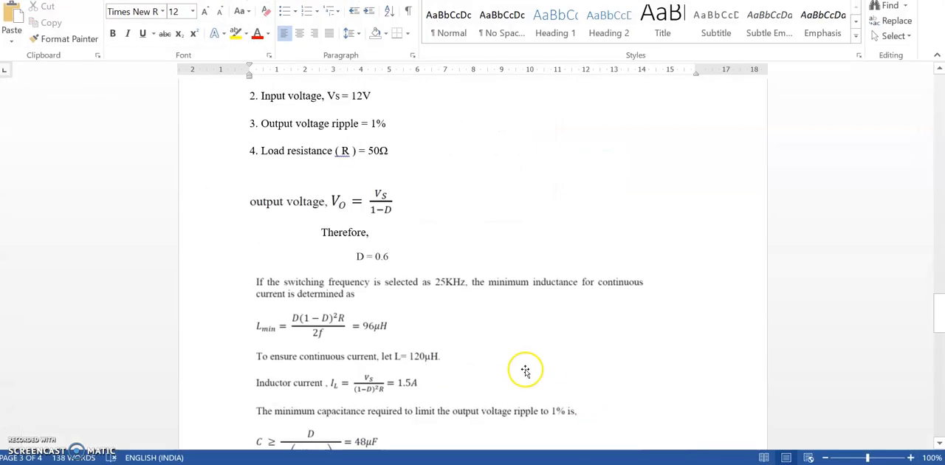
pyautogui.scroll(-3)
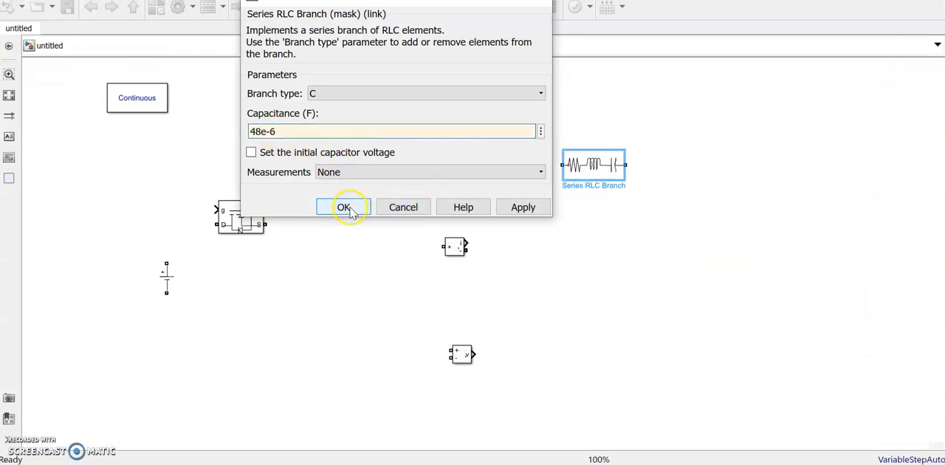
pyautogui.click(343, 207)
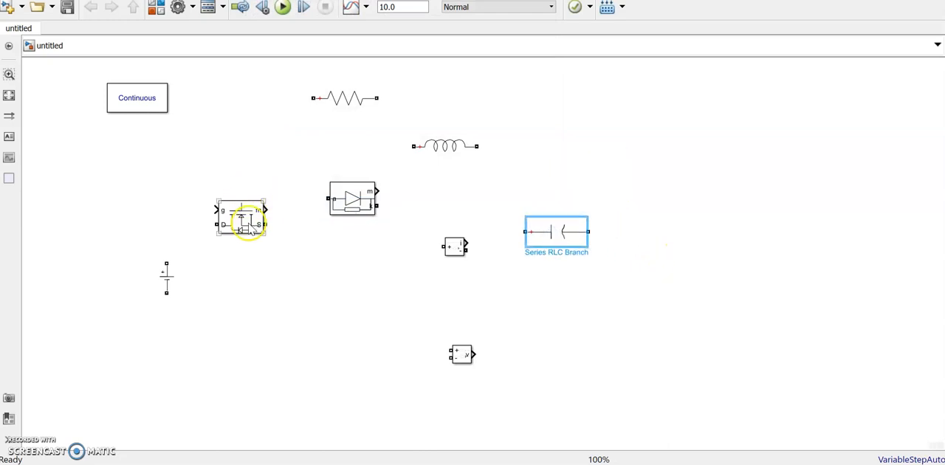
# Step: Review the MOSFET block's parameters, then close the dialog
pyautogui.click(251, 231)
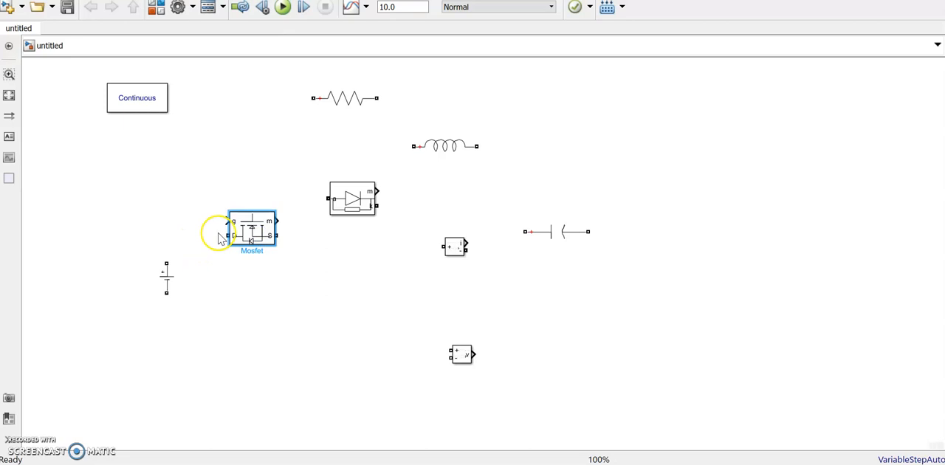
pyautogui.doubleClick(252, 231)
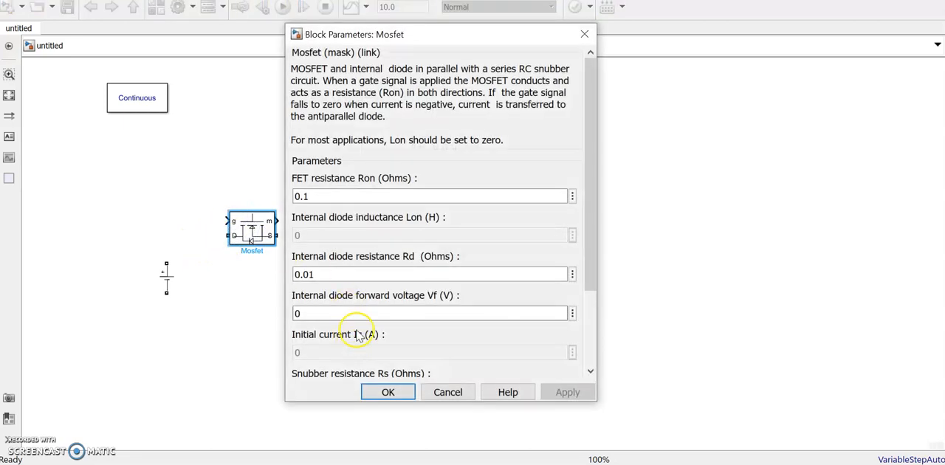
pyautogui.scroll(-3)
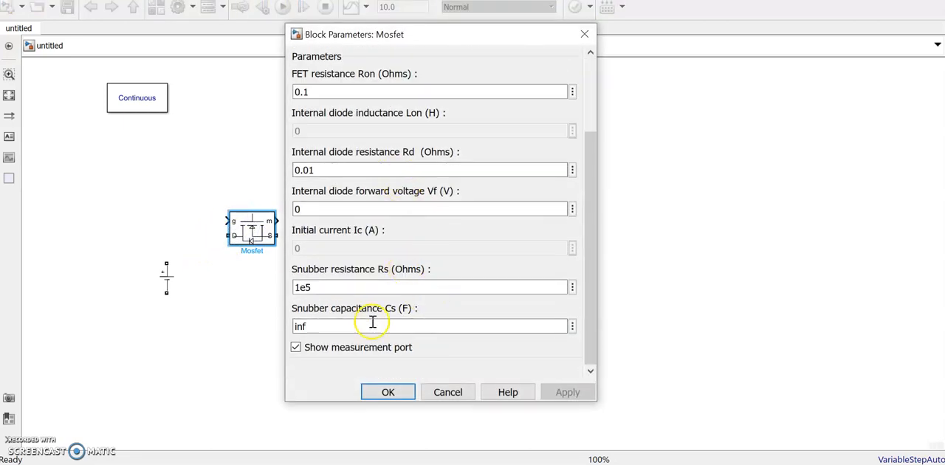
pyautogui.click(388, 392)
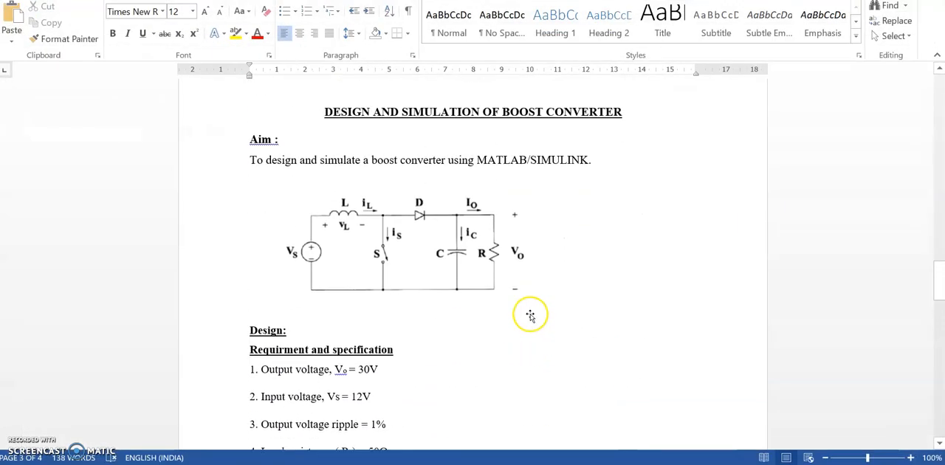
pyautogui.scroll(3)
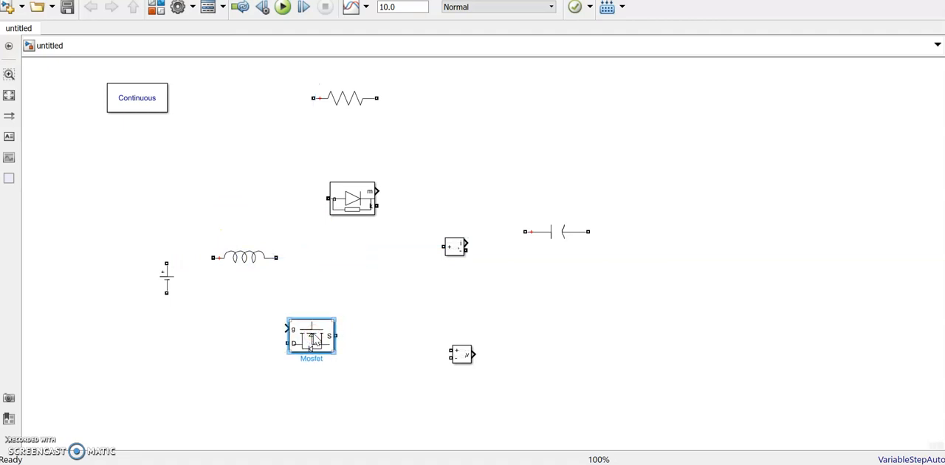
# Step: Rotate the MOSFET, wire the battery to the inductor, and rotate and move the resistor right
pyautogui.rightClick(311, 339)
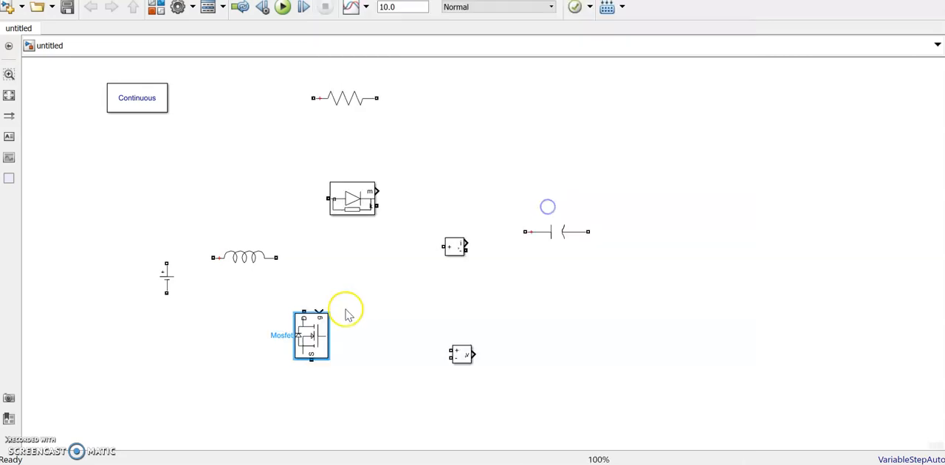
pyautogui.moveTo(310, 335); pyautogui.dragTo(303, 305)
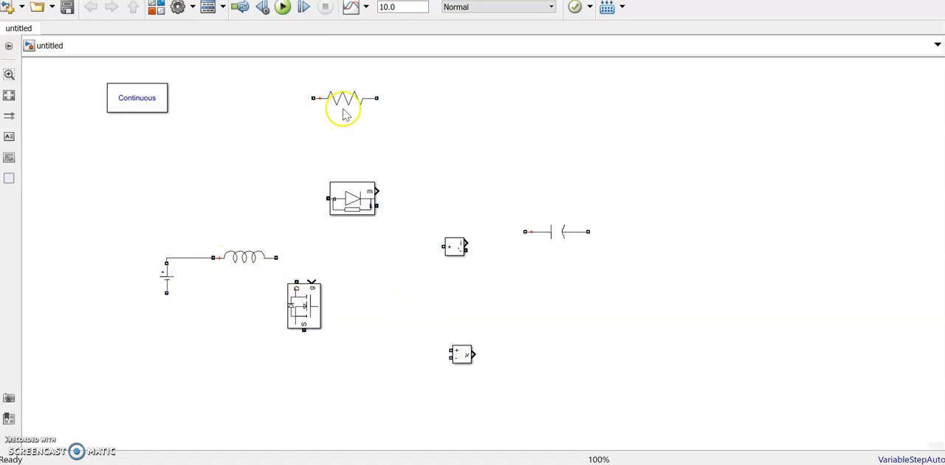
pyautogui.rightClick(343, 99)
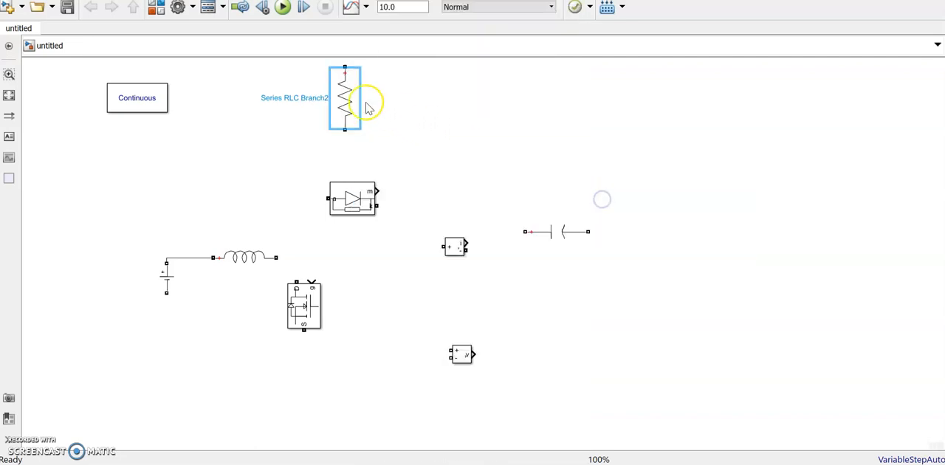
pyautogui.moveTo(344, 98); pyautogui.dragTo(583, 305)
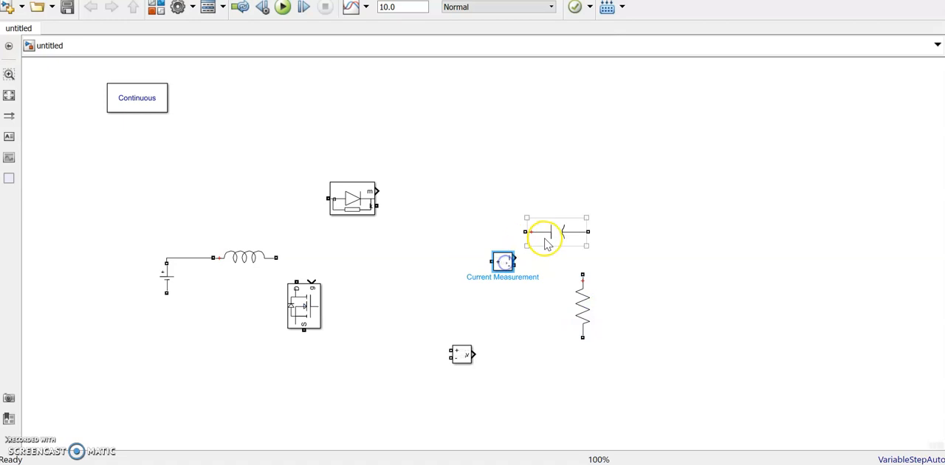
# Step: Rotate the capacitor and place it between the MOSFET and resistor
pyautogui.rightClick(556, 232)
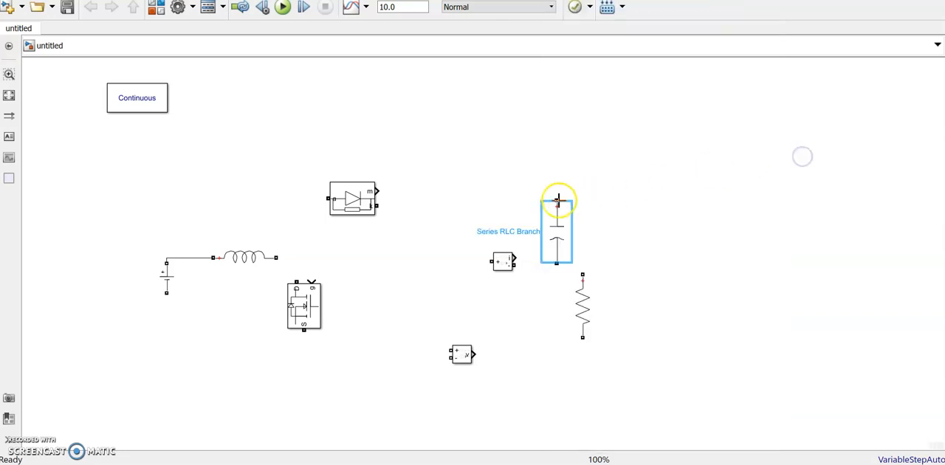
pyautogui.moveTo(557, 225); pyautogui.dragTo(423, 312)
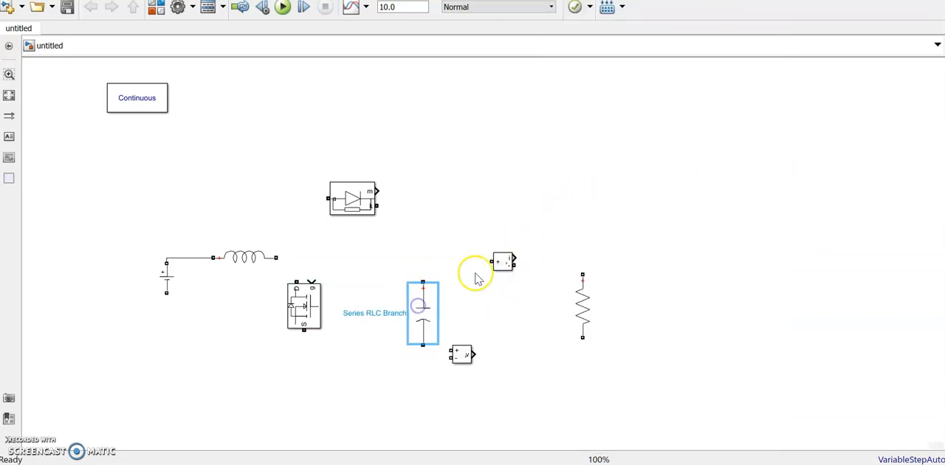
pyautogui.click(352, 200)
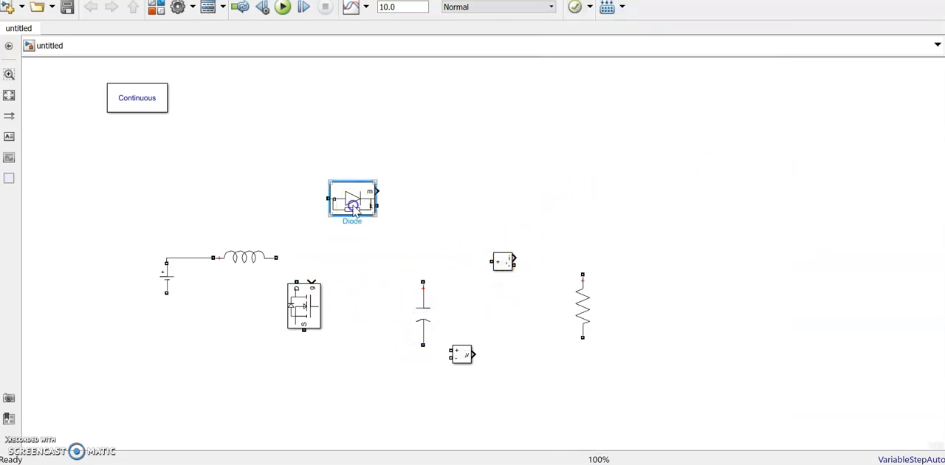
# Step: Review the Diode parameters and connect the diode into the top rail
pyautogui.doubleClick(352, 199)
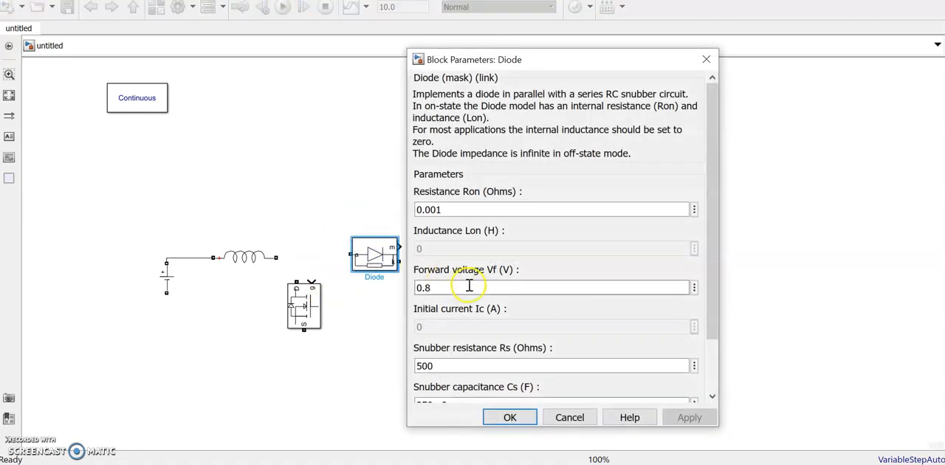
pyautogui.click(510, 417)
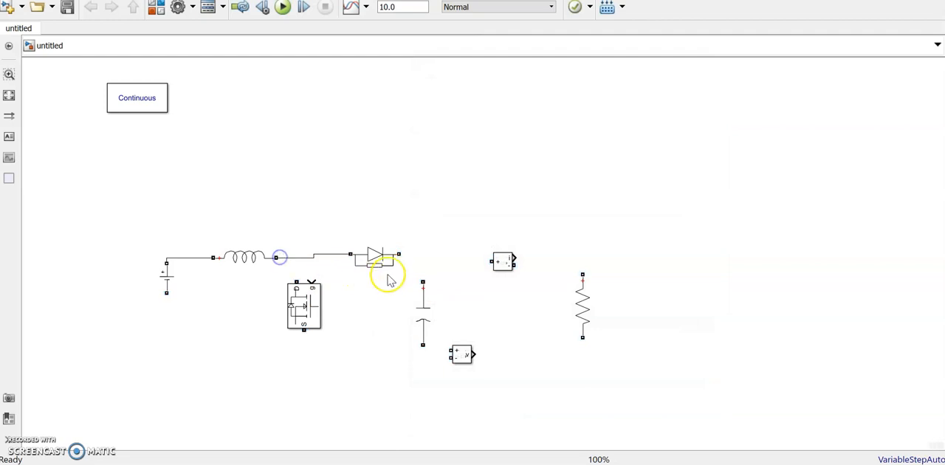
pyautogui.click(374, 258)
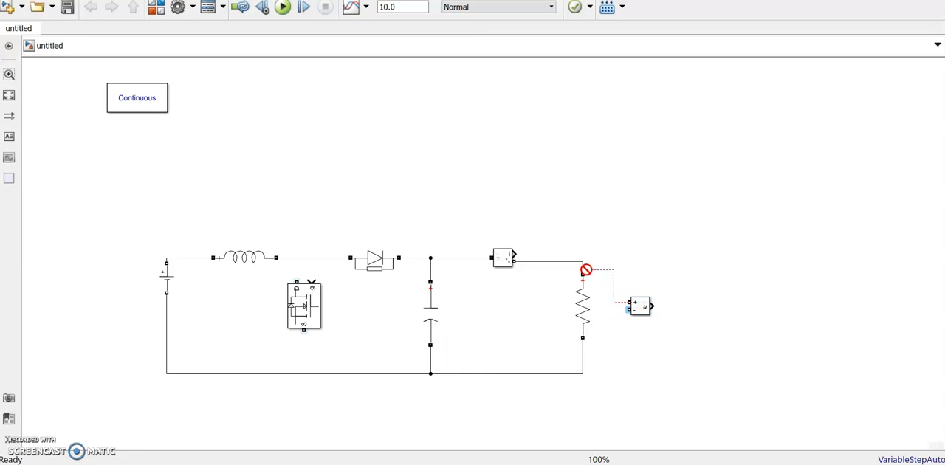
# Step: Wire the voltage sensor across the resistor, move the spare sensor aside, and add a Display
pyautogui.click(586, 268)
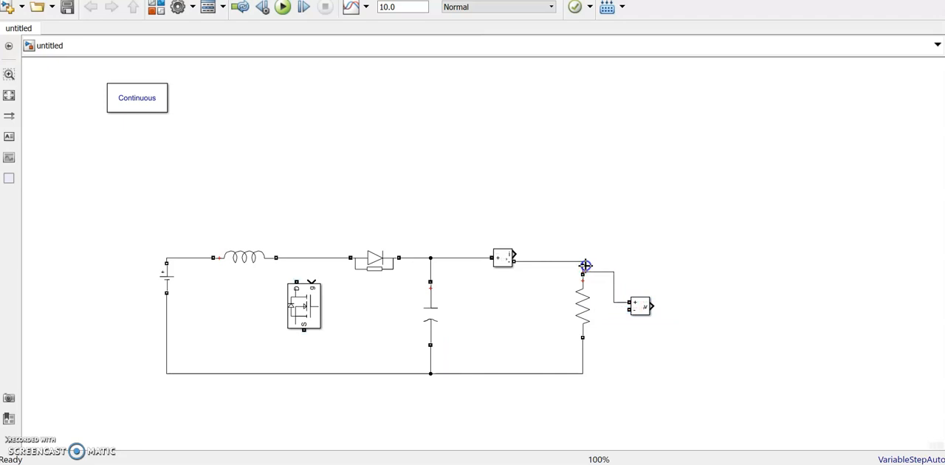
pyautogui.moveTo(586, 265); pyautogui.dragTo(596, 373)
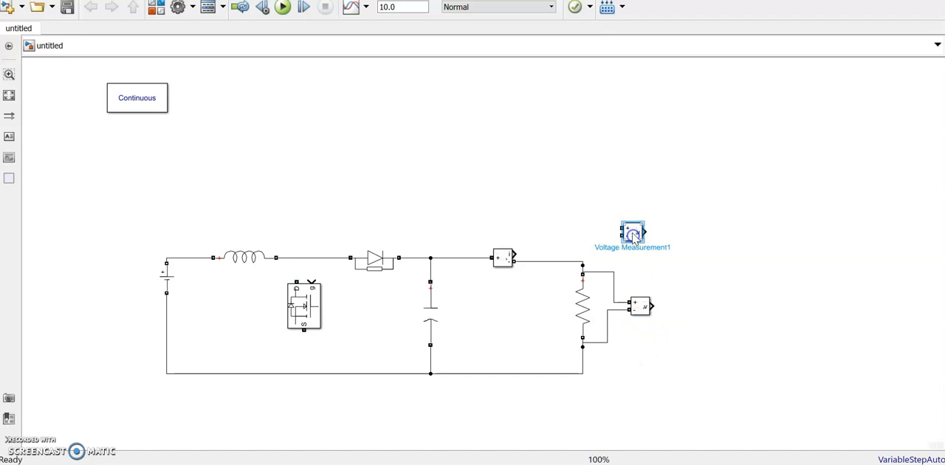
pyautogui.moveTo(632, 232); pyautogui.dragTo(617, 166)
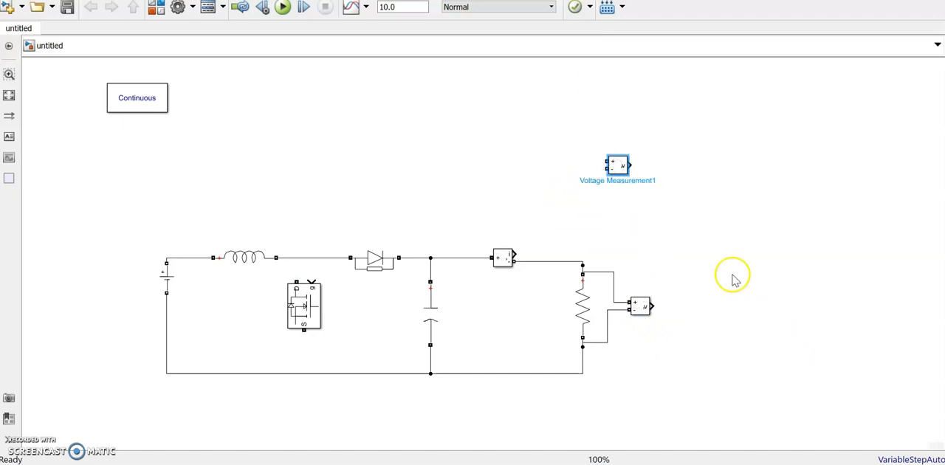
pyautogui.write('displ')
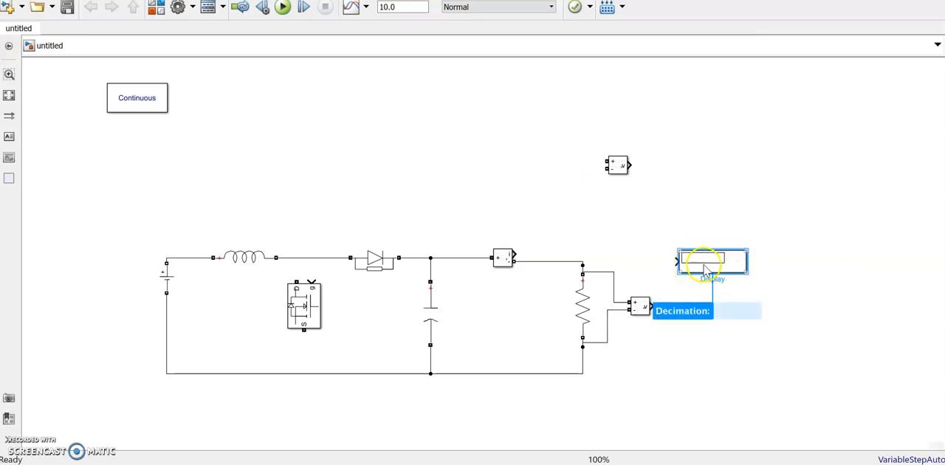
pyautogui.moveTo(711, 260); pyautogui.dragTo(715, 304)
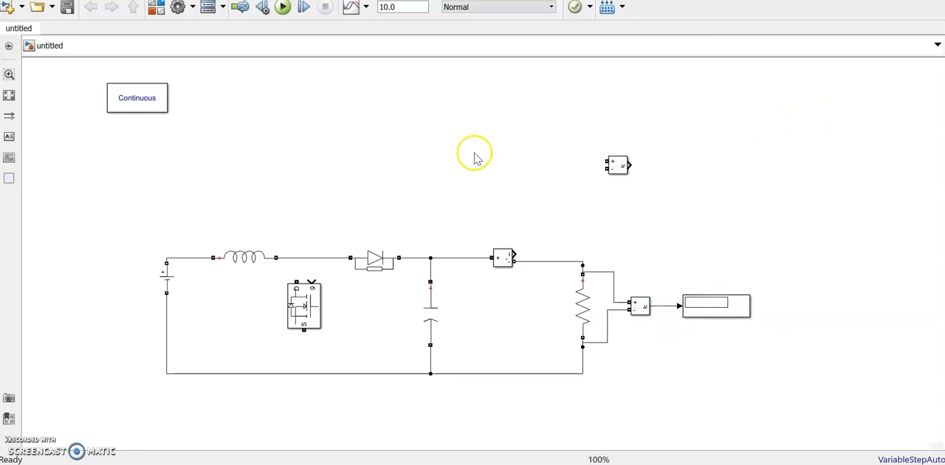
pyautogui.moveTo(295, 279)
pyautogui.write('p')
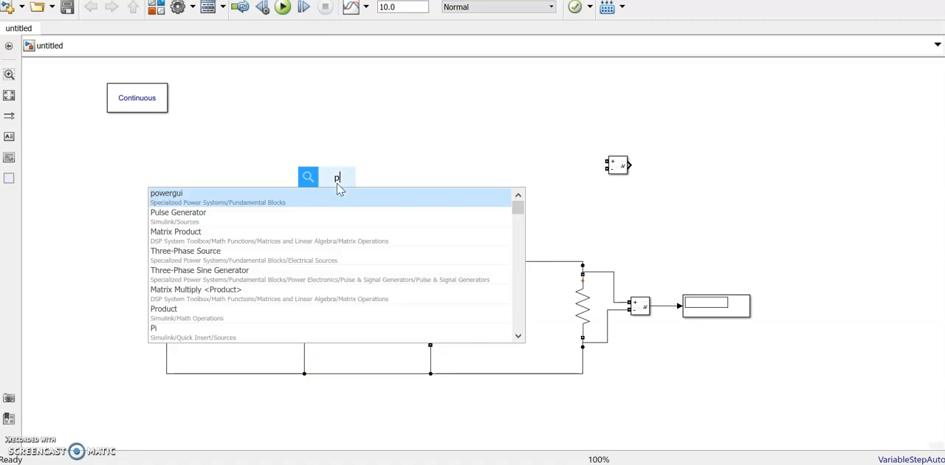
# Step: Insert a Pulse Generator with a 1/25000 s period and confirm the DC source amplitude
pyautogui.write('ulse')
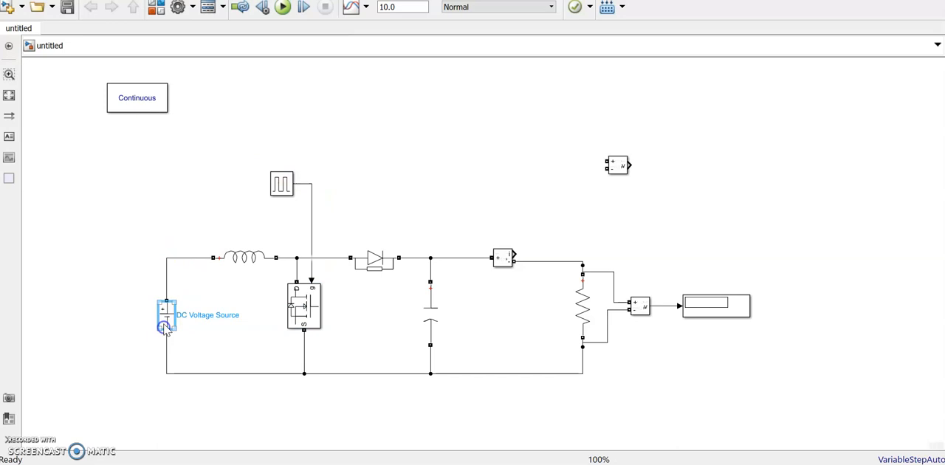
pyautogui.doubleClick(166, 315)
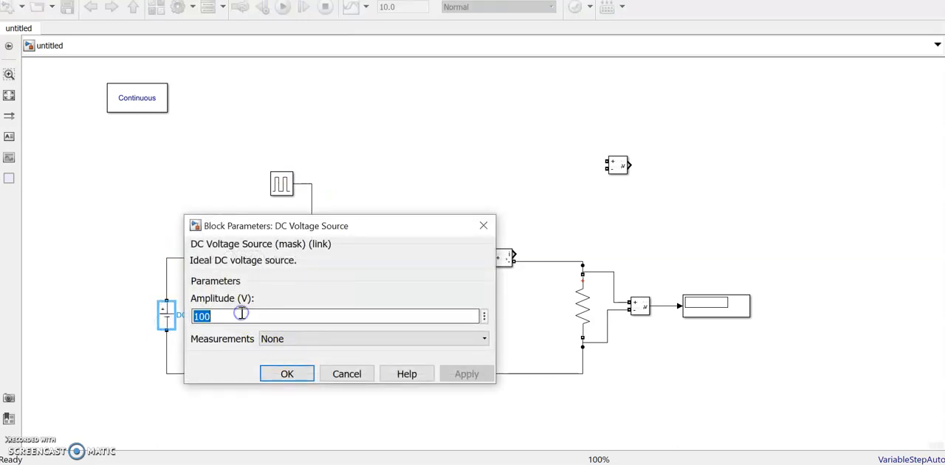
pyautogui.click(287, 373)
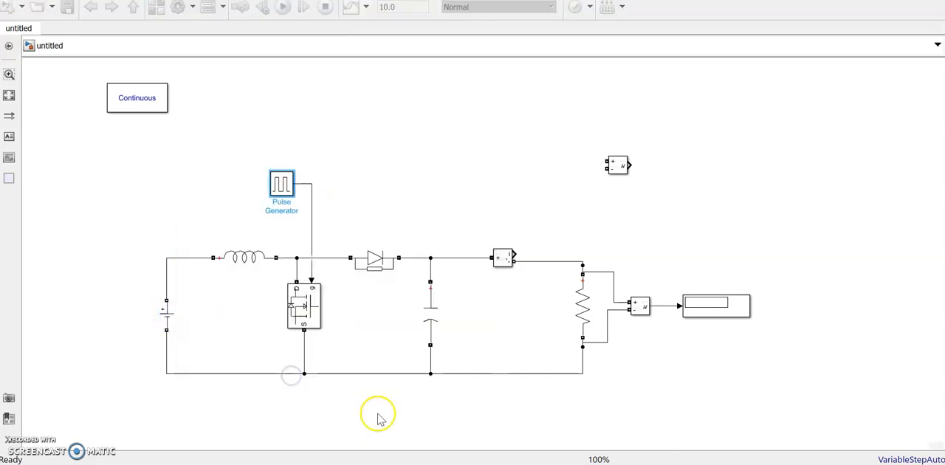
pyautogui.doubleClick(282, 183)
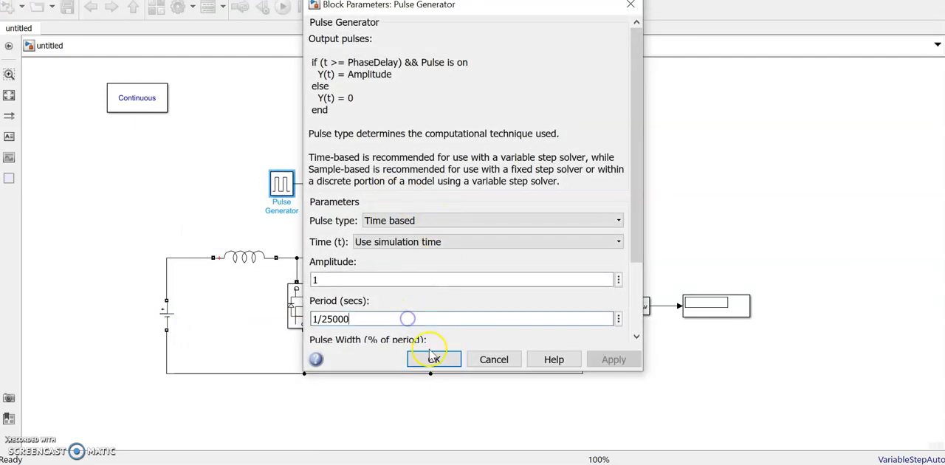
pyautogui.click(433, 360)
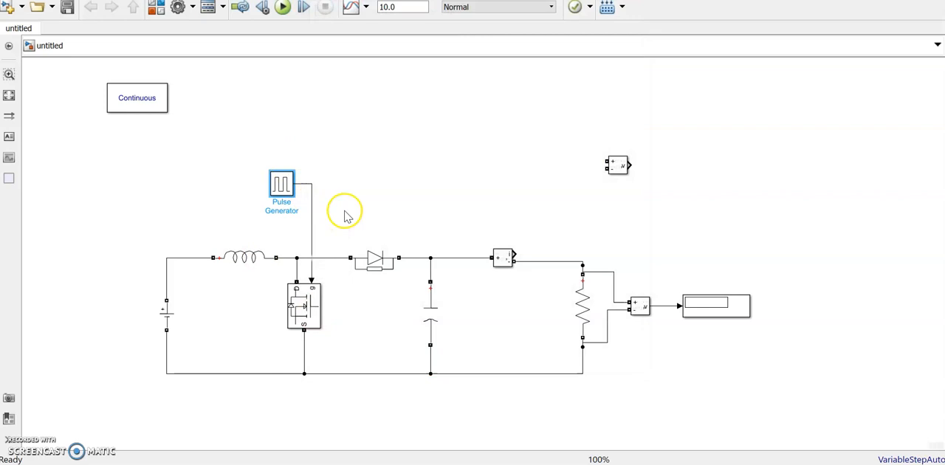
pyautogui.moveTo(650, 218)
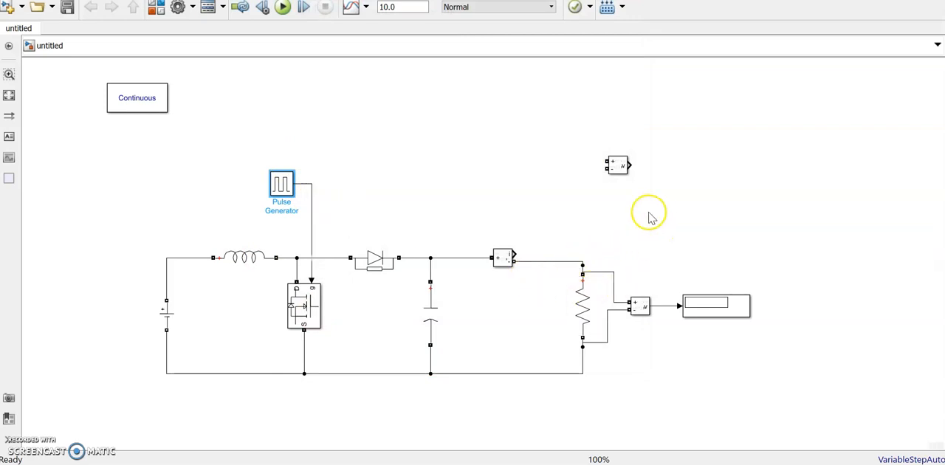
# Step: Add a Scope block to the model
pyautogui.click(714, 305)
pyautogui.write('1')
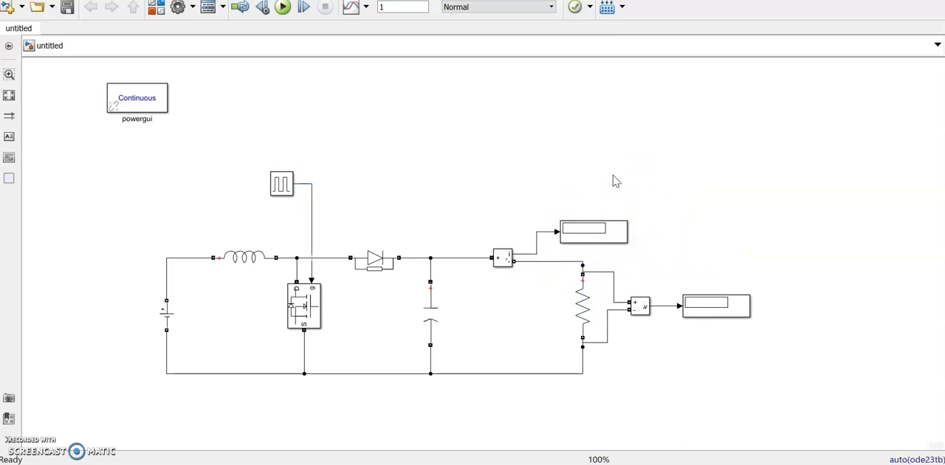
pyautogui.write('s')
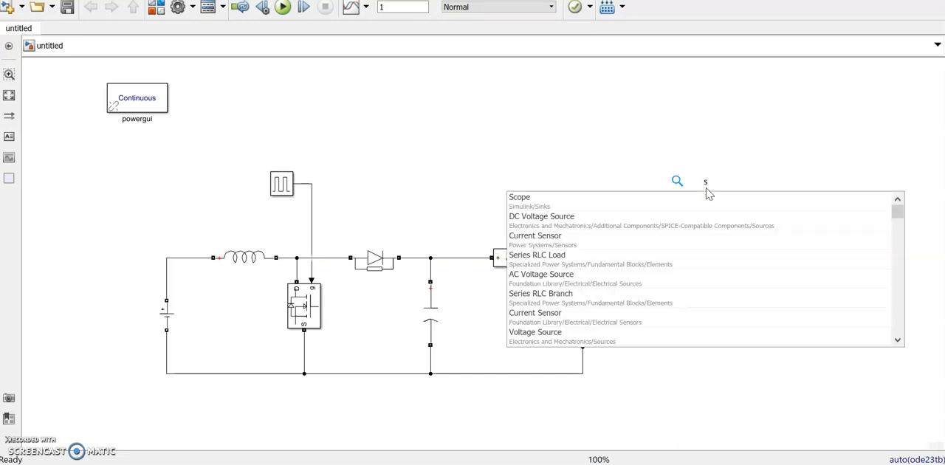
pyautogui.click(519, 196)
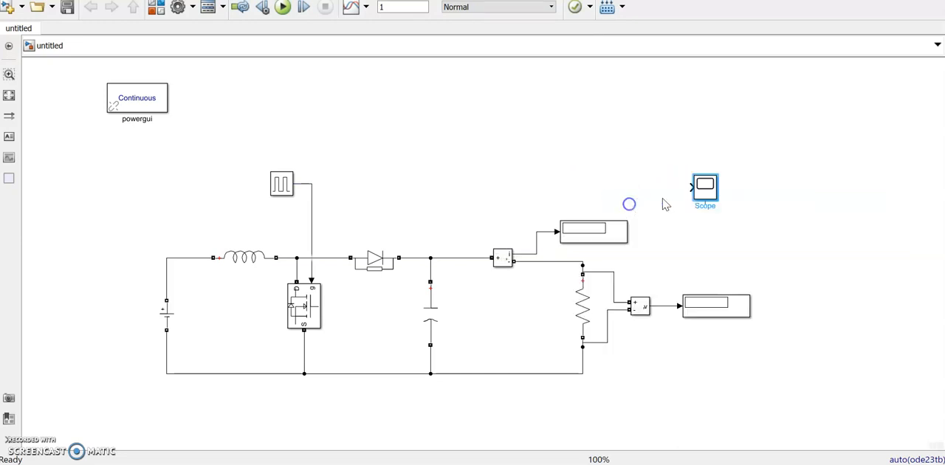
# Step: Set the scope layout to three stacked plots (3x1) and close the scope
pyautogui.doubleClick(704, 185)
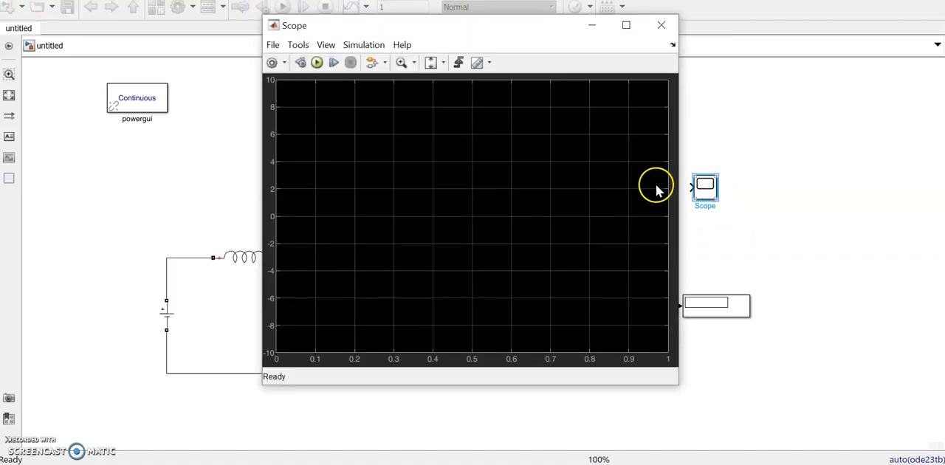
pyautogui.click(273, 45)
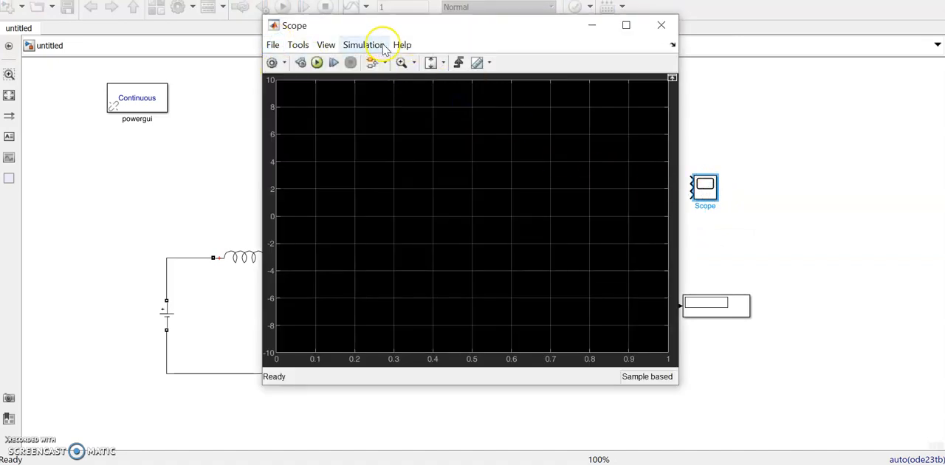
pyautogui.click(325, 44)
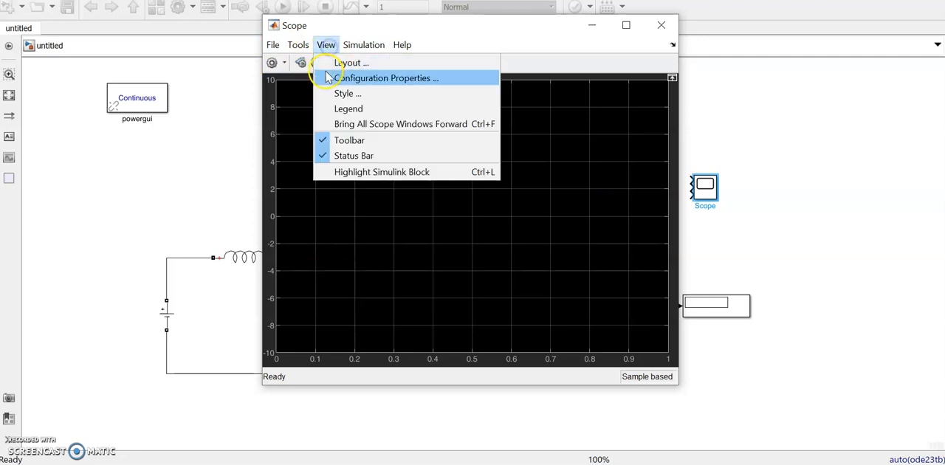
pyautogui.click(341, 62)
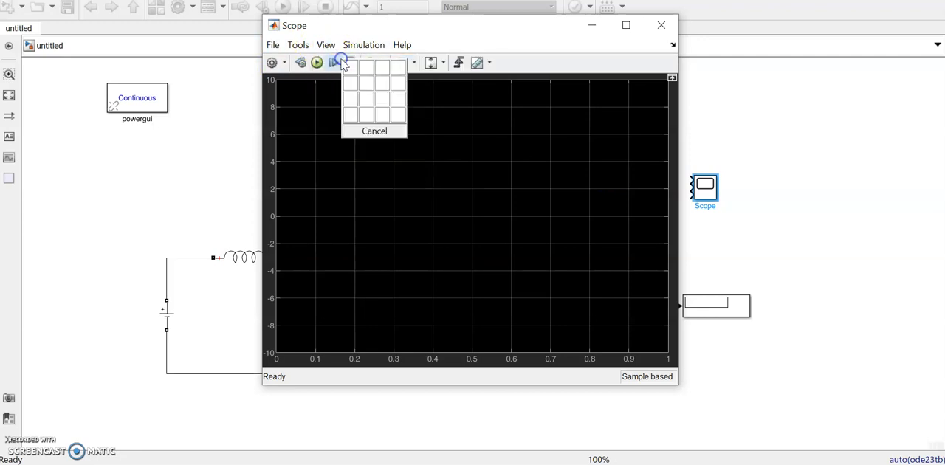
pyautogui.click(349, 100)
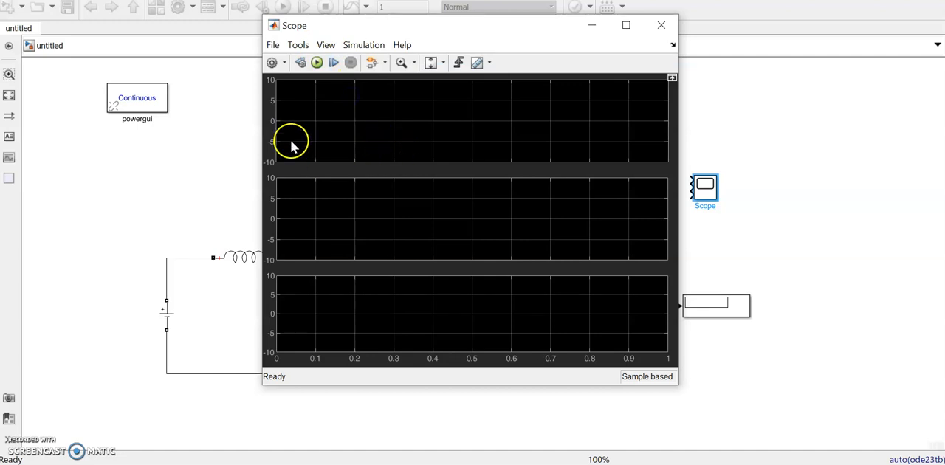
pyautogui.click(272, 62)
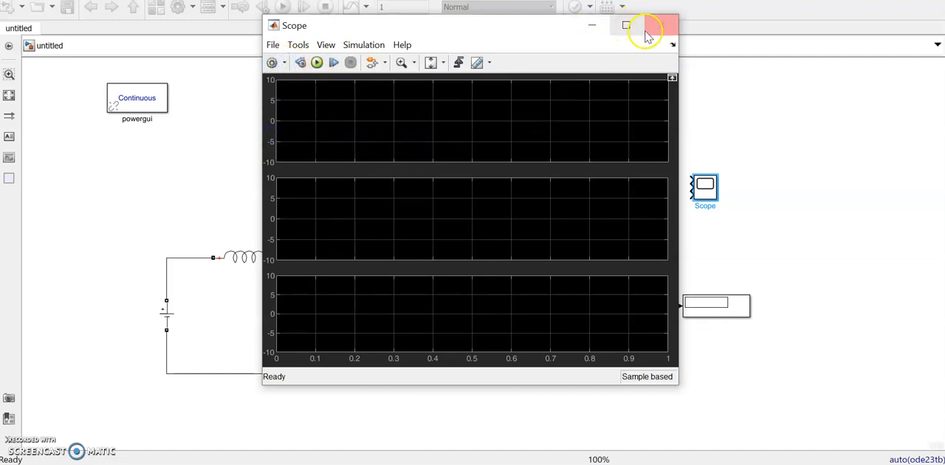
pyautogui.moveTo(592, 25)
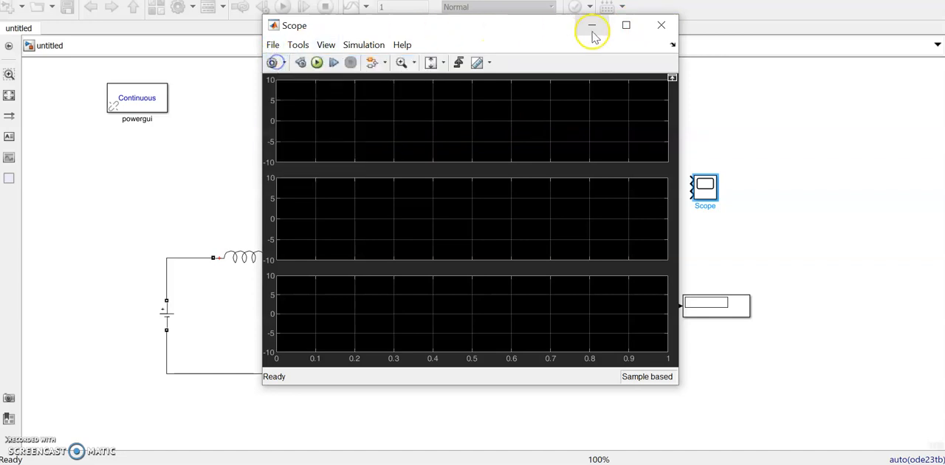
pyautogui.click(591, 25)
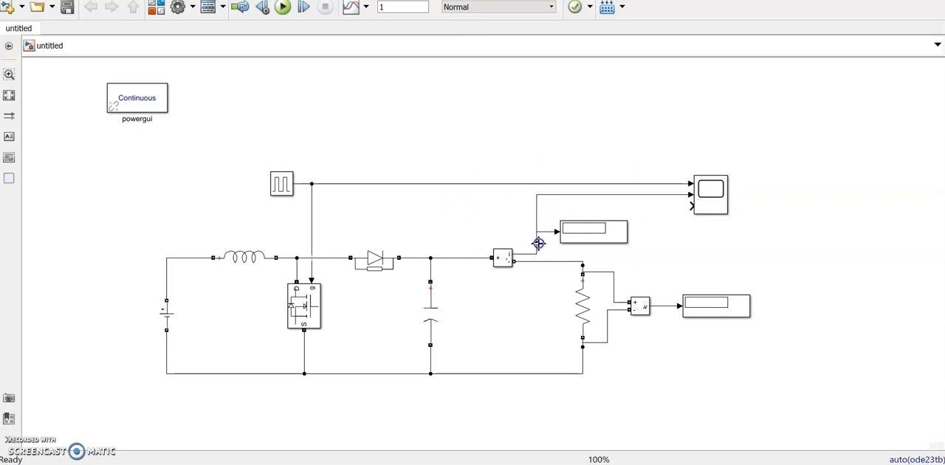
pyautogui.moveTo(687, 210)
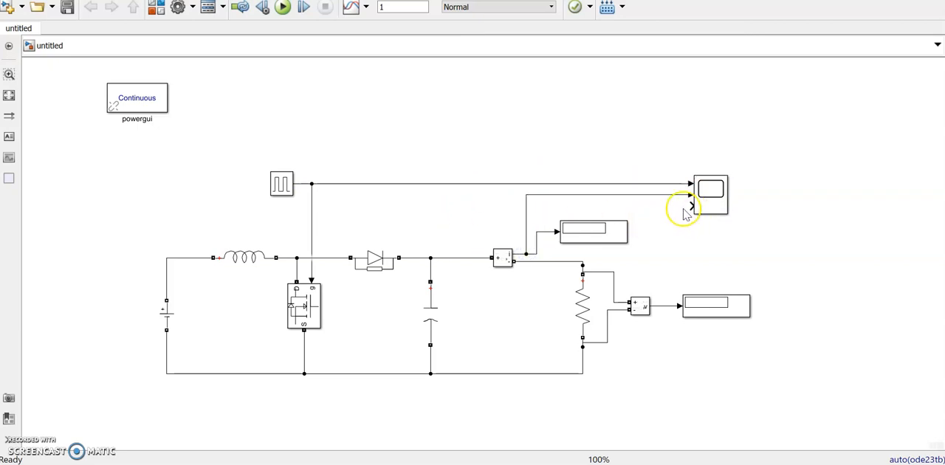
pyautogui.moveTo(677, 216)
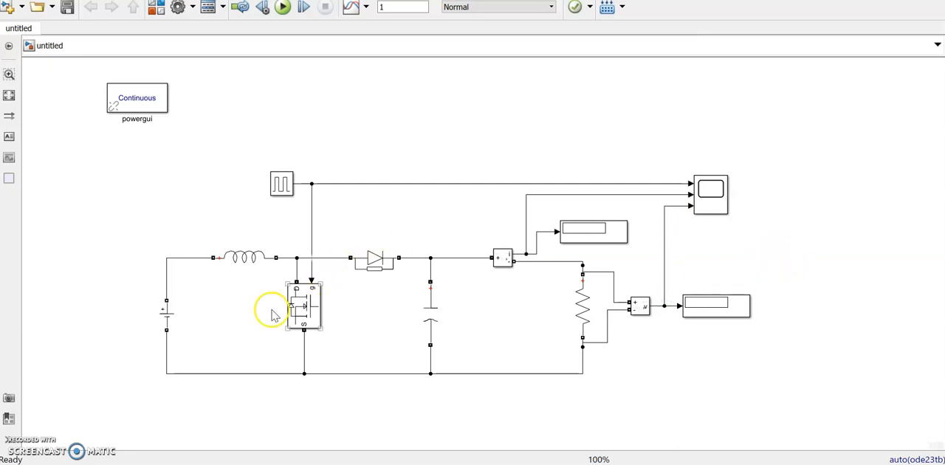
# Step: Check that the DC source amplitude stays 12 and the Pulse Generator settings are unchanged
pyautogui.doubleClick(167, 313)
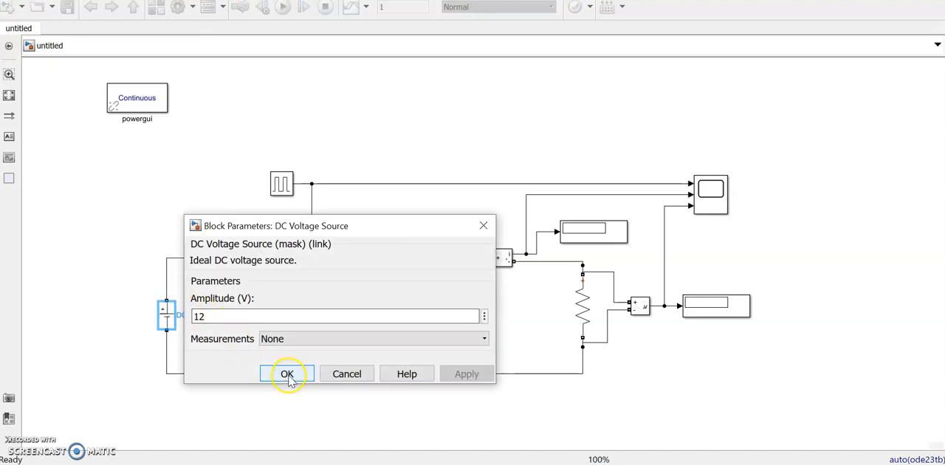
pyautogui.click(288, 374)
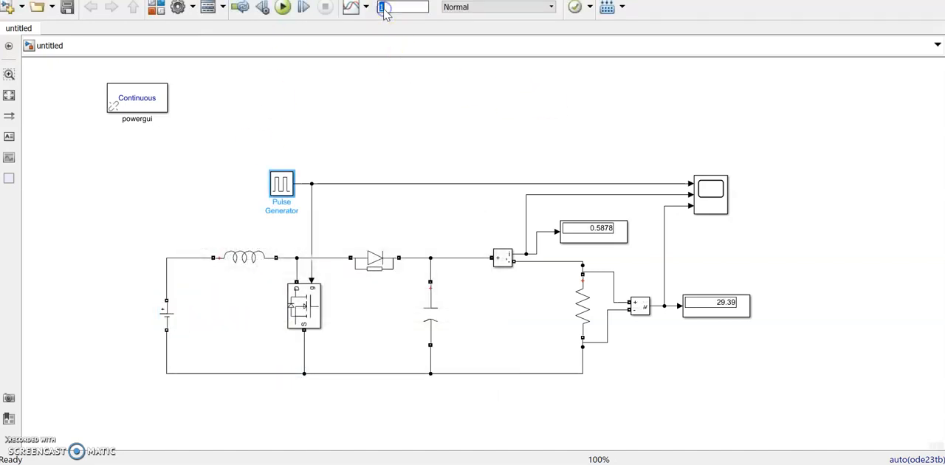
pyautogui.click(281, 186)
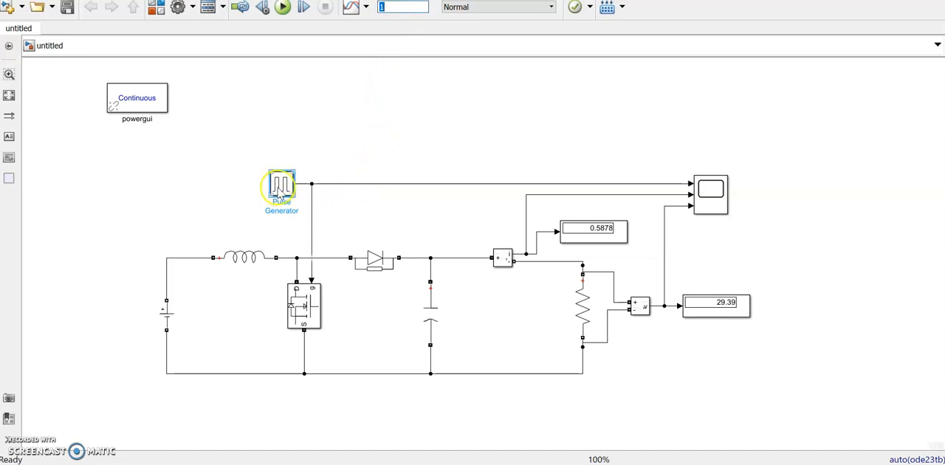
pyautogui.doubleClick(281, 187)
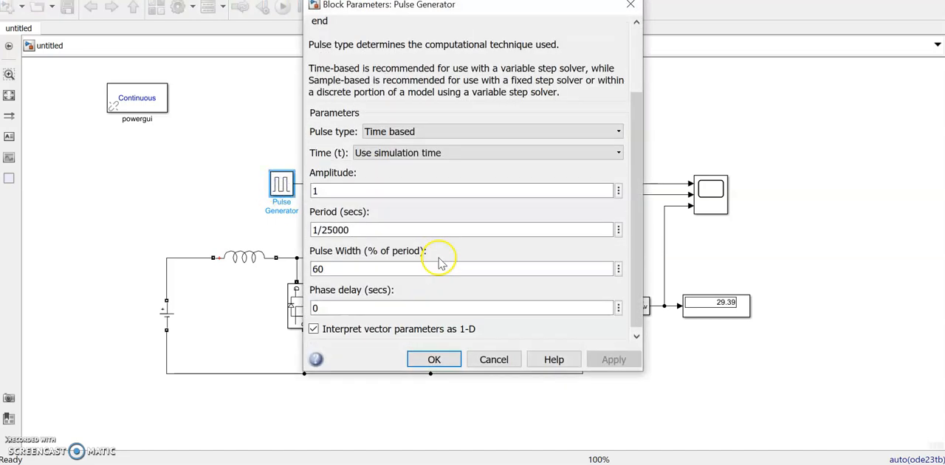
pyautogui.click(434, 360)
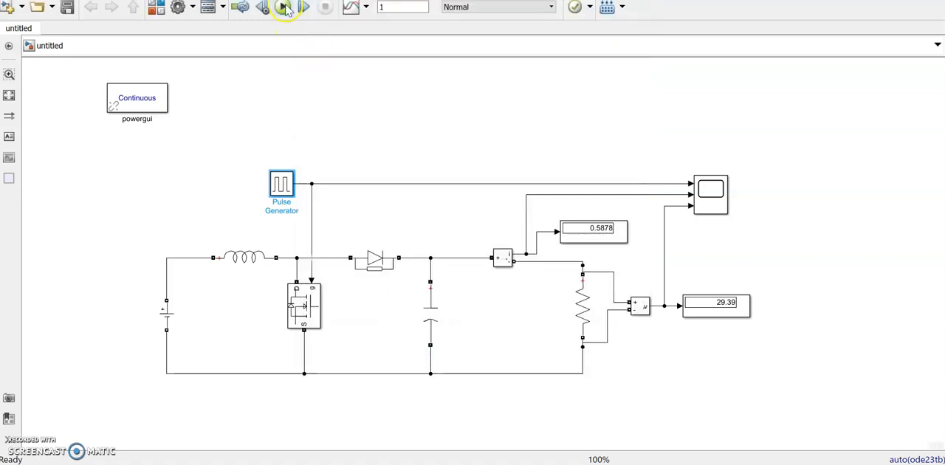
# Step: Run the 1-second simulation and fit the Scope axes to the pulse, current and voltage traces
pyautogui.click(285, 7)
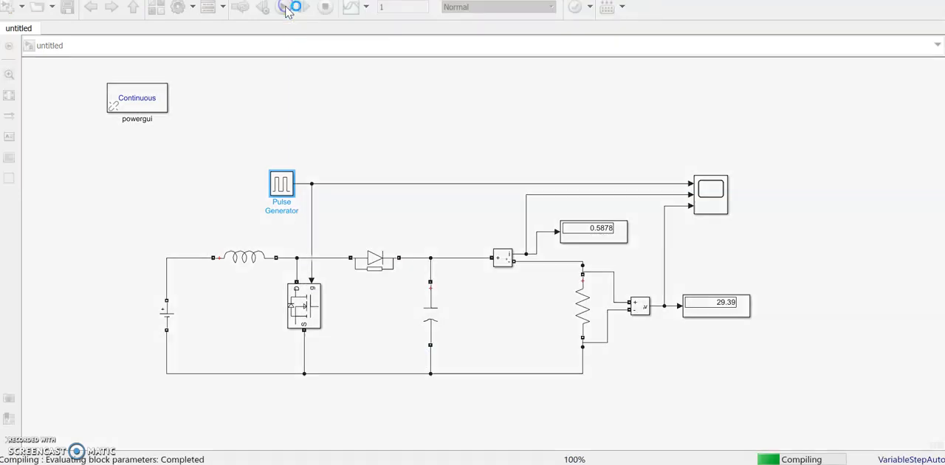
pyautogui.click(295, 6)
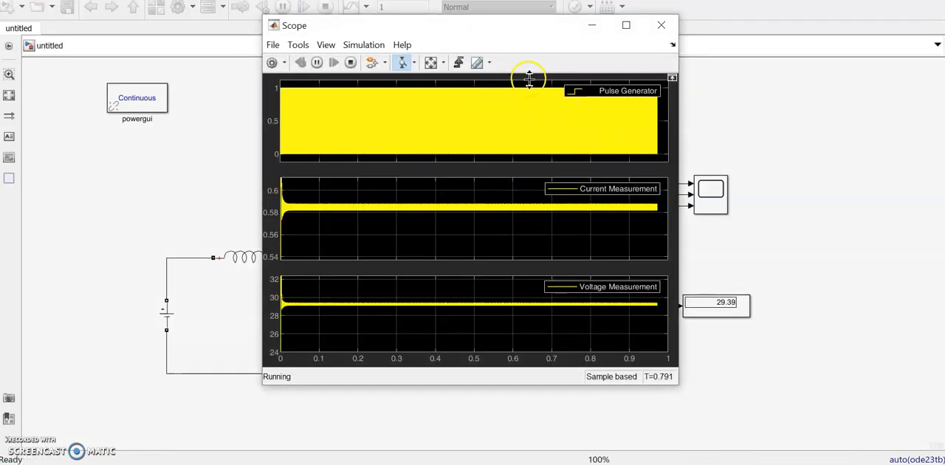
pyautogui.click(350, 62)
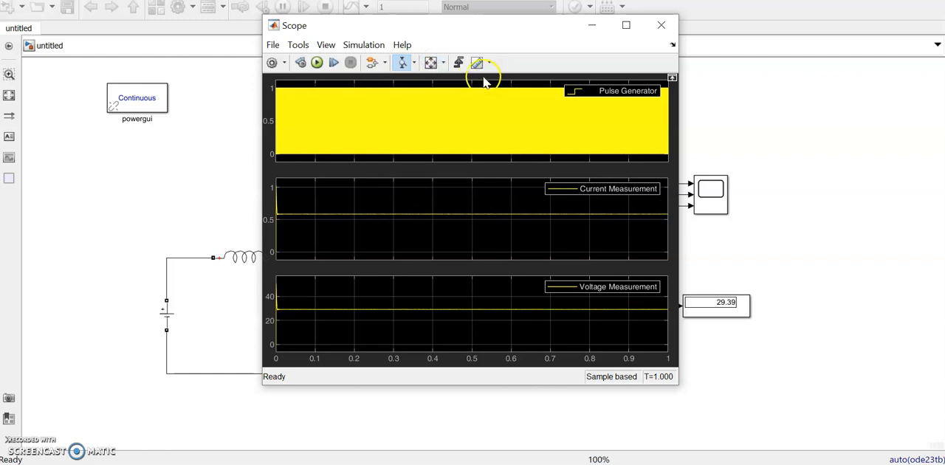
pyautogui.moveTo(626, 26)
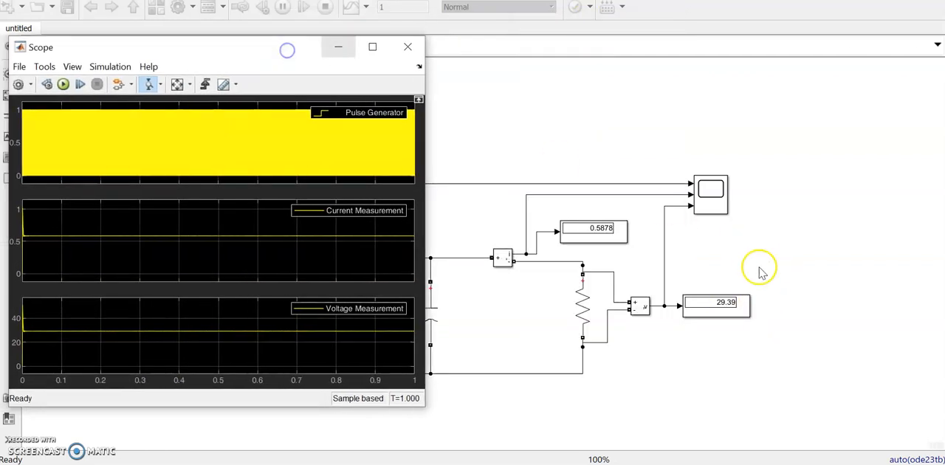
pyautogui.moveTo(283, 53)
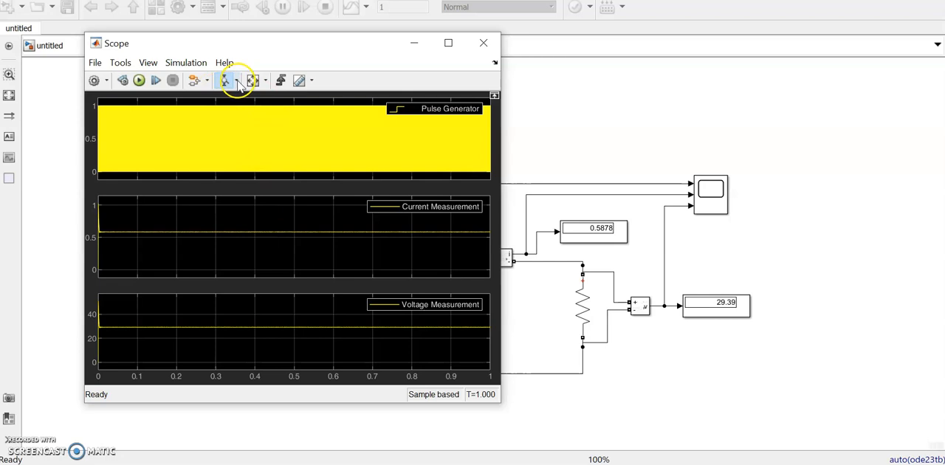
pyautogui.moveTo(227, 225)
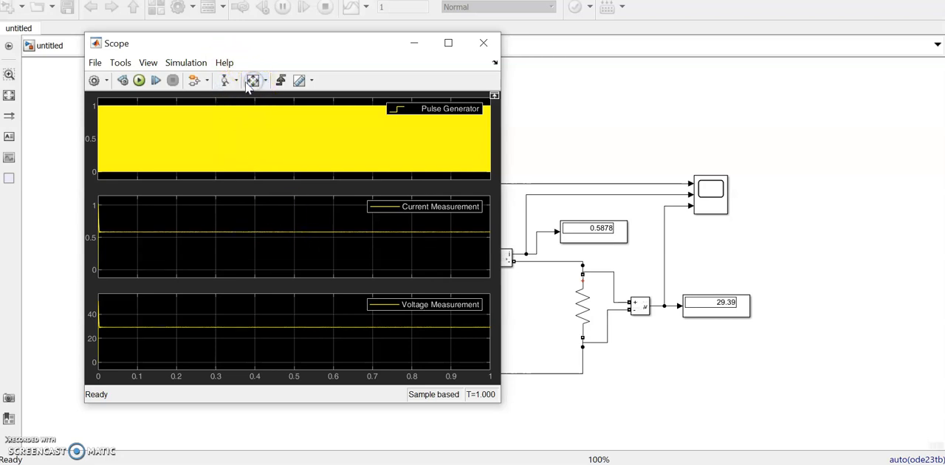
# Step: Zoom the Scope time axis into a few switching cycles to inspect ripple, then close the Scope
pyautogui.click(224, 81)
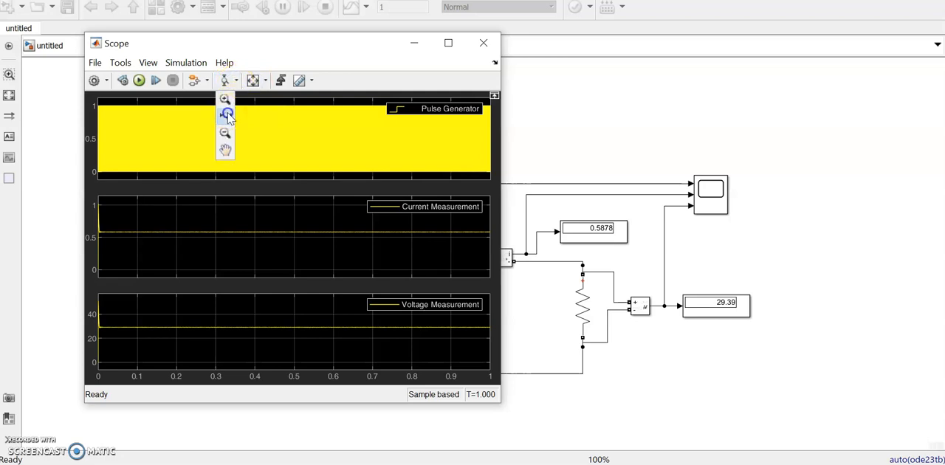
pyautogui.click(225, 115)
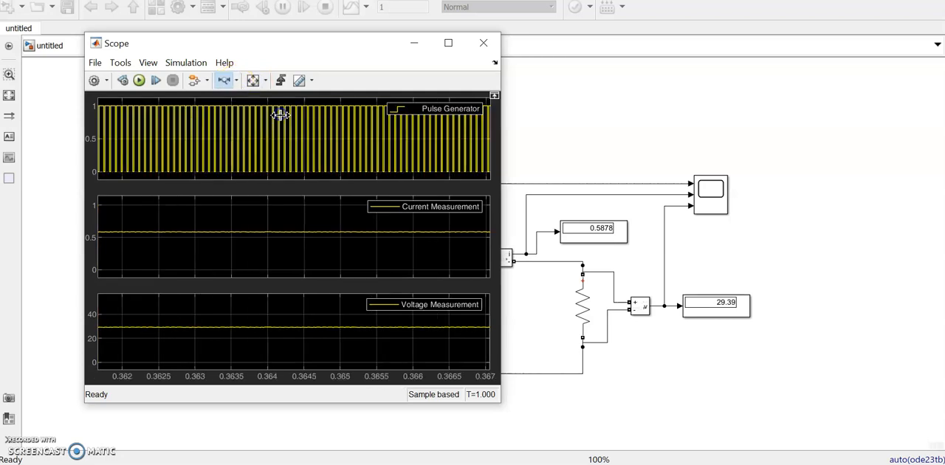
pyautogui.click(236, 80)
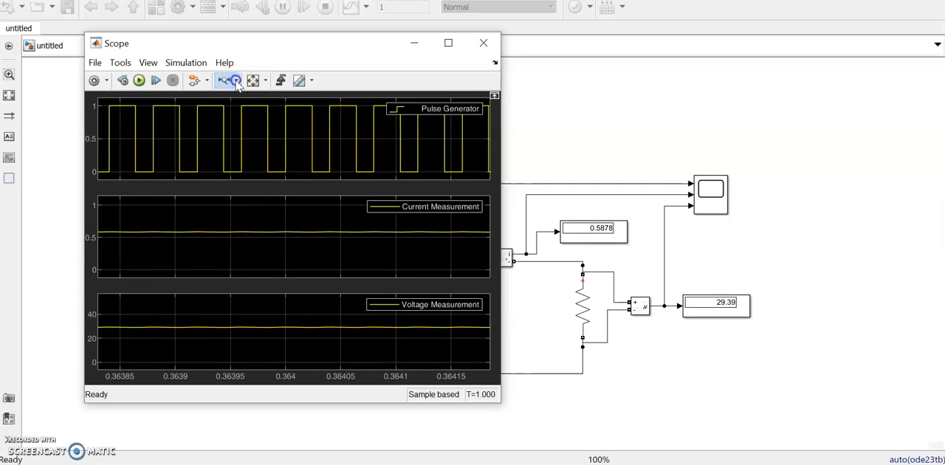
pyautogui.click(226, 80)
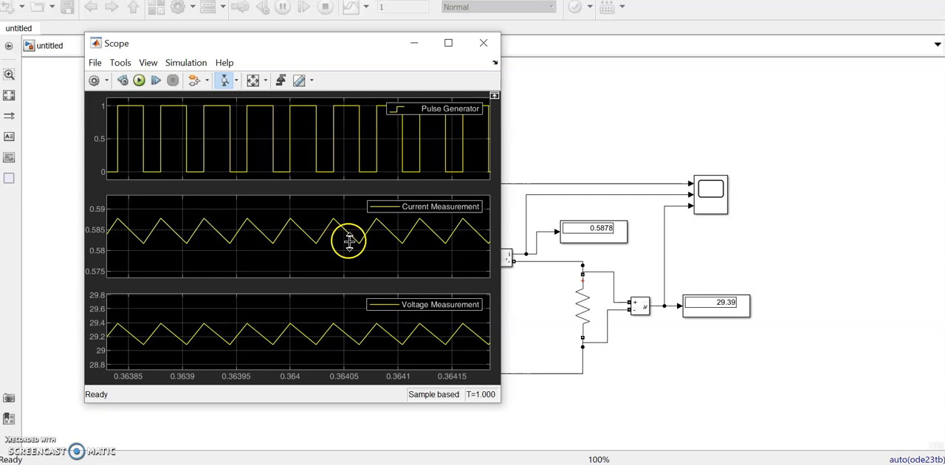
pyautogui.moveTo(139, 255)
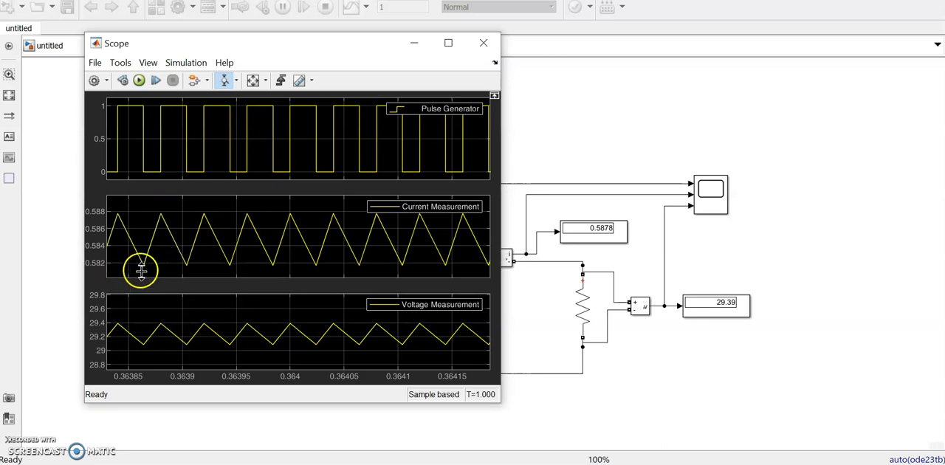
pyautogui.moveTo(161, 225)
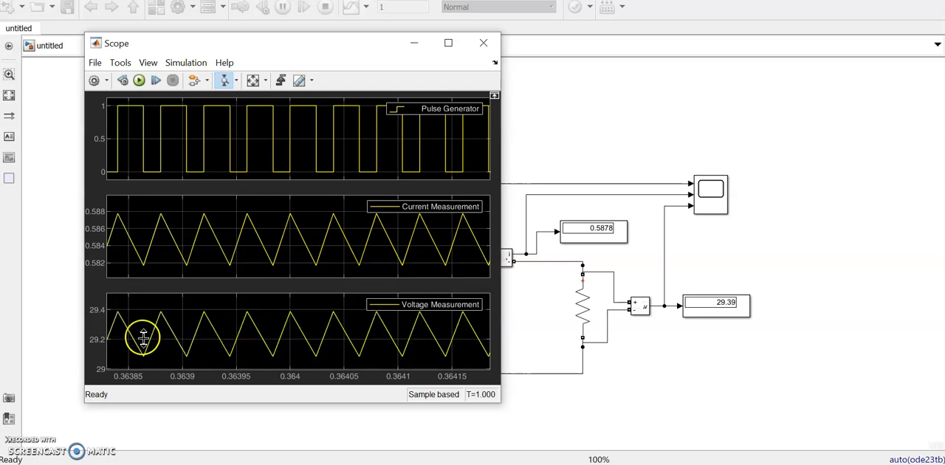
pyautogui.moveTo(181, 348)
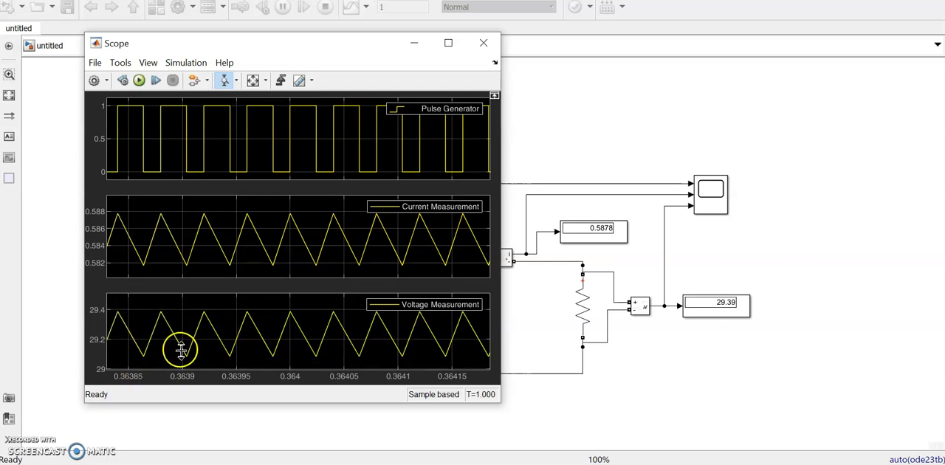
pyautogui.moveTo(211, 309)
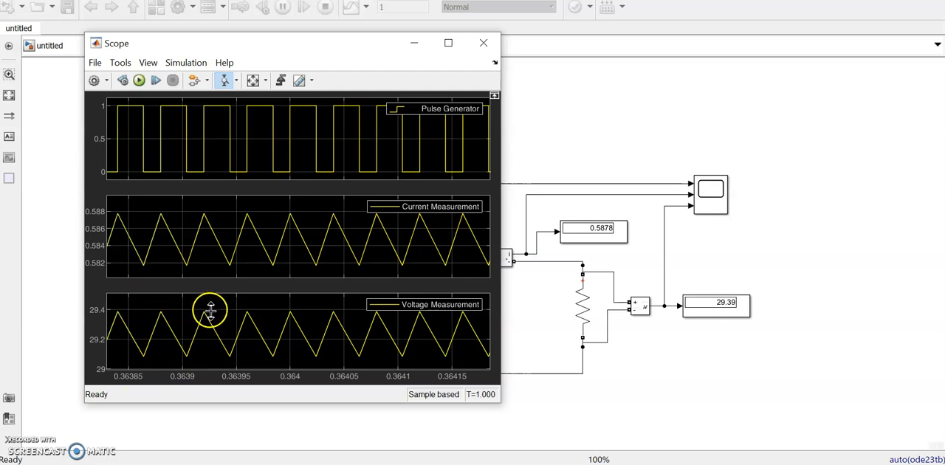
pyautogui.moveTo(299, 104)
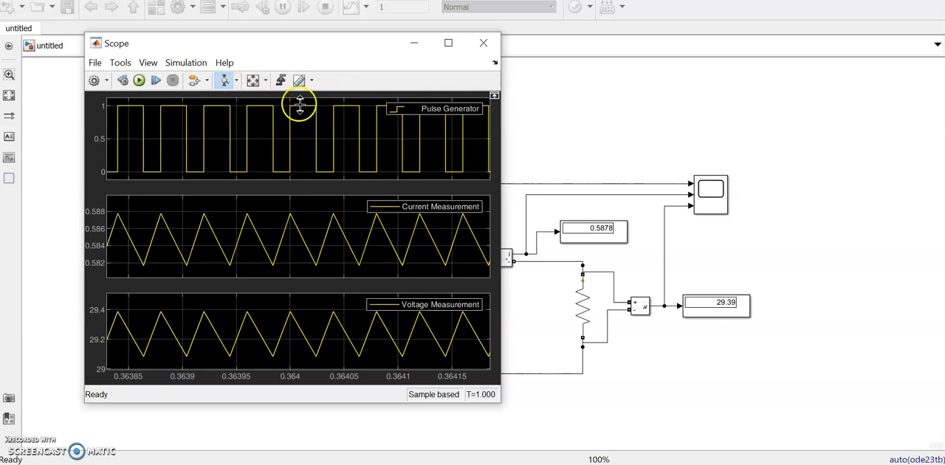
pyautogui.moveTo(321, 192)
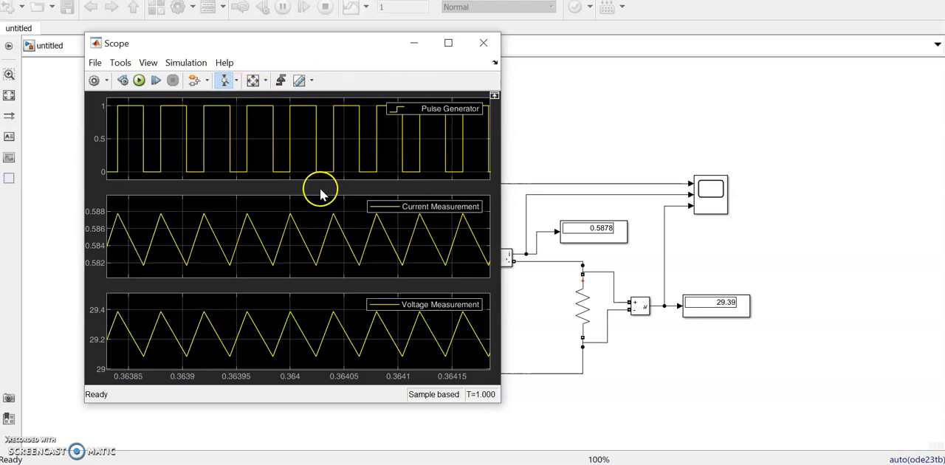
pyautogui.moveTo(412, 82)
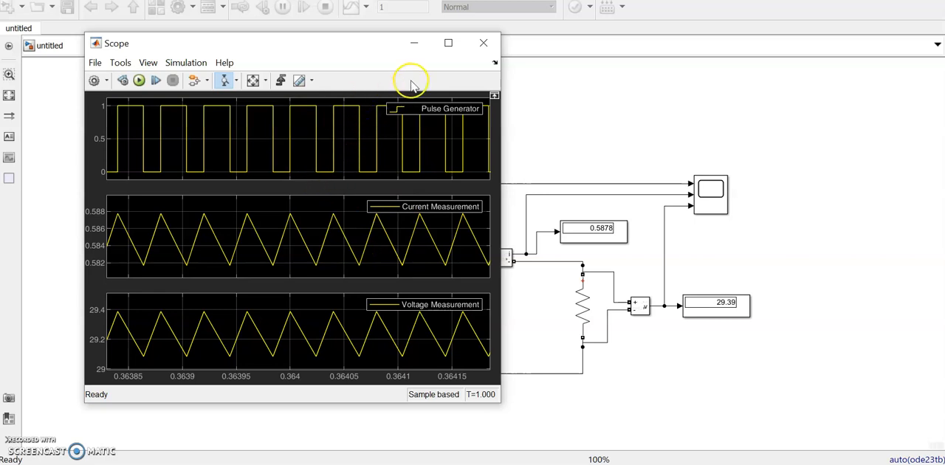
pyautogui.moveTo(484, 44)
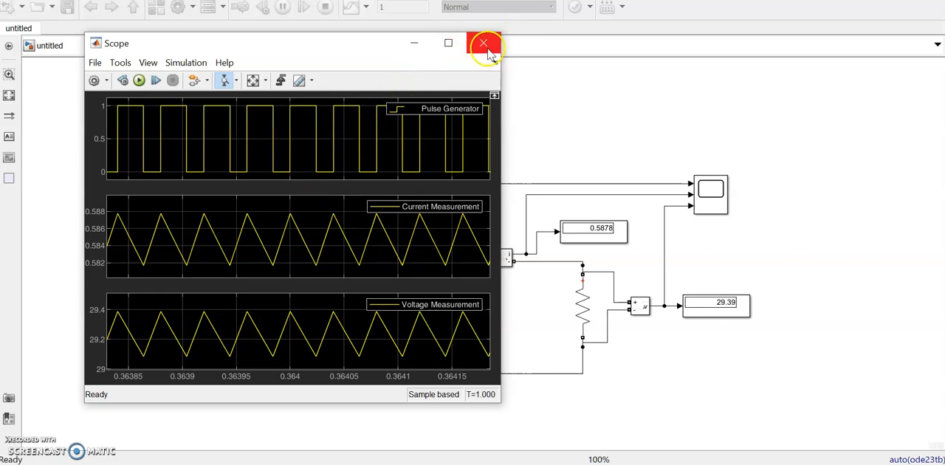
pyautogui.click(484, 44)
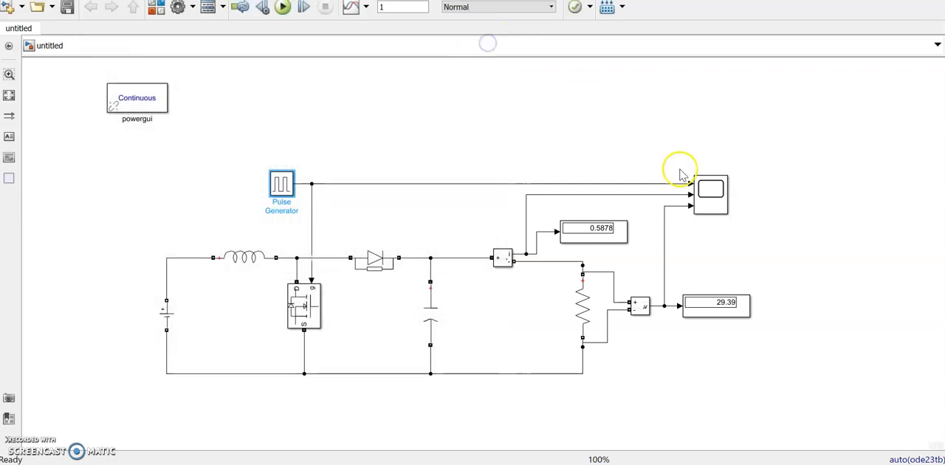
pyautogui.moveTo(539, 327)
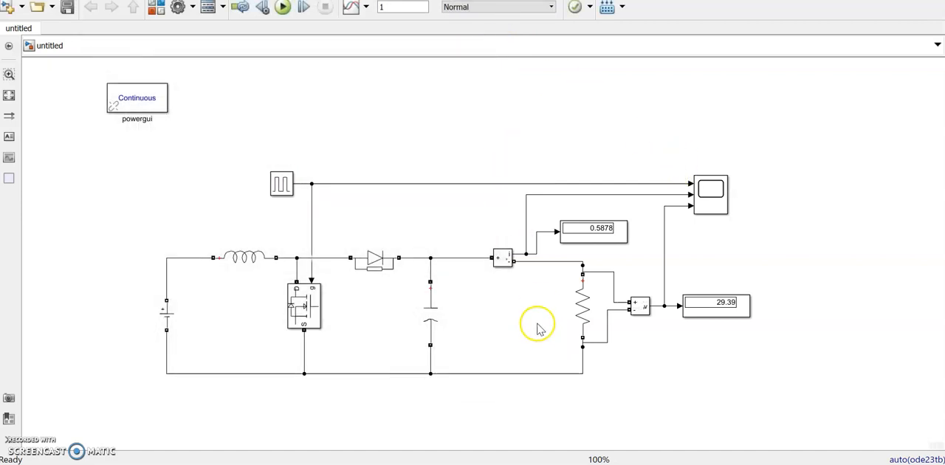
pyautogui.click(166, 314)
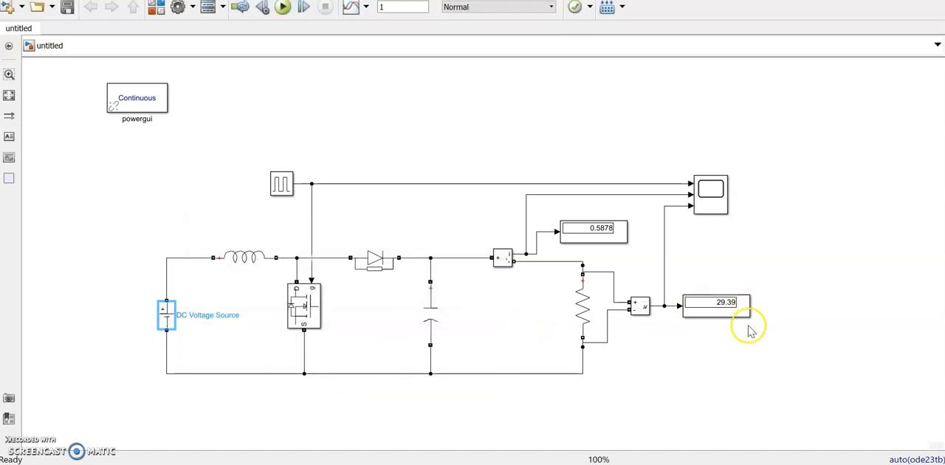
pyautogui.moveTo(726, 363)
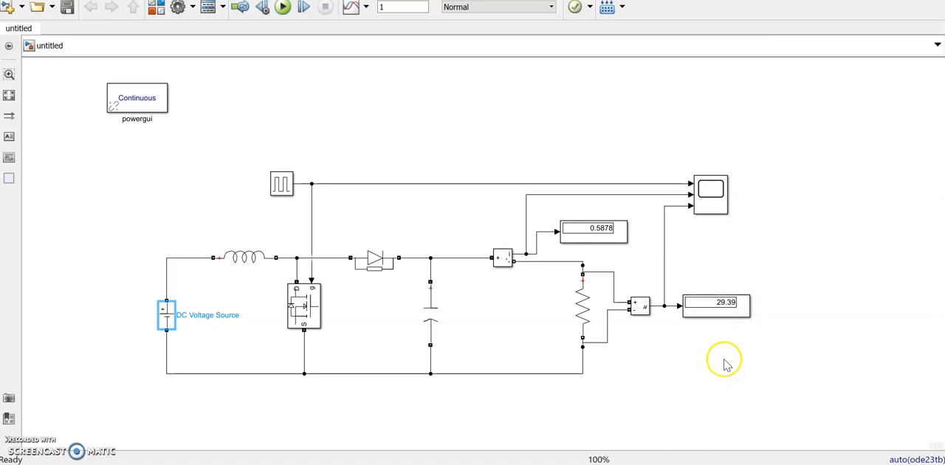
pyautogui.moveTo(393, 322)
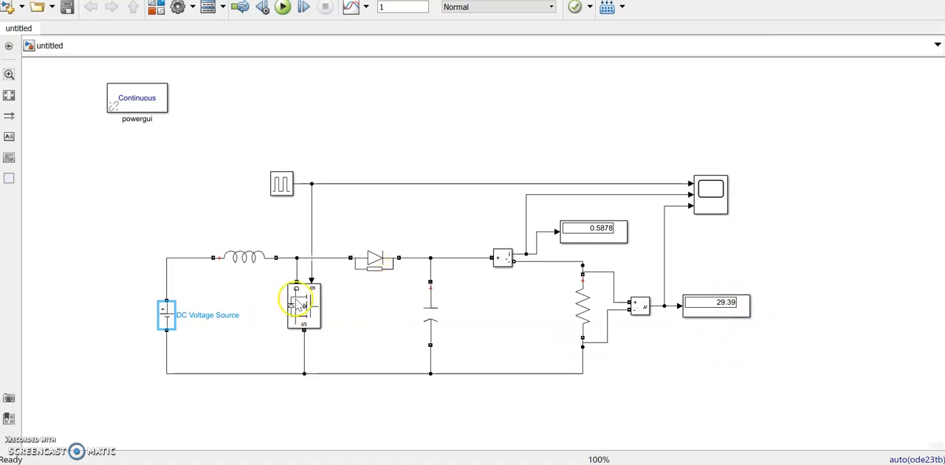
pyautogui.moveTo(391, 332)
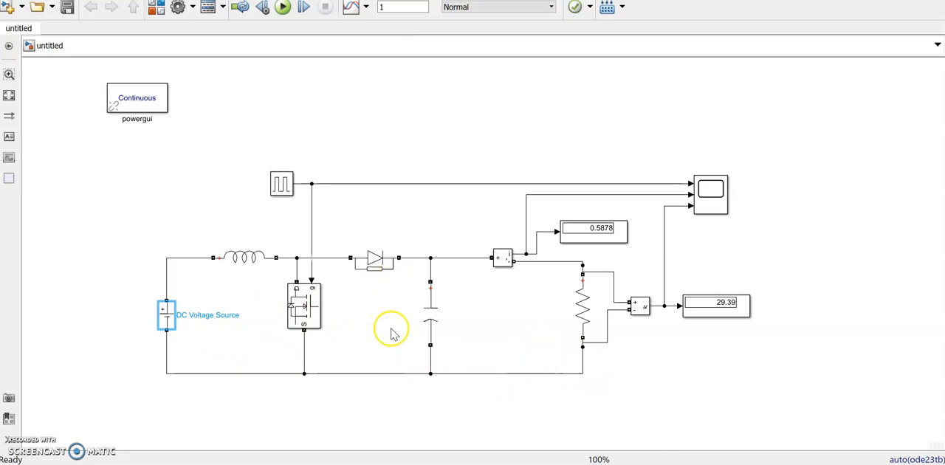
pyautogui.moveTo(338, 404)
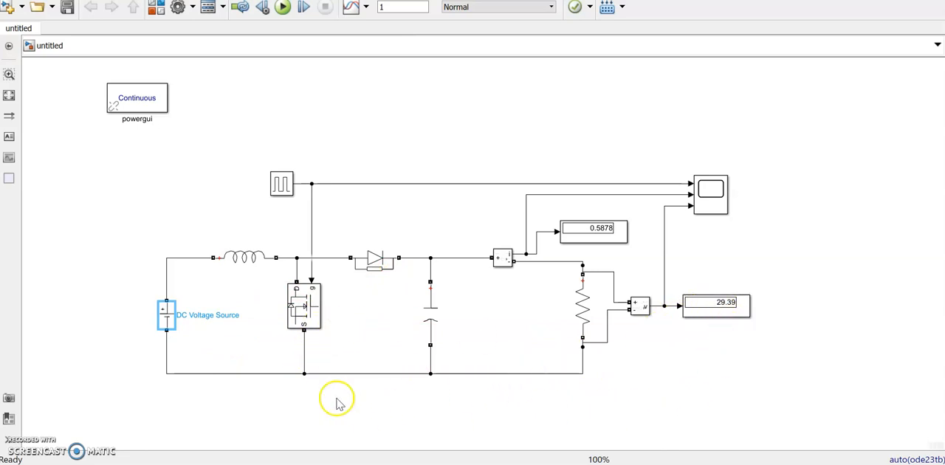
pyautogui.moveTo(420, 429)
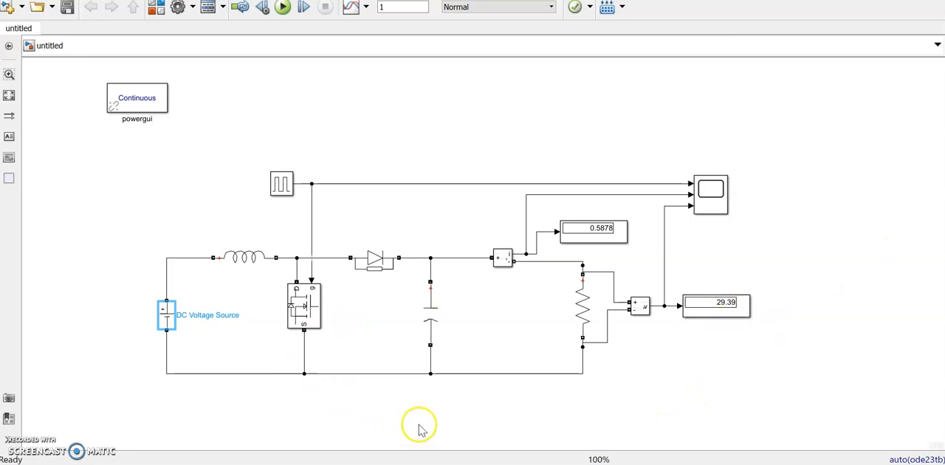
pyautogui.moveTo(748, 212)
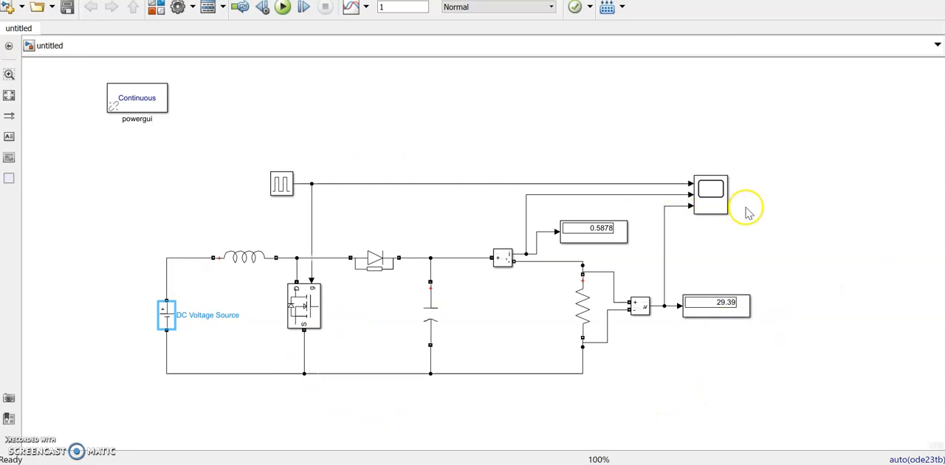
pyautogui.moveTo(745, 207)
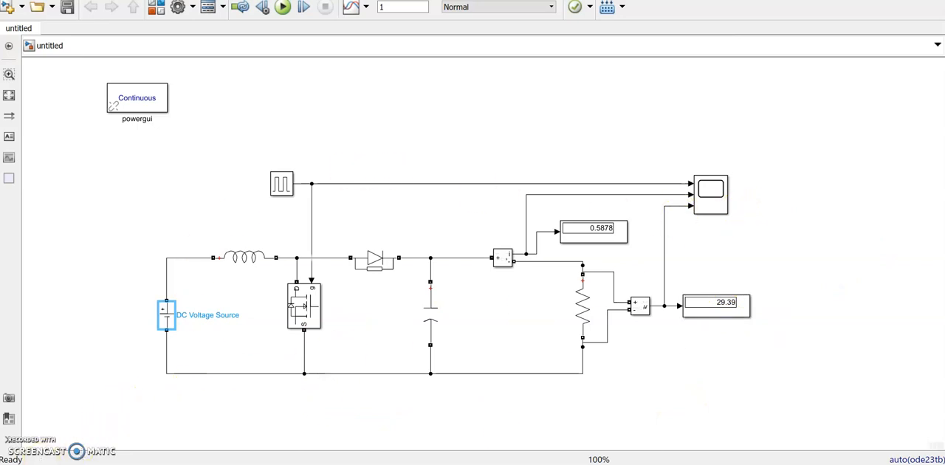
pyautogui.moveTo(373, 340)
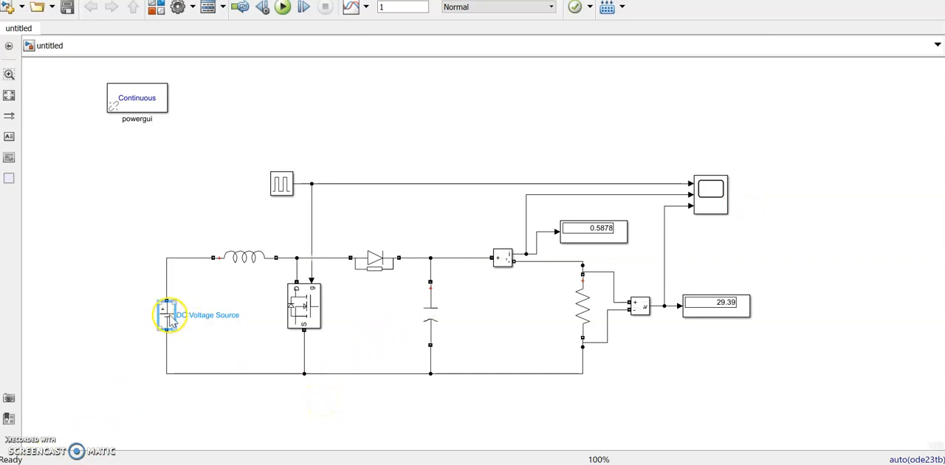
pyautogui.click(168, 315)
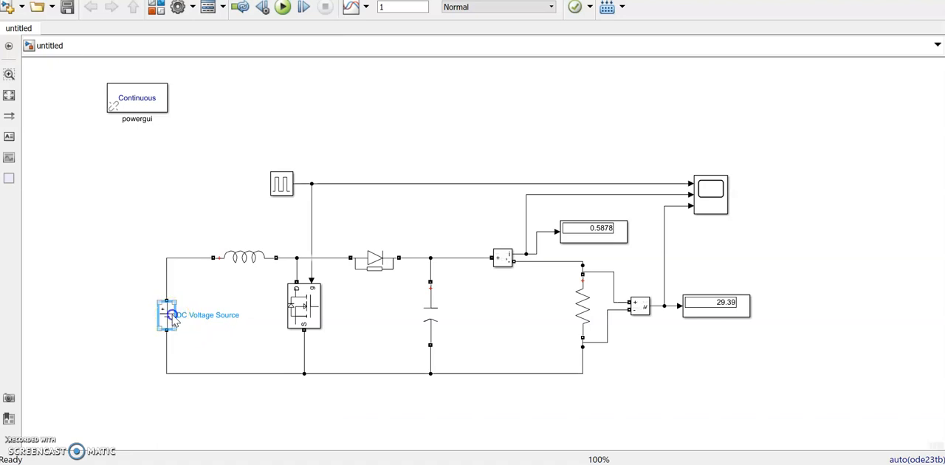
# Step: Set the Pulse Generator pulse width to 80%, rerun for 58.03 V, and close the Scope
pyautogui.doubleClick(282, 184)
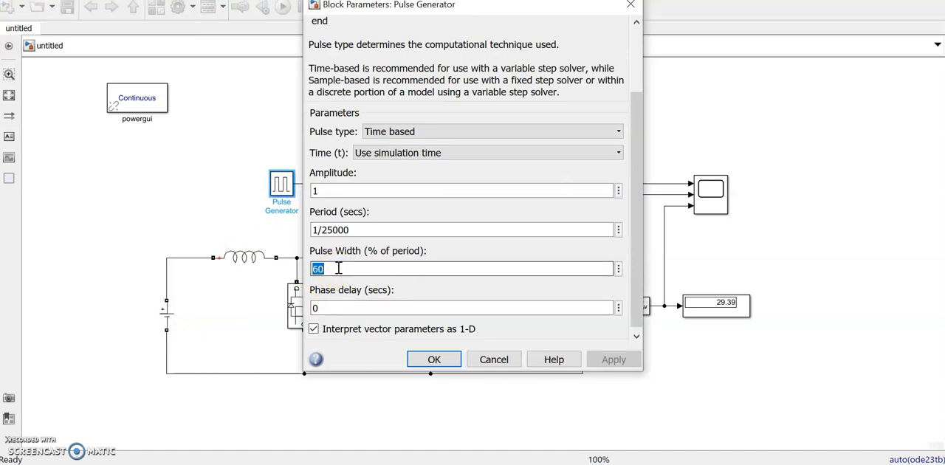
pyautogui.write('80')
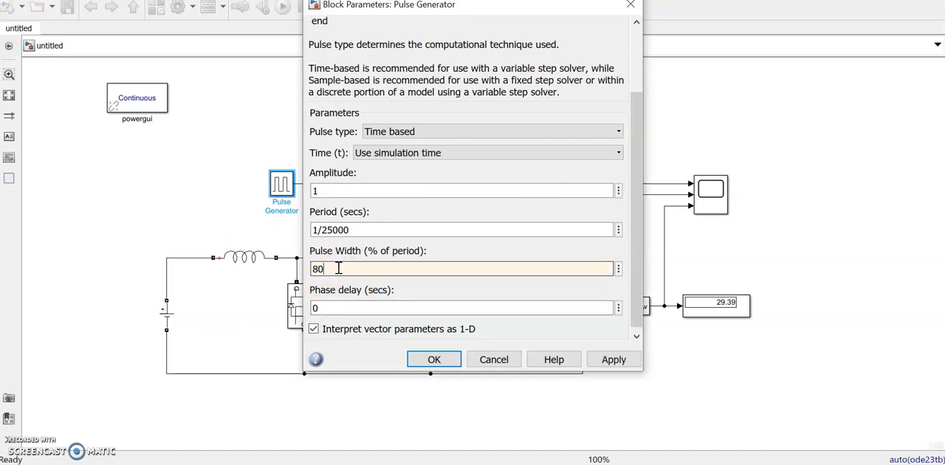
pyautogui.click(434, 359)
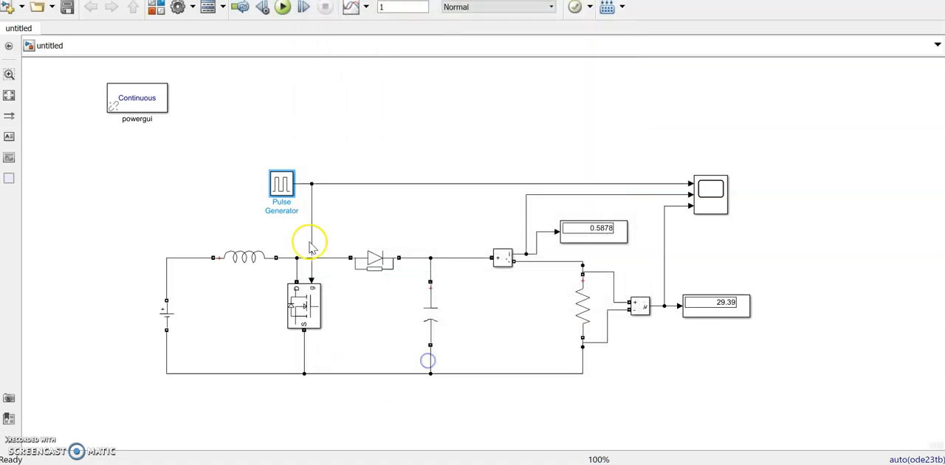
pyautogui.click(282, 6)
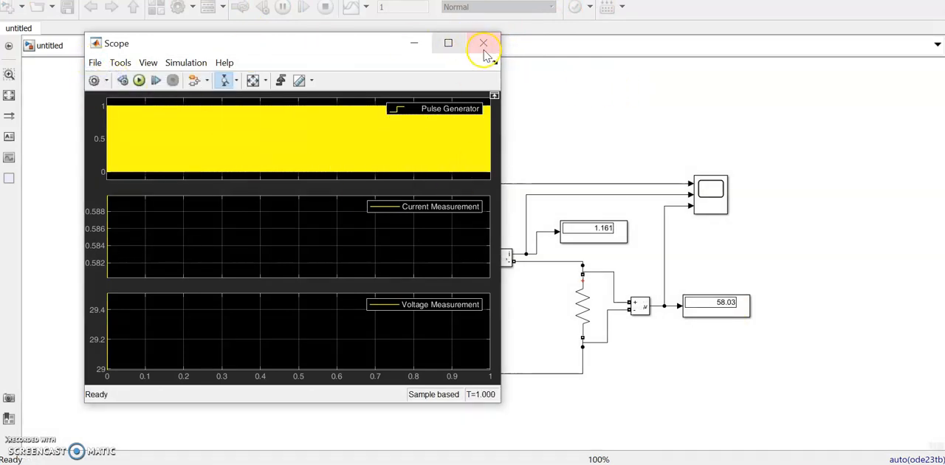
pyautogui.click(484, 42)
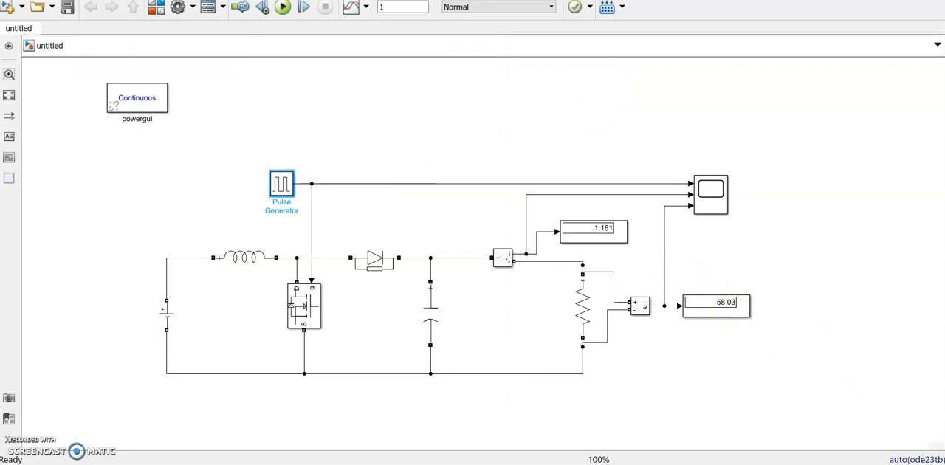
# Step: Cut the Pulse Generator pulse width to 40% and rerun, giving 20.45 V and 0.4091 A
pyautogui.click(281, 183)
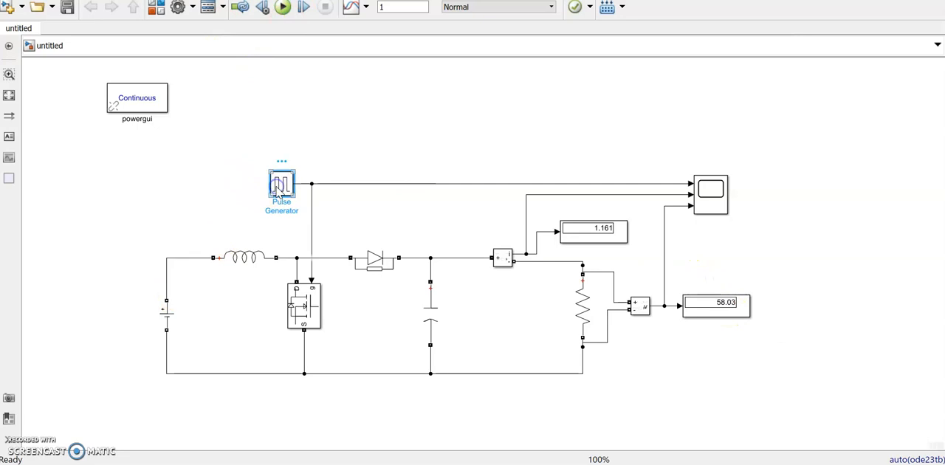
pyautogui.doubleClick(281, 185)
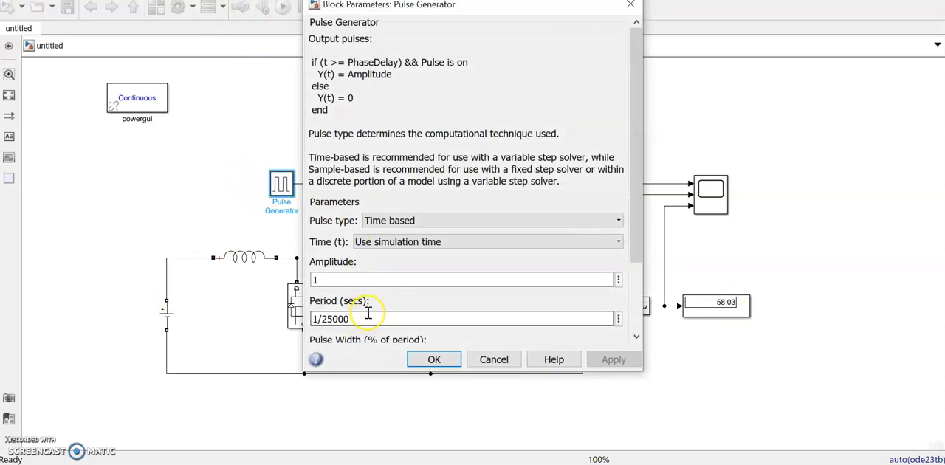
pyautogui.scroll(-3)
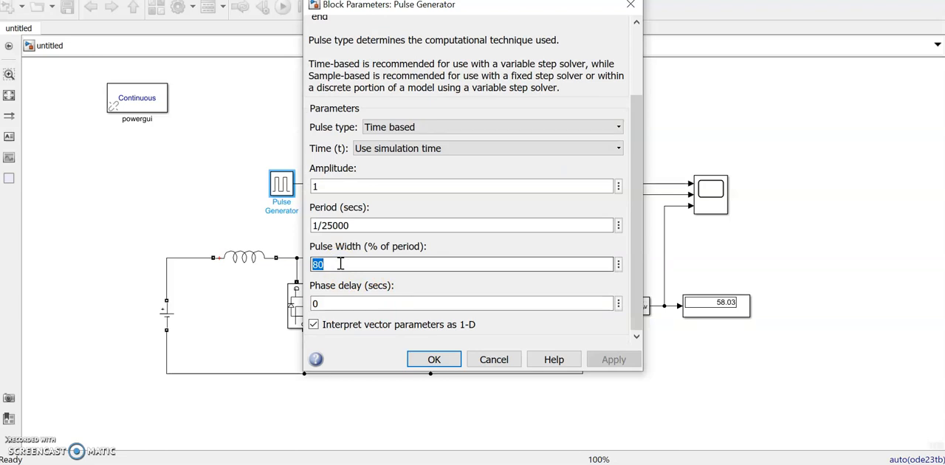
pyautogui.write('40')
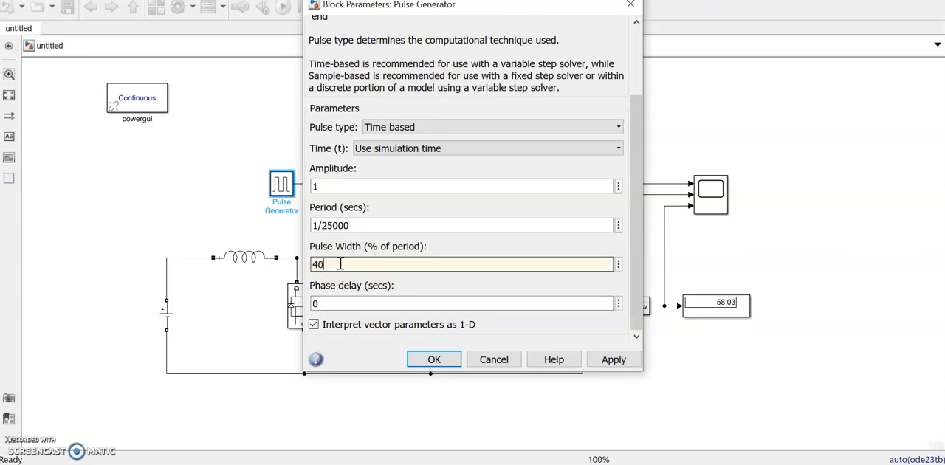
pyautogui.click(433, 360)
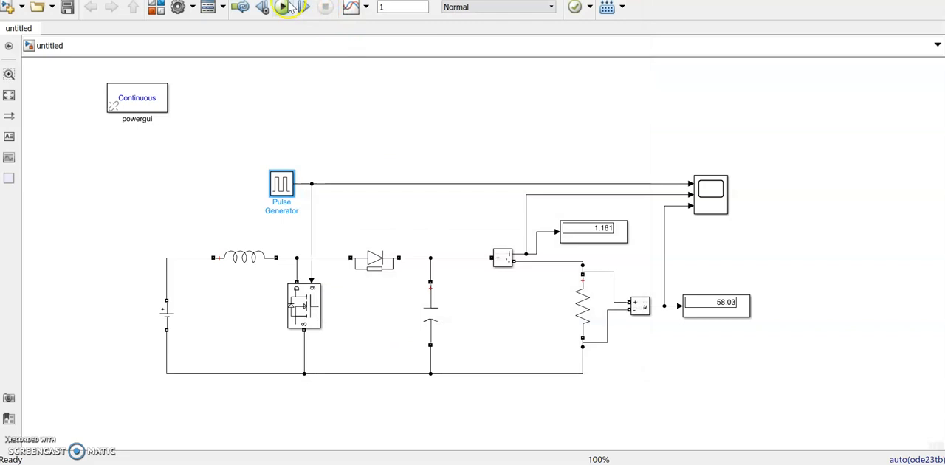
pyautogui.click(282, 7)
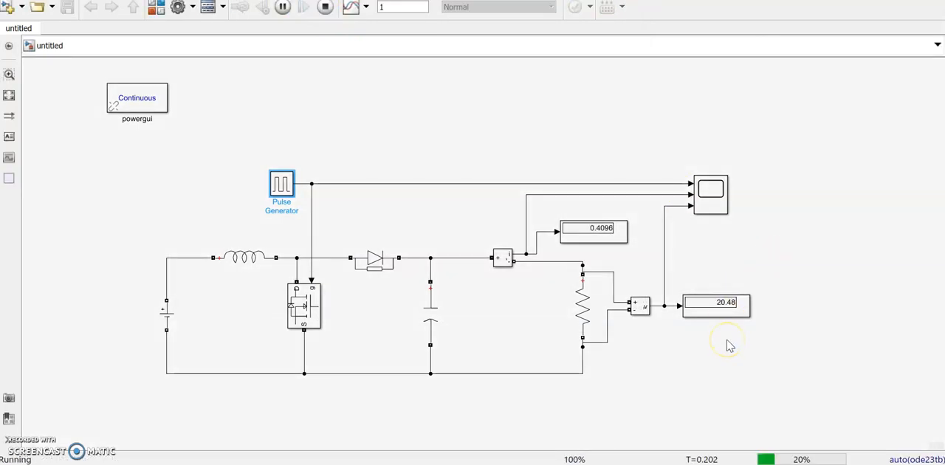
pyautogui.moveTo(691, 327)
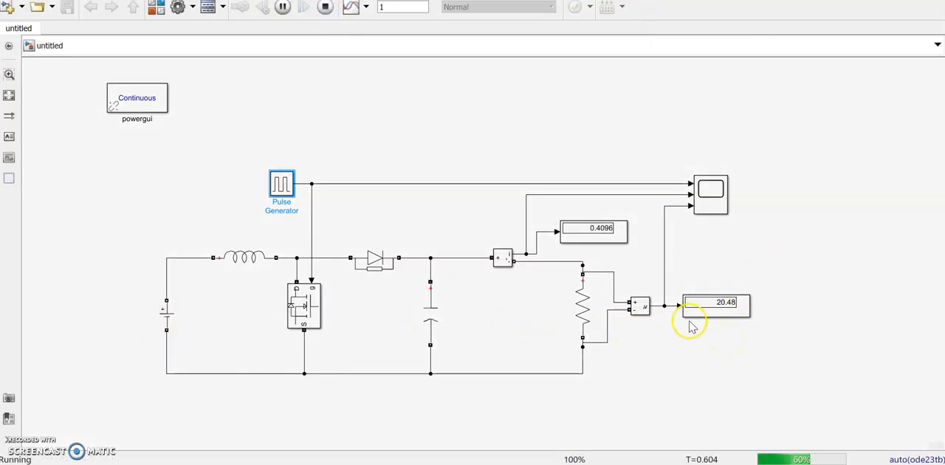
pyautogui.click(324, 6)
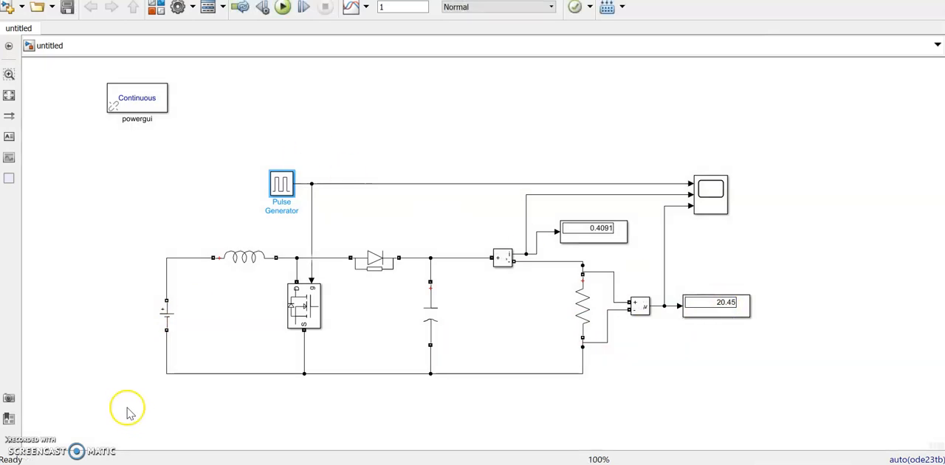
pyautogui.moveTo(163, 367)
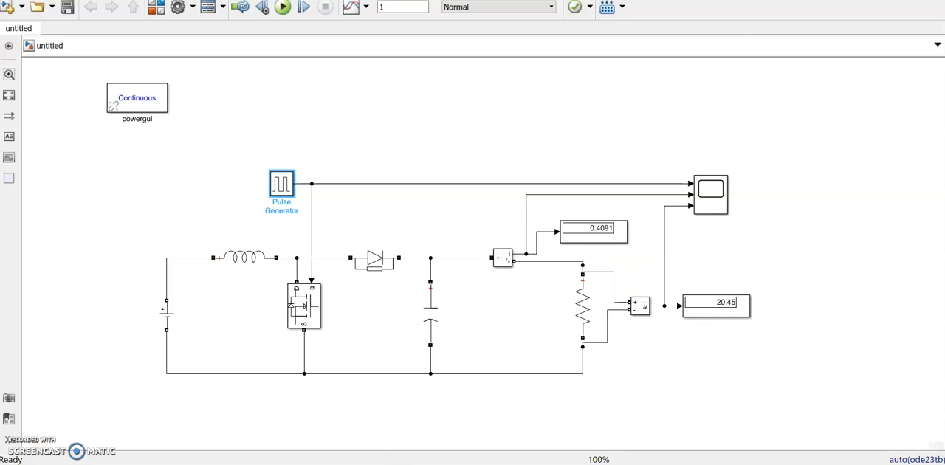
pyautogui.moveTo(488, 435)
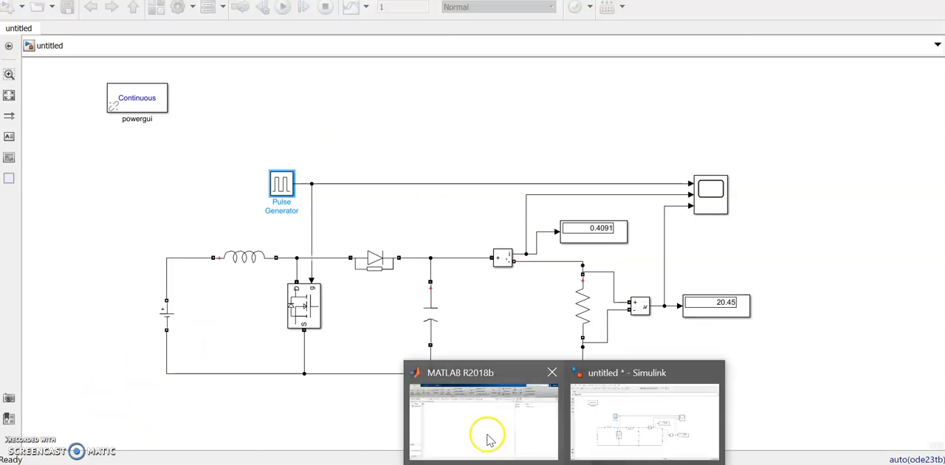
# Step: Switch to MATLAB, move up to the Simulation folder, and open buckboostregulator.slx
pyautogui.click(484, 421)
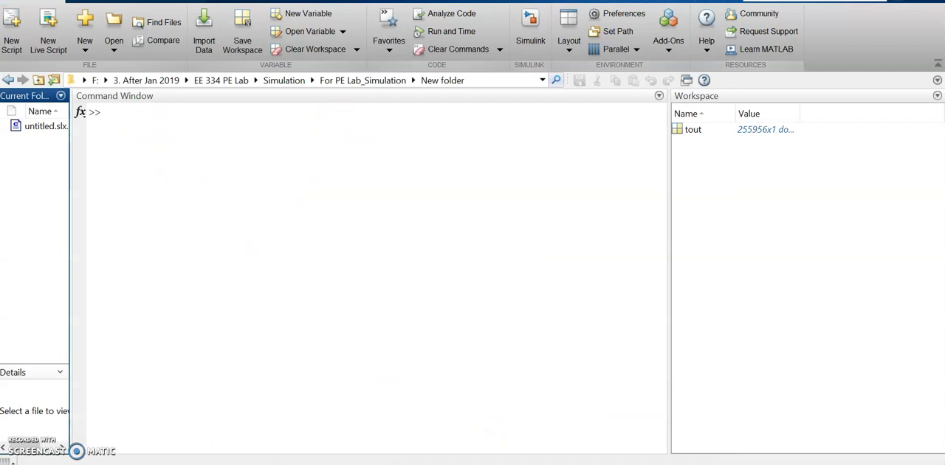
pyautogui.click(284, 80)
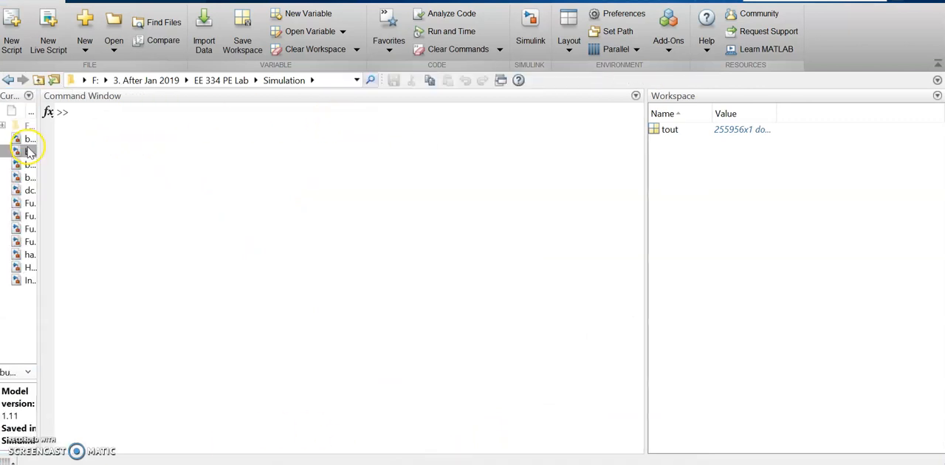
pyautogui.doubleClick(30, 151)
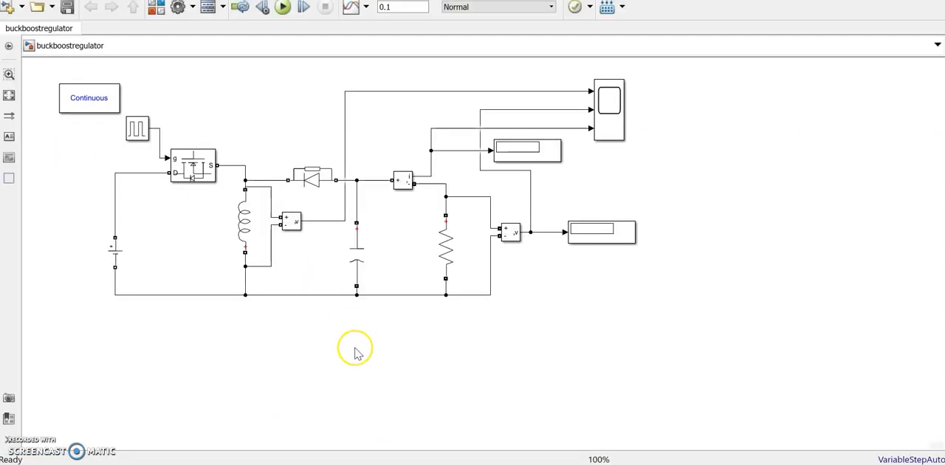
pyautogui.moveTo(357, 327)
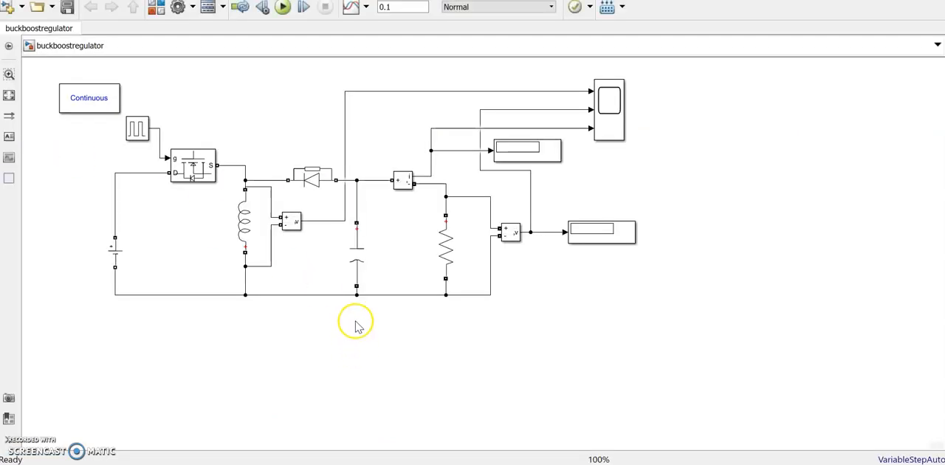
pyautogui.moveTo(561, 415)
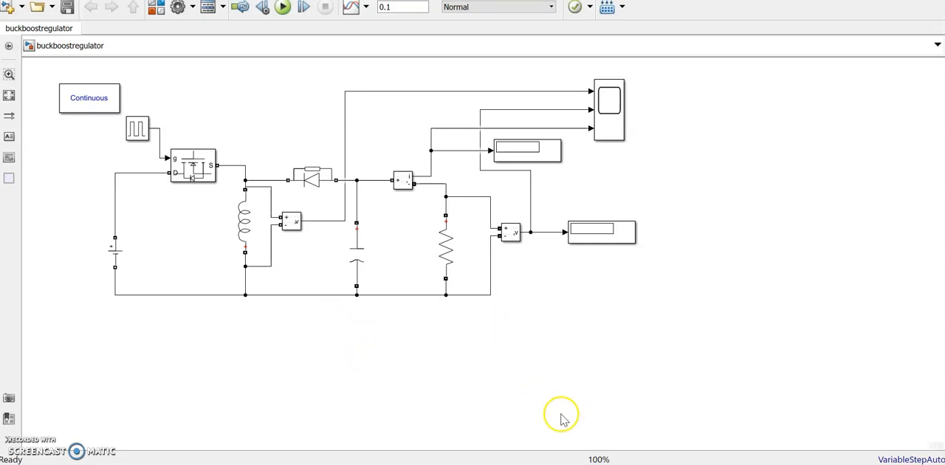
# Step: Switch to Word and scroll to the buck-boost specs: 16 V out, 24 V in, 5 Ω, 100 kHz, 1% ripple
pyautogui.press('alt+tab')
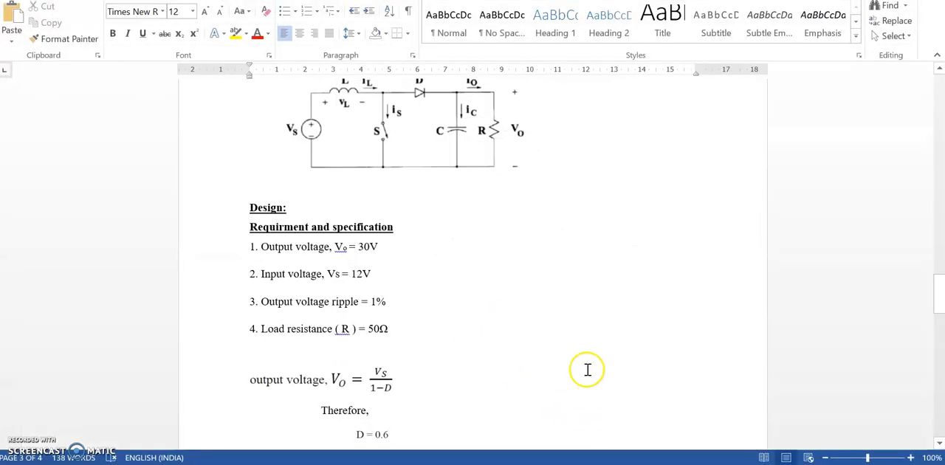
pyautogui.scroll(3)
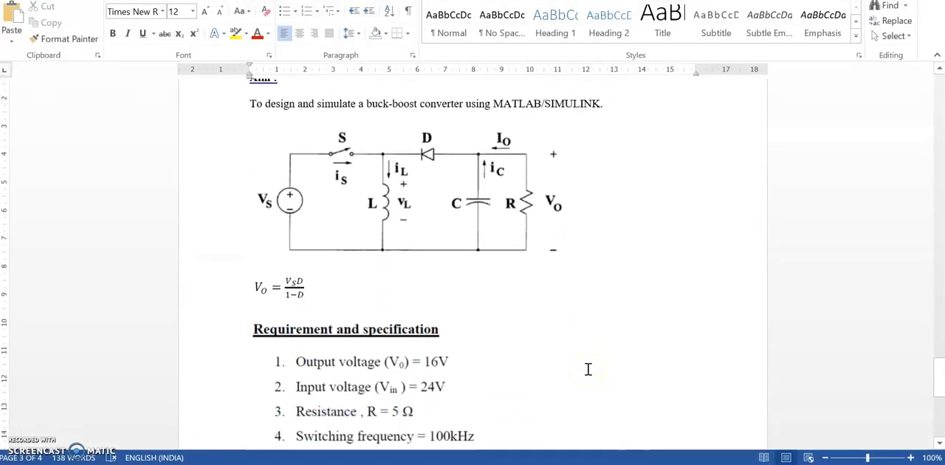
pyautogui.scroll(3)
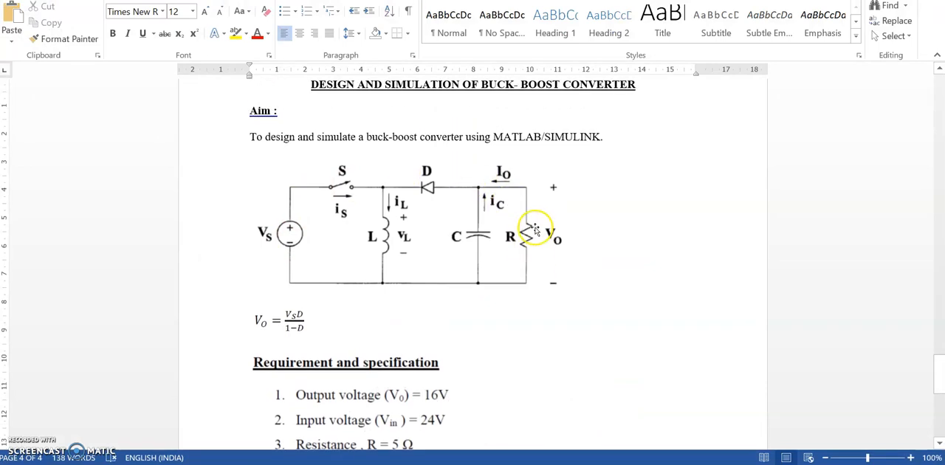
pyautogui.scroll(-3)
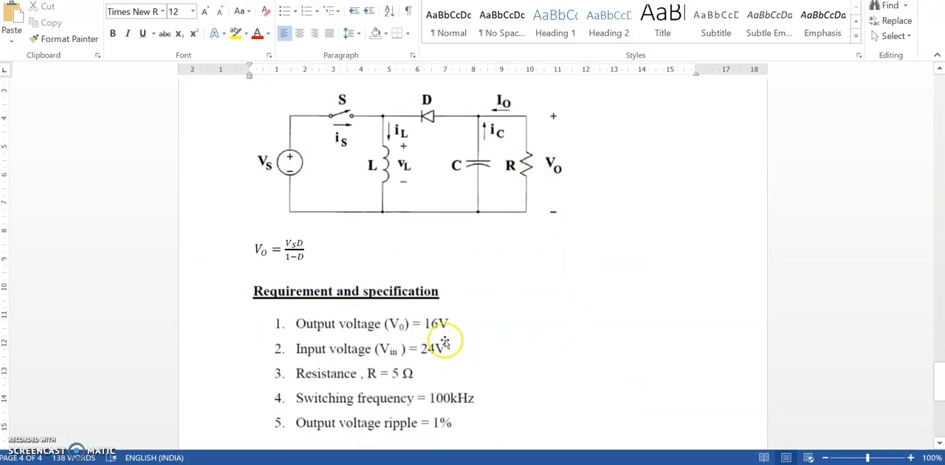
pyautogui.moveTo(447, 360)
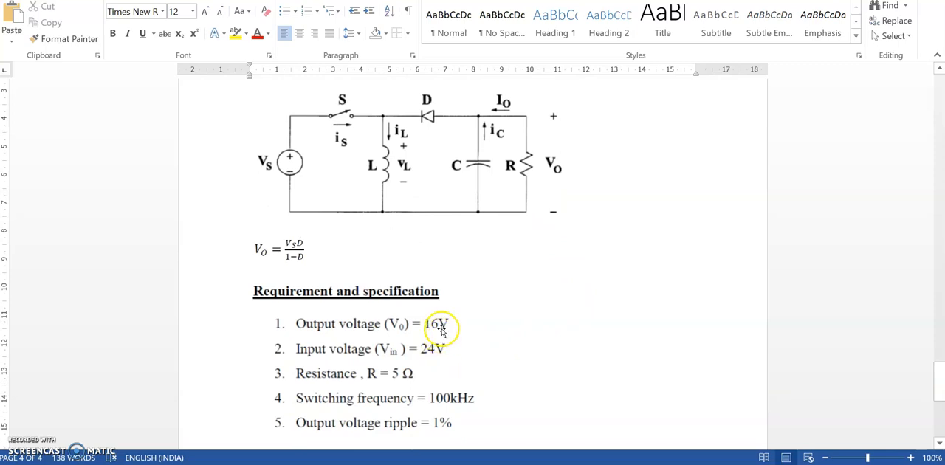
pyautogui.scroll(-3)
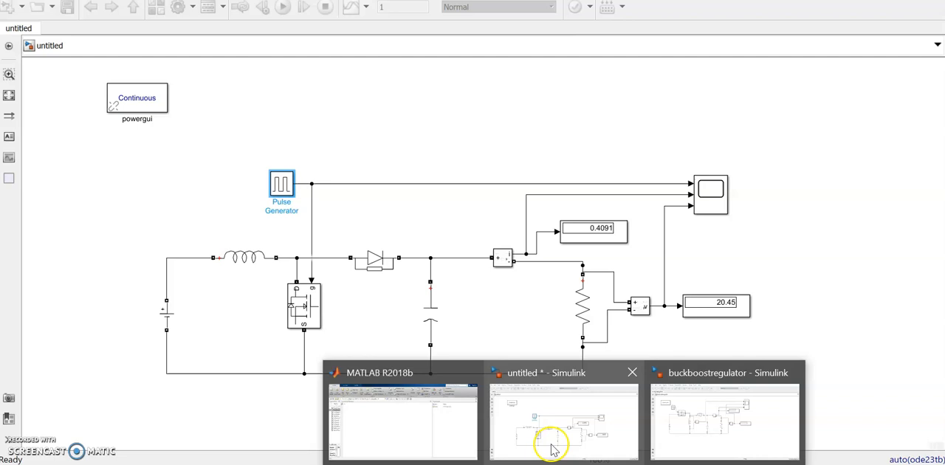
# Step: Bring the buckboostregulator model forward and run its simulation
pyautogui.click(723, 421)
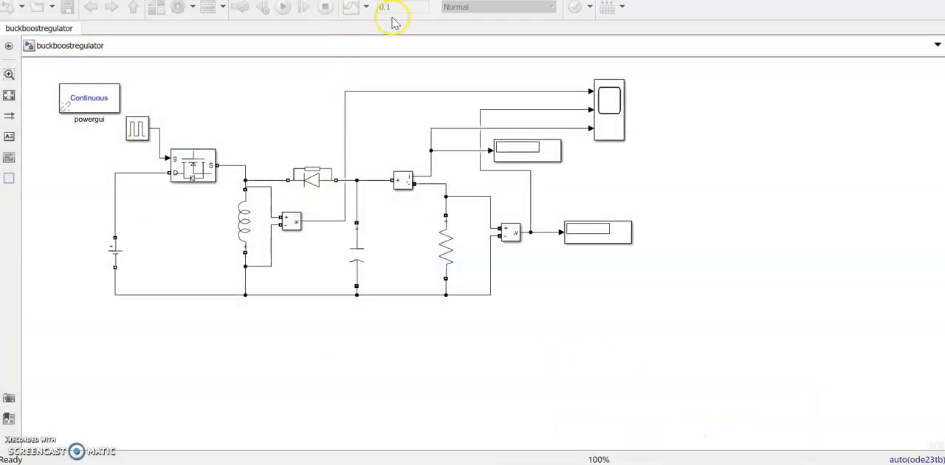
pyautogui.click(284, 7)
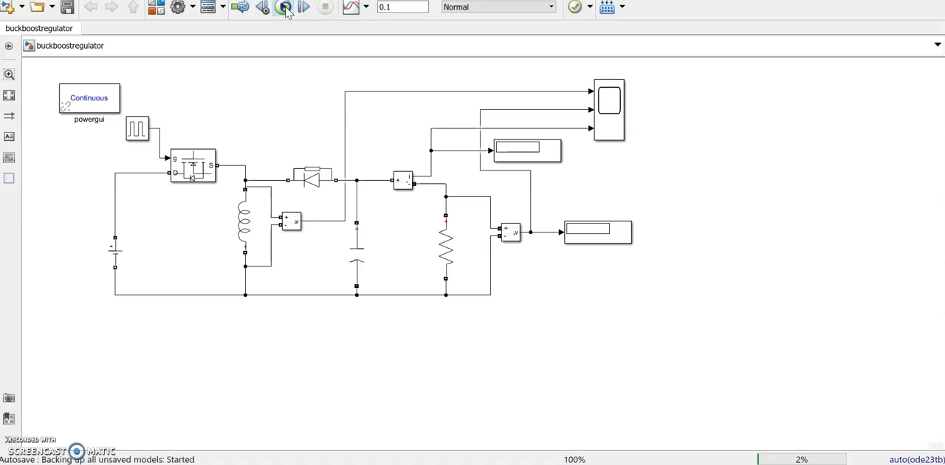
pyautogui.click(282, 7)
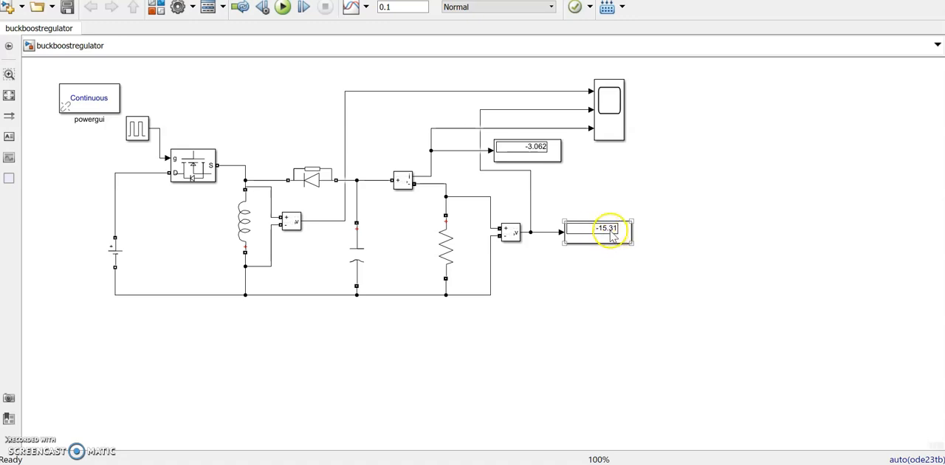
# Step: Inspect the -15.31 V output display and the input DC Voltage Source2
pyautogui.click(445, 249)
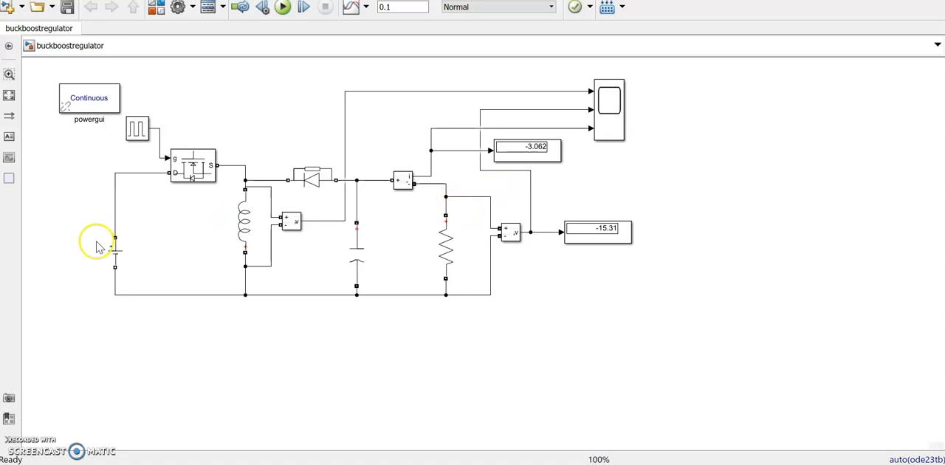
pyautogui.click(115, 253)
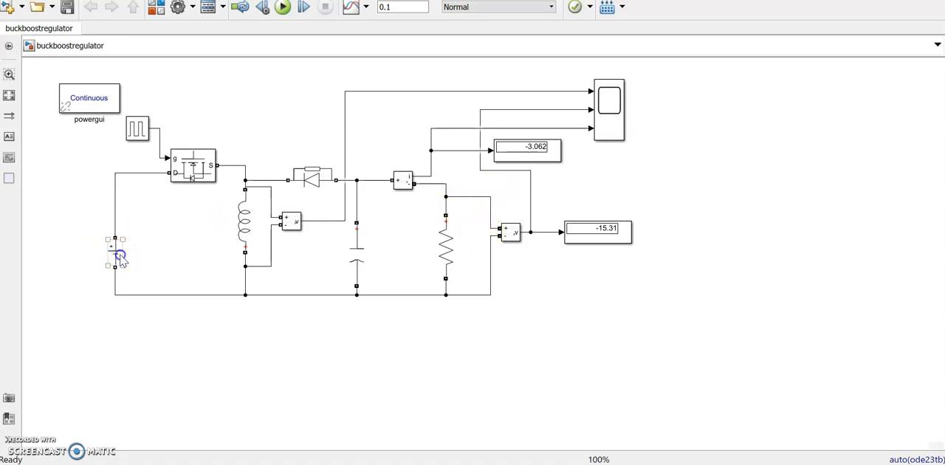
pyautogui.click(116, 251)
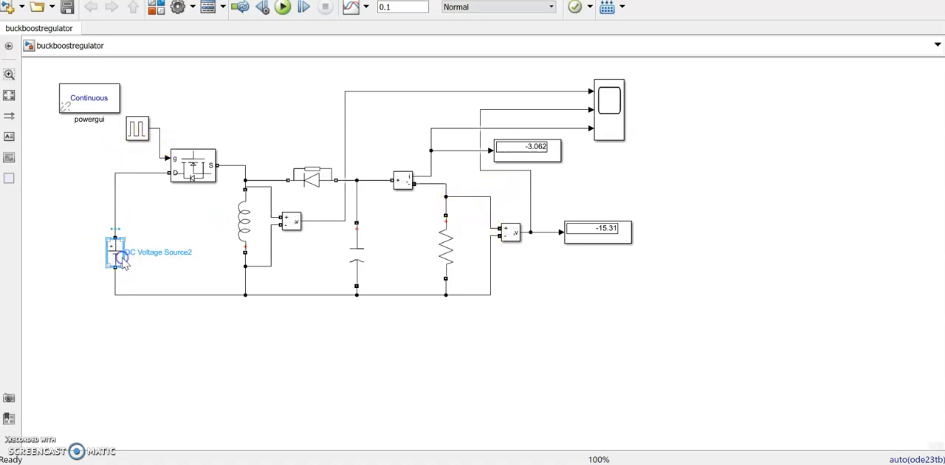
pyautogui.click(115, 255)
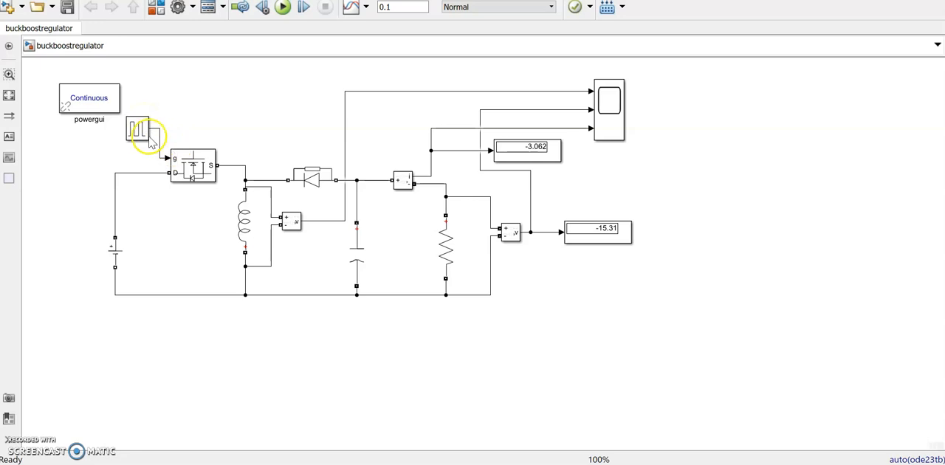
# Step: Edit the Pulse Generator pulse width and rerun, giving -35.47 V and -7.093 A
pyautogui.doubleClick(137, 131)
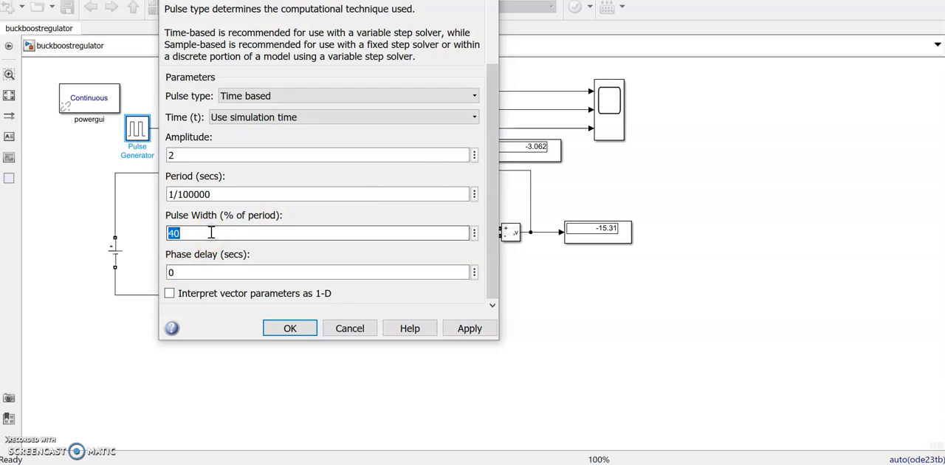
pyautogui.click(289, 328)
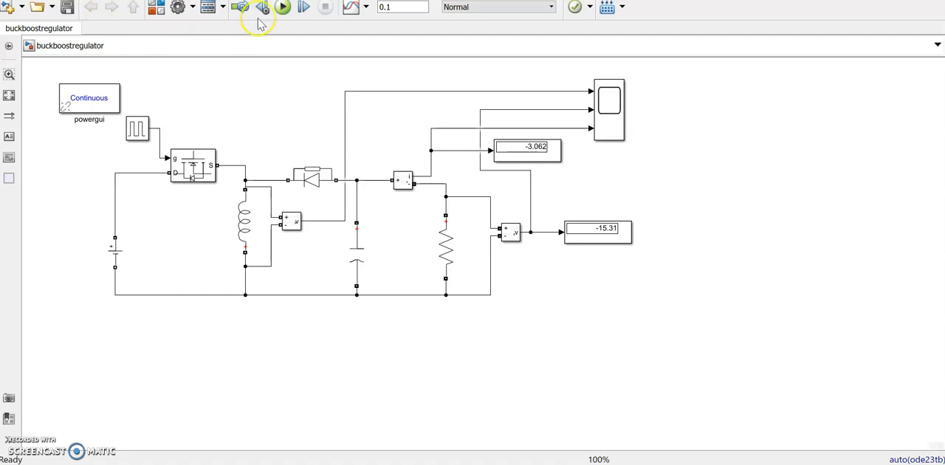
pyautogui.click(283, 7)
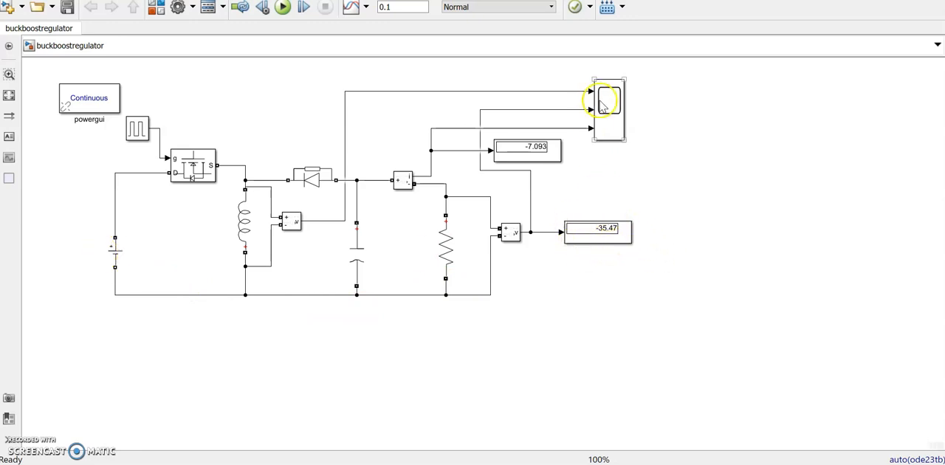
pyautogui.doubleClick(607, 109)
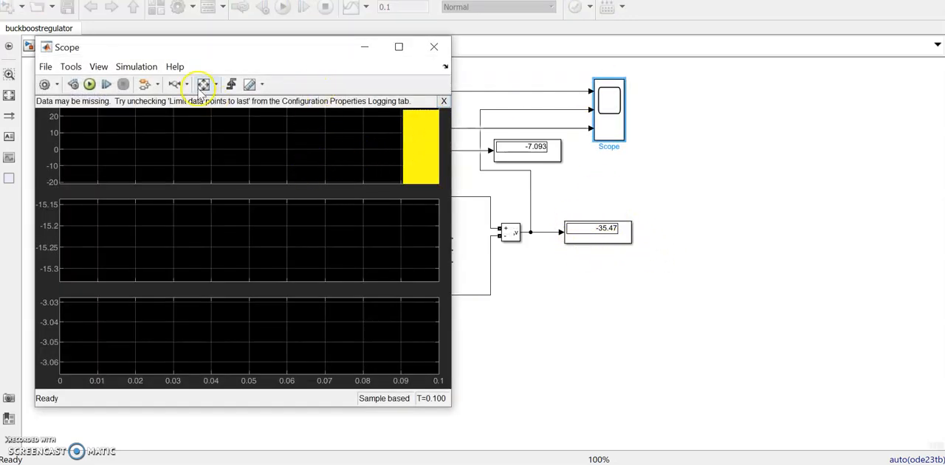
pyautogui.click(177, 83)
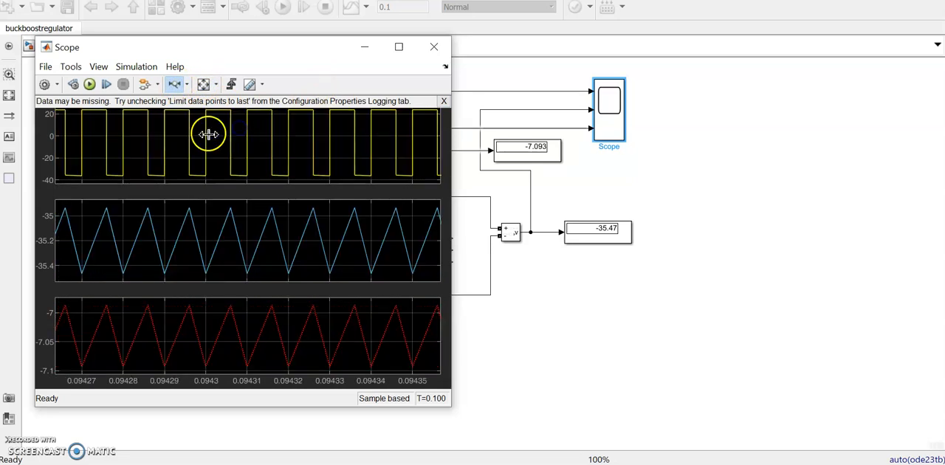
pyautogui.moveTo(270, 141)
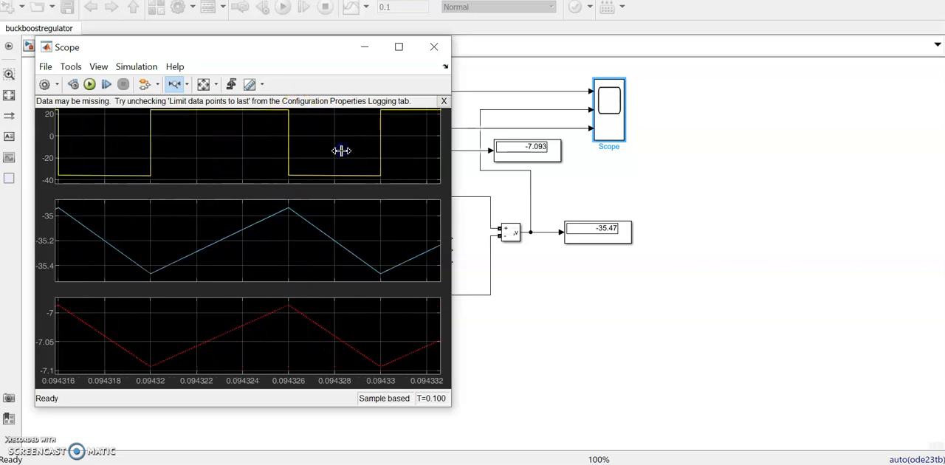
pyautogui.moveTo(381, 145)
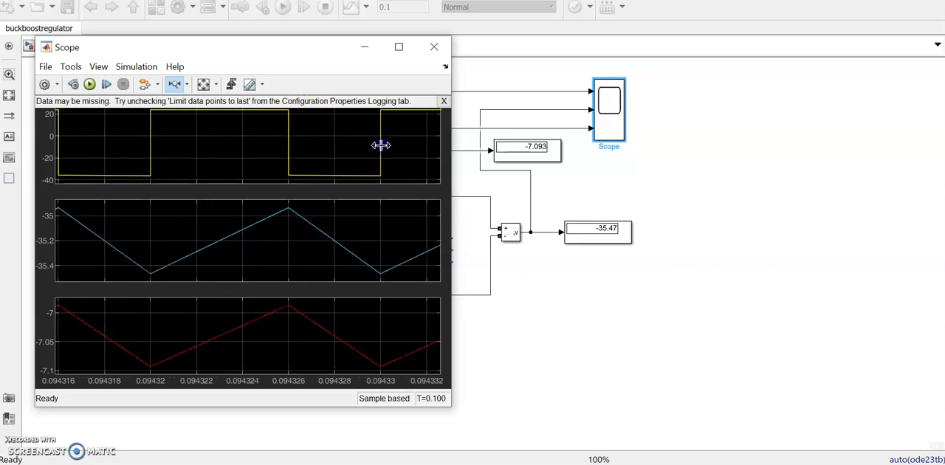
pyautogui.click(175, 84)
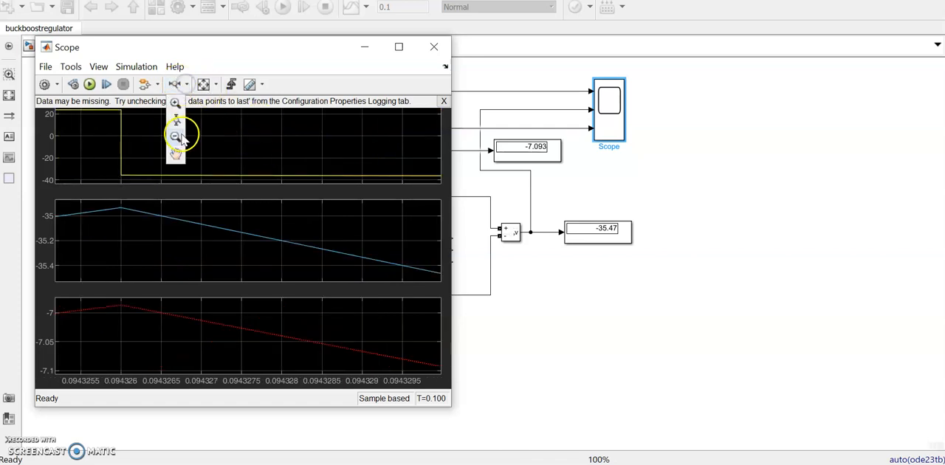
pyautogui.click(181, 139)
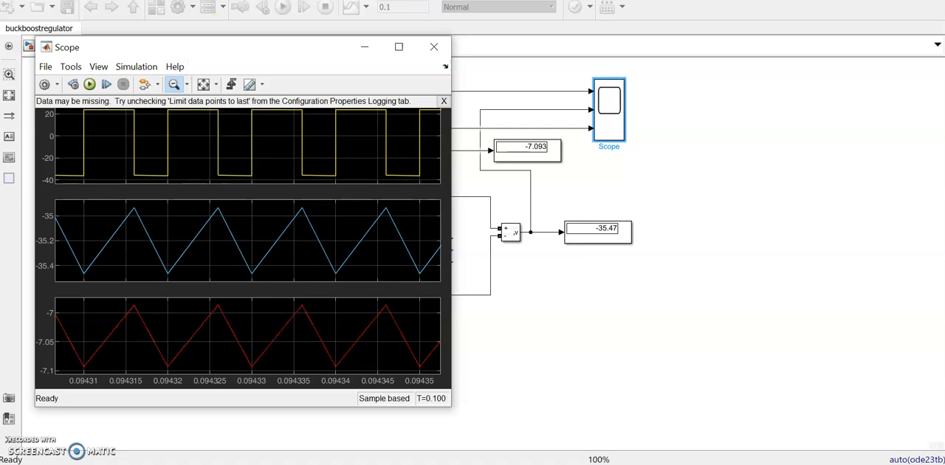
pyautogui.click(89, 84)
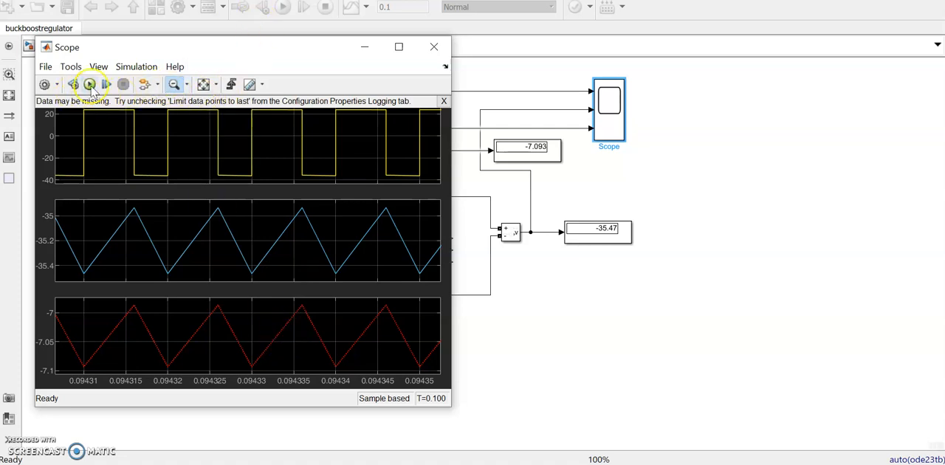
pyautogui.click(434, 46)
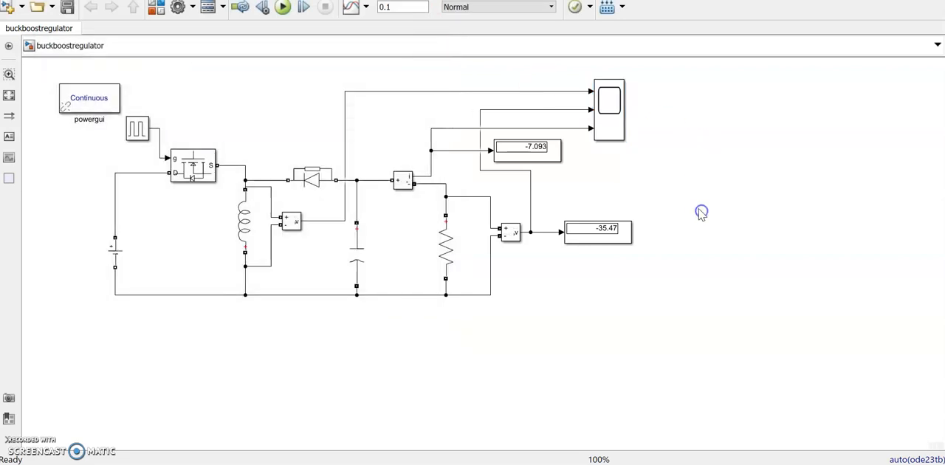
pyautogui.moveTo(458, 299)
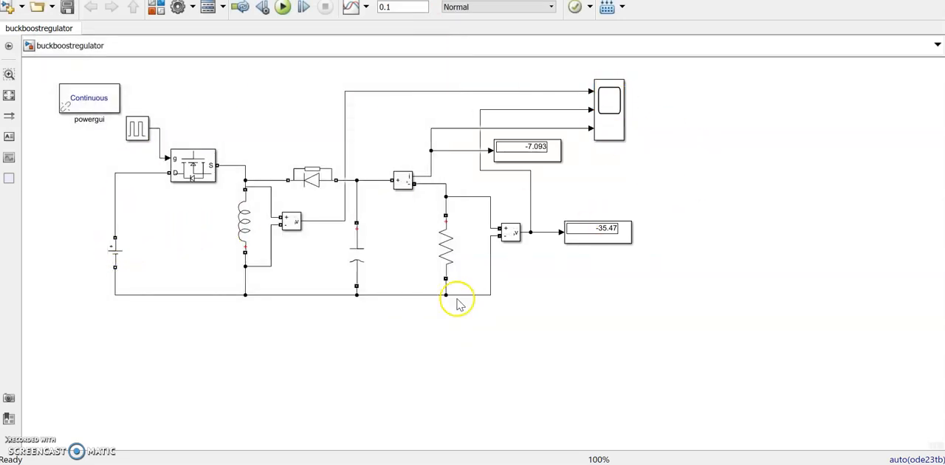
pyautogui.moveTo(179, 275)
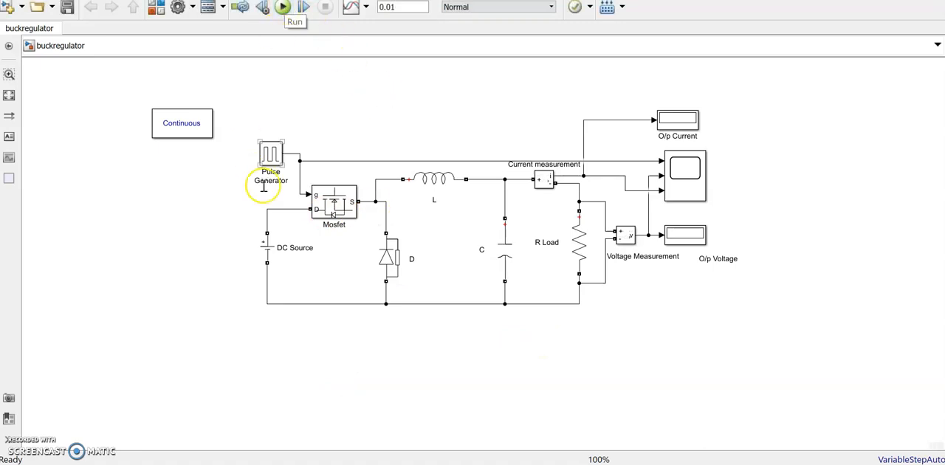
# Step: Confirm the 20 V source amplitude and run the open-loop buck regulator
pyautogui.doubleClick(267, 247)
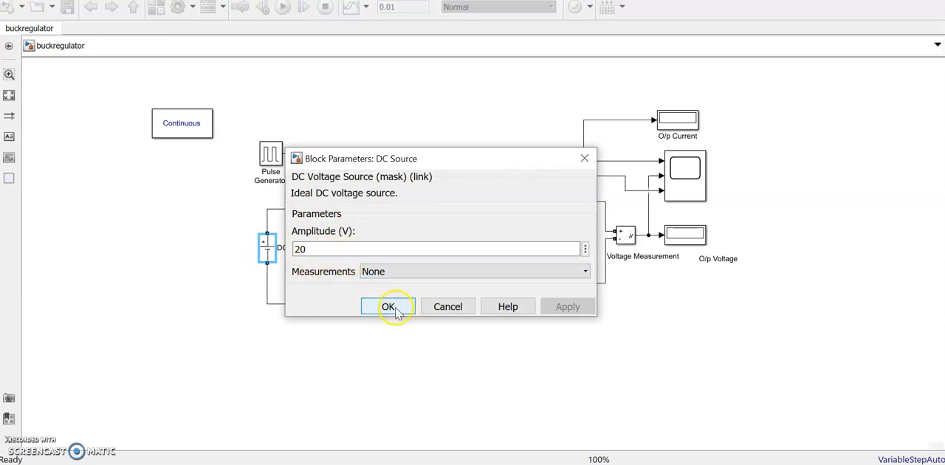
pyautogui.click(388, 306)
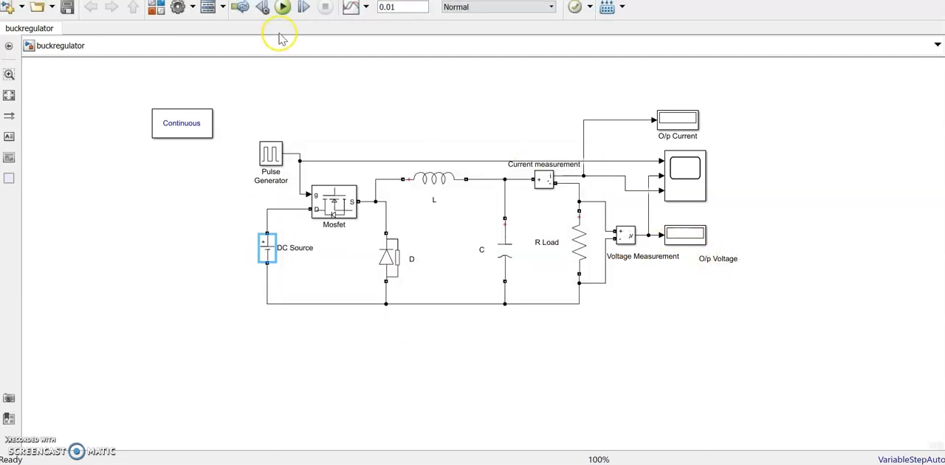
pyautogui.click(283, 7)
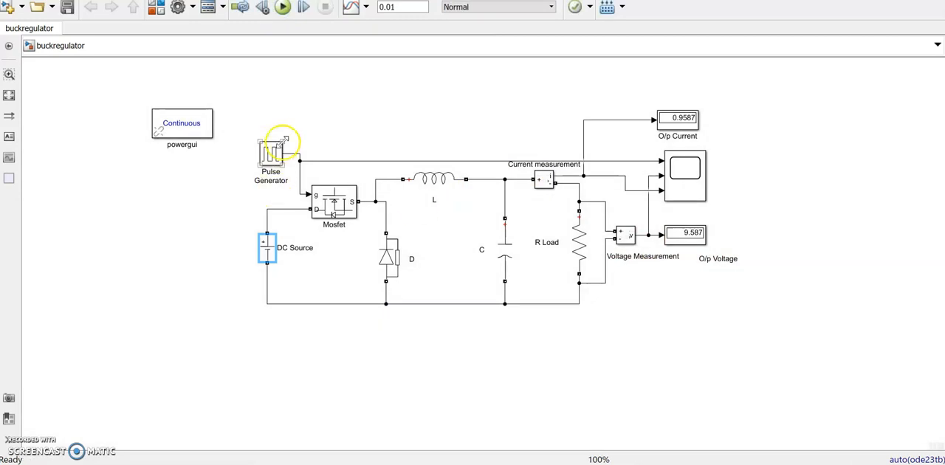
# Step: Review the Pulse Generator settings and select the 9.587 V output display
pyautogui.doubleClick(270, 155)
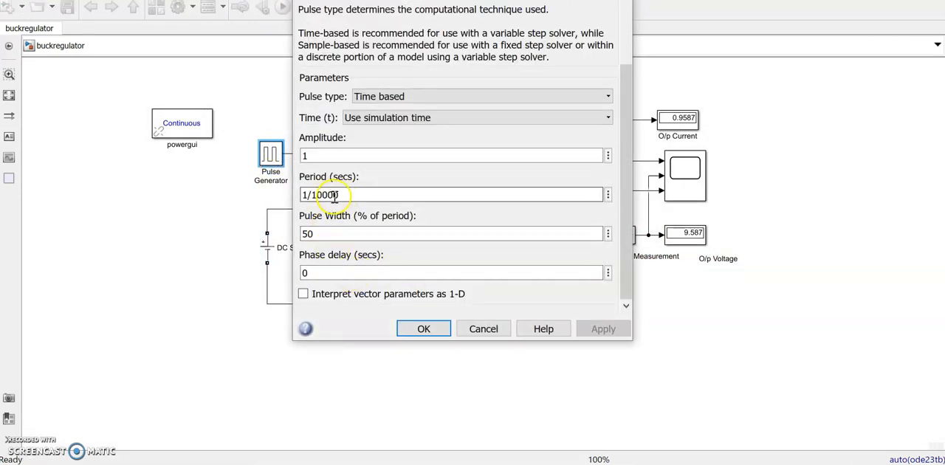
pyautogui.moveTo(424, 328)
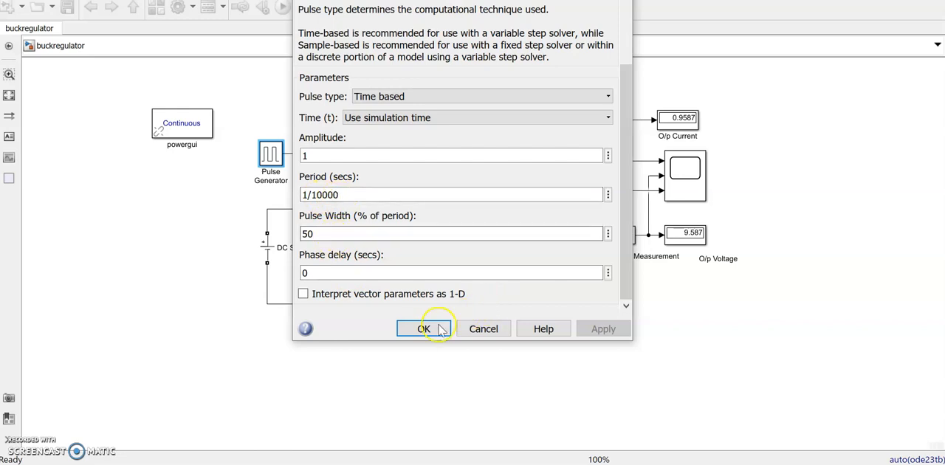
pyautogui.click(423, 328)
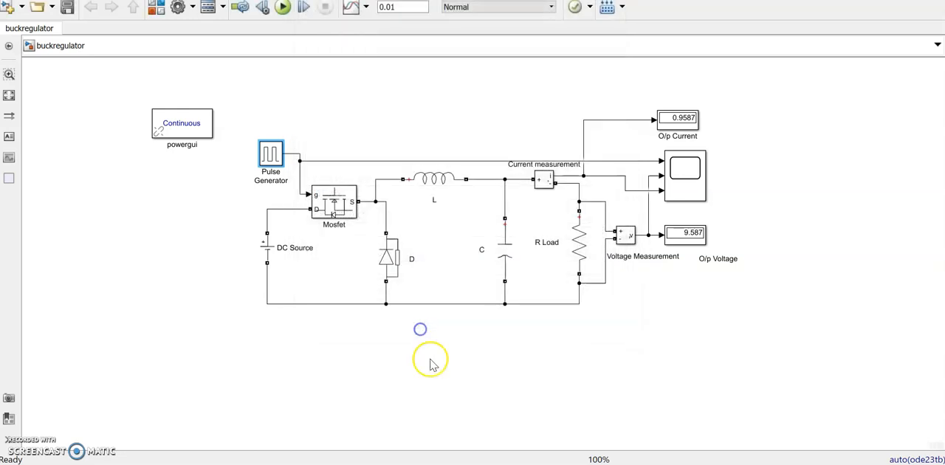
pyautogui.click(686, 235)
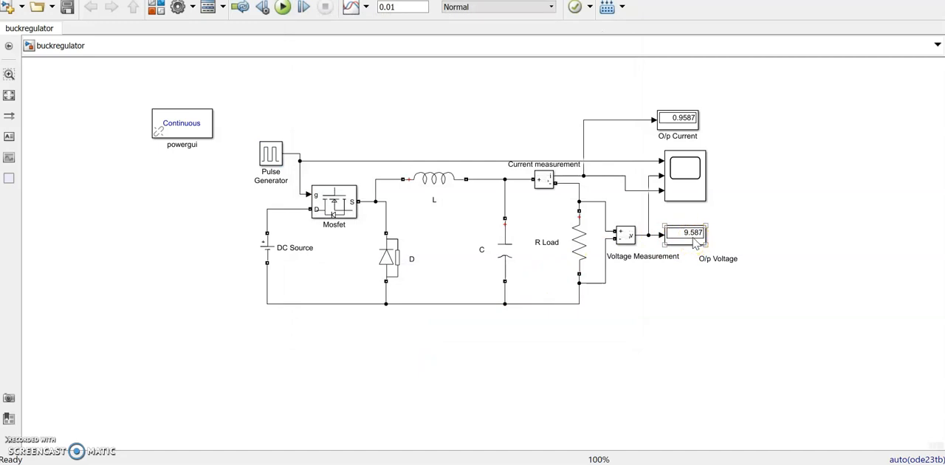
pyautogui.click(684, 232)
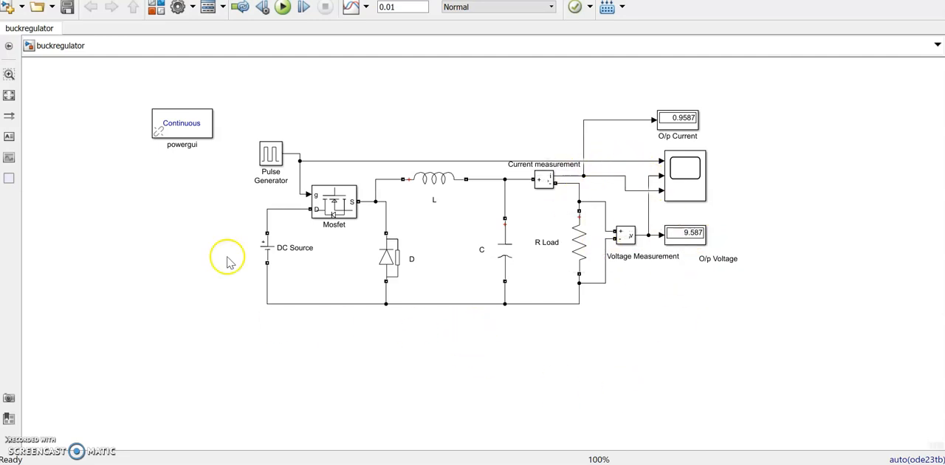
pyautogui.moveTo(528, 307)
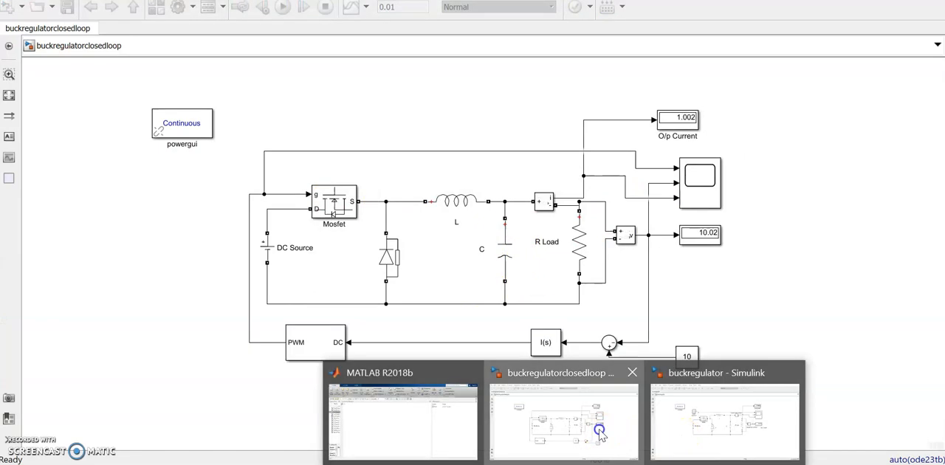
# Step: Select the I(s) integral block and place a PID Controller left of the buck circuit
pyautogui.click(562, 421)
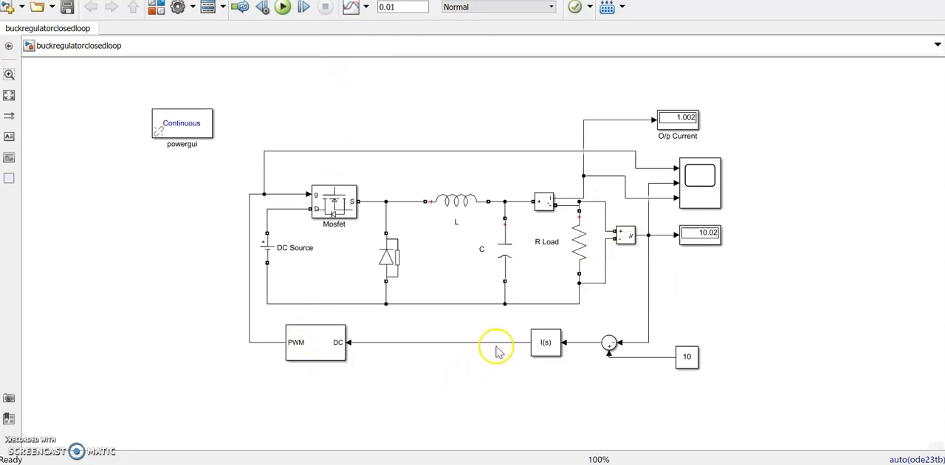
pyautogui.click(546, 342)
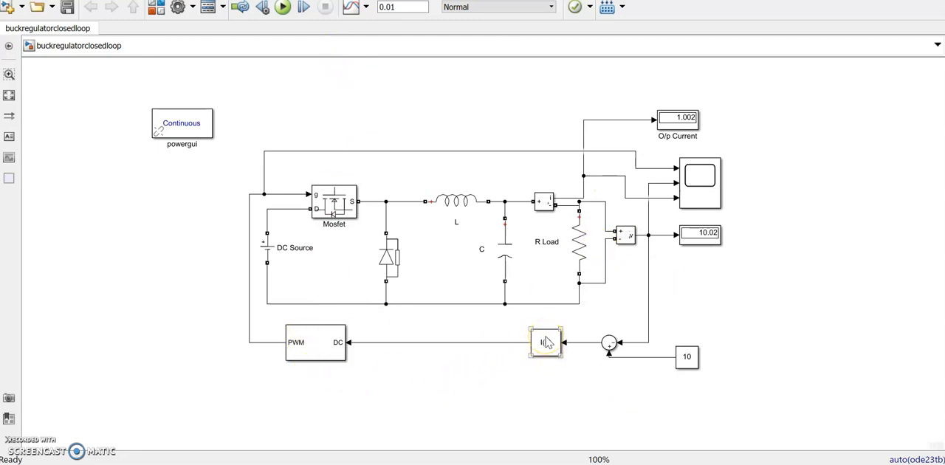
pyautogui.click(547, 342)
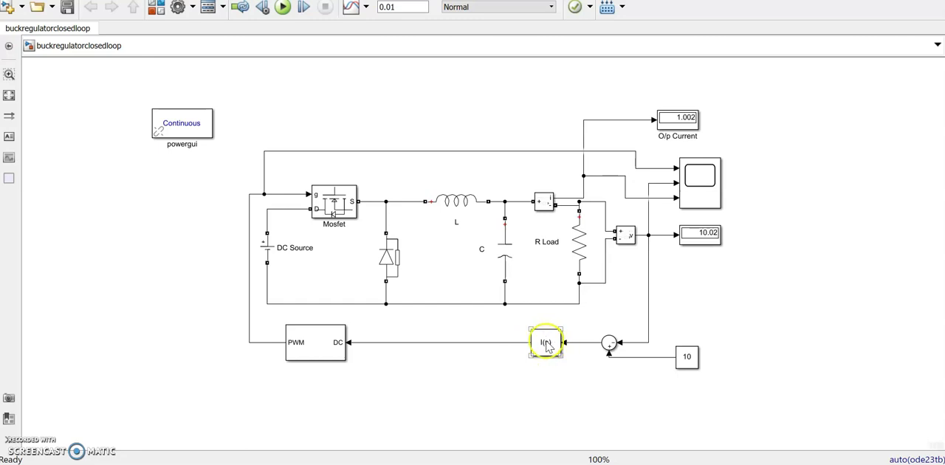
pyautogui.click(116, 309)
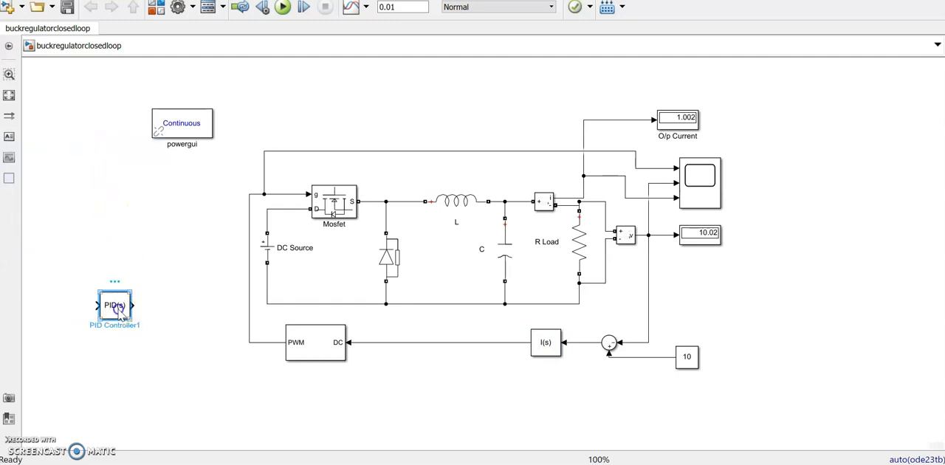
pyautogui.doubleClick(115, 305)
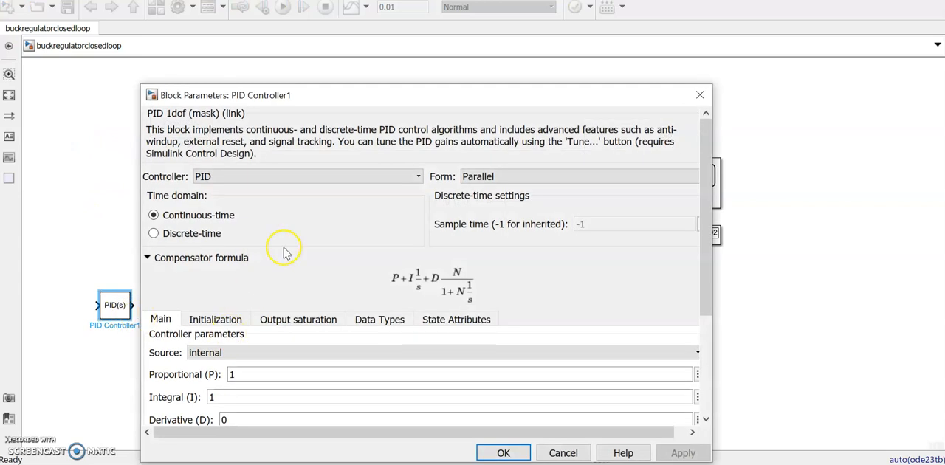
pyautogui.scroll(-3)
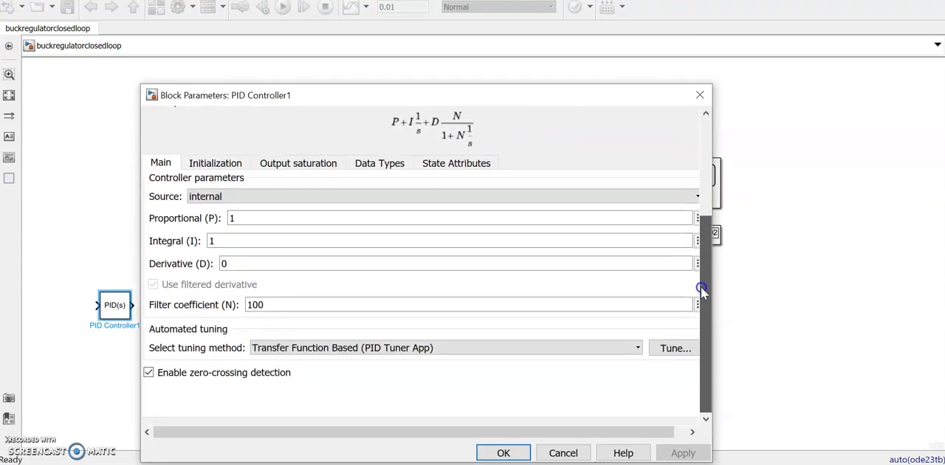
pyautogui.scroll(3)
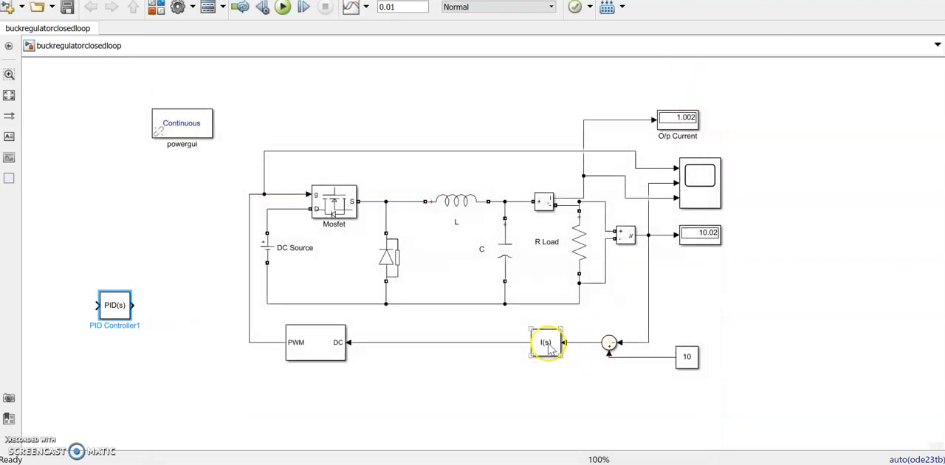
pyautogui.click(546, 343)
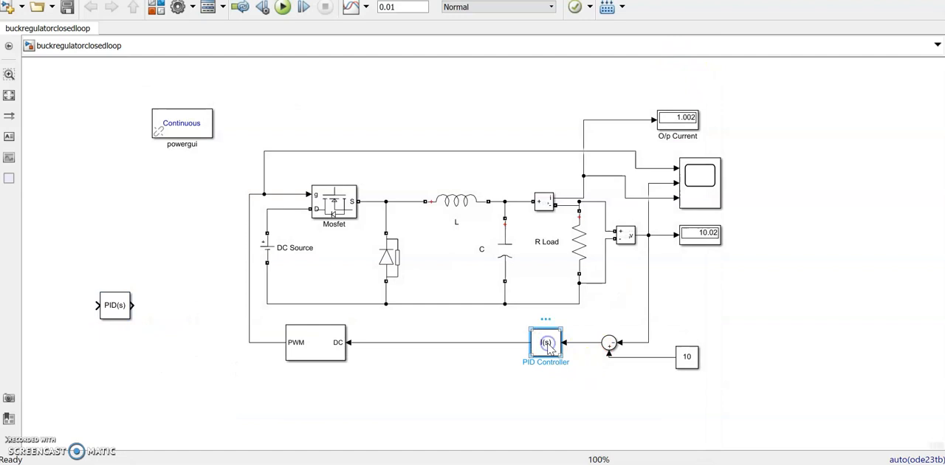
pyautogui.doubleClick(546, 343)
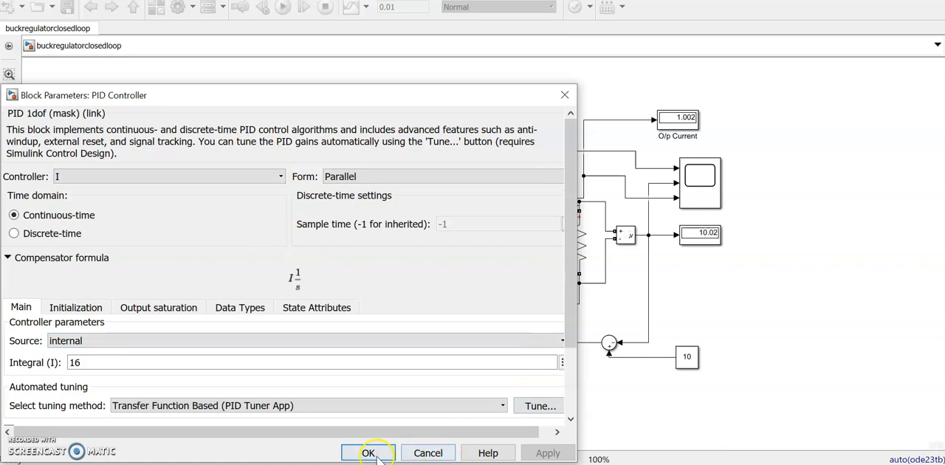
pyautogui.click(369, 453)
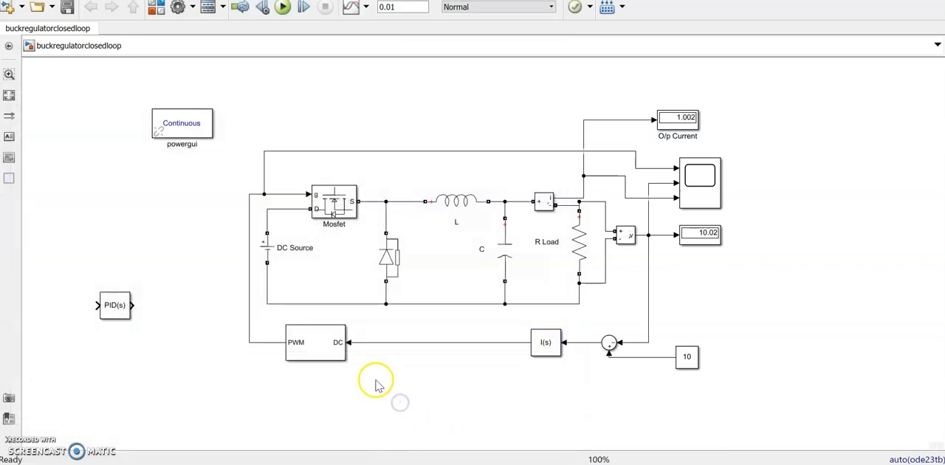
pyautogui.moveTo(145, 340)
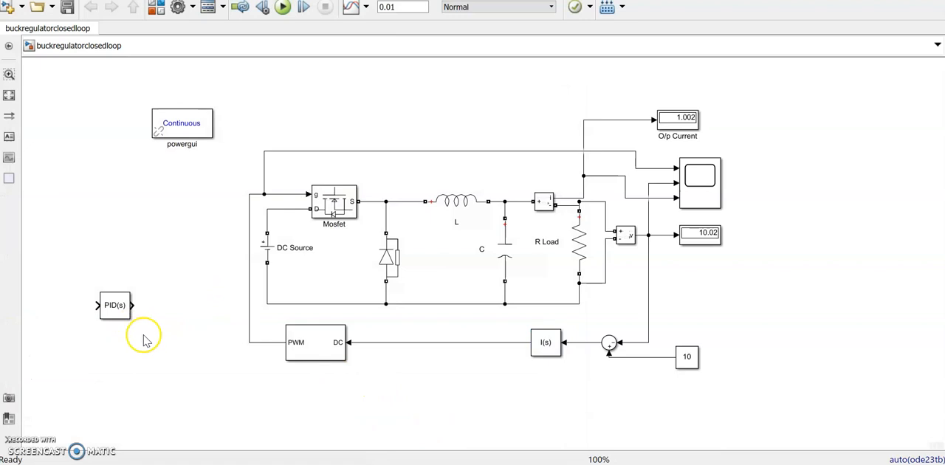
# Step: Delete the spare PID Controller1 block, then check the Sum and I(s) blocks
pyautogui.click(114, 305)
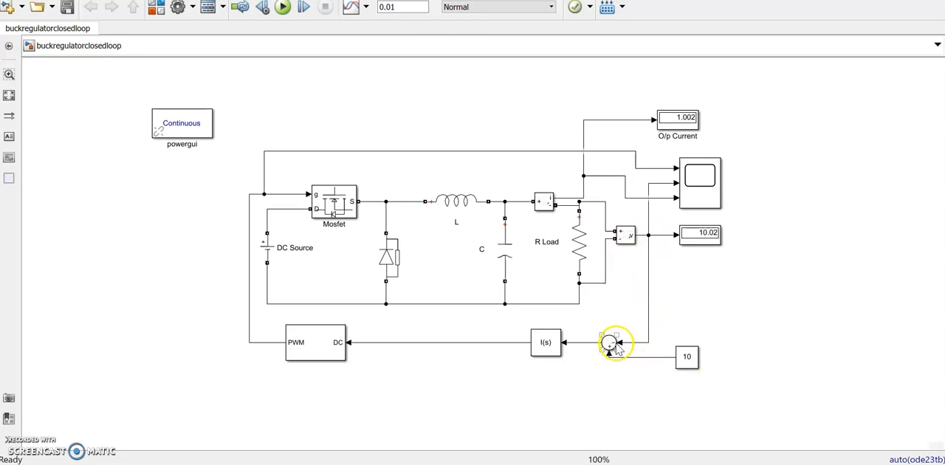
pyautogui.click(546, 341)
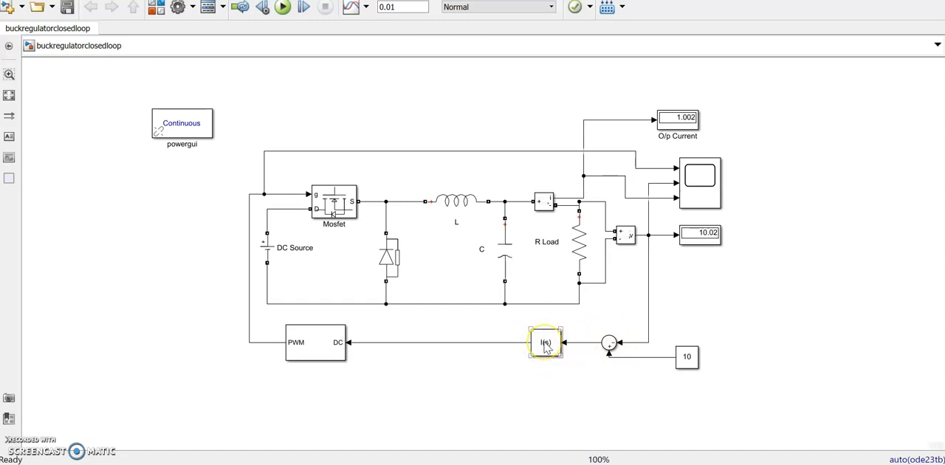
pyautogui.click(315, 342)
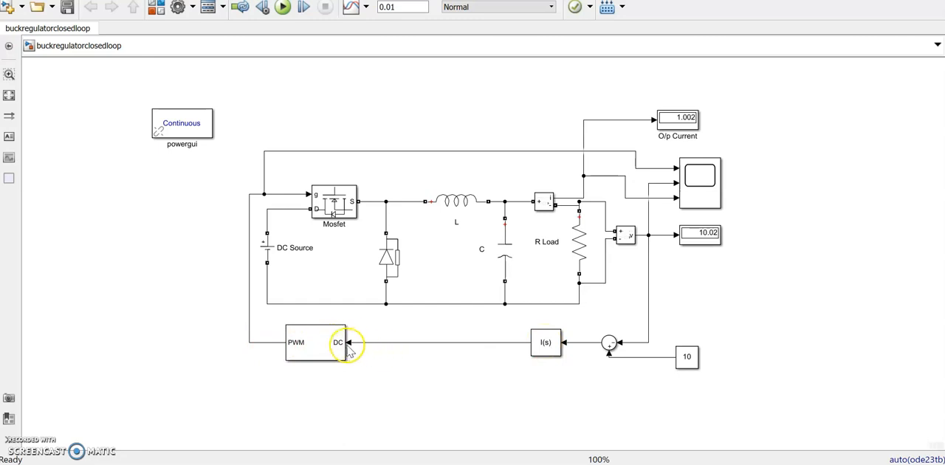
pyautogui.moveTo(445, 351)
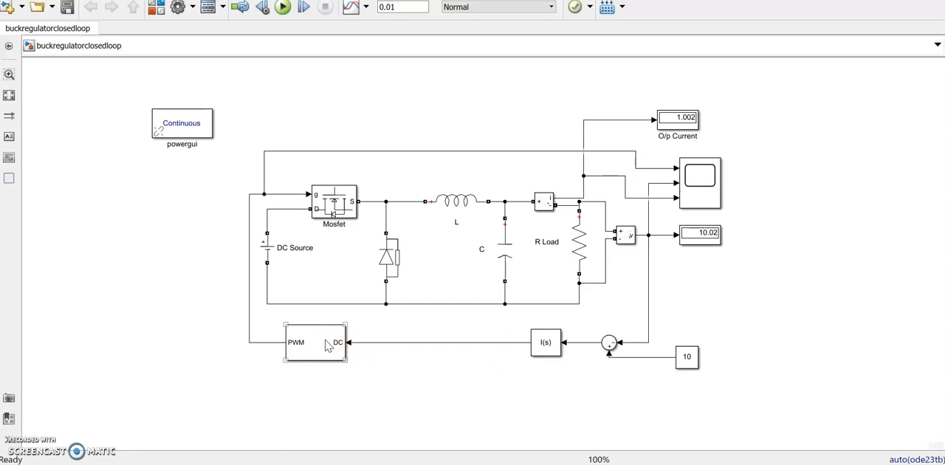
pyautogui.doubleClick(315, 341)
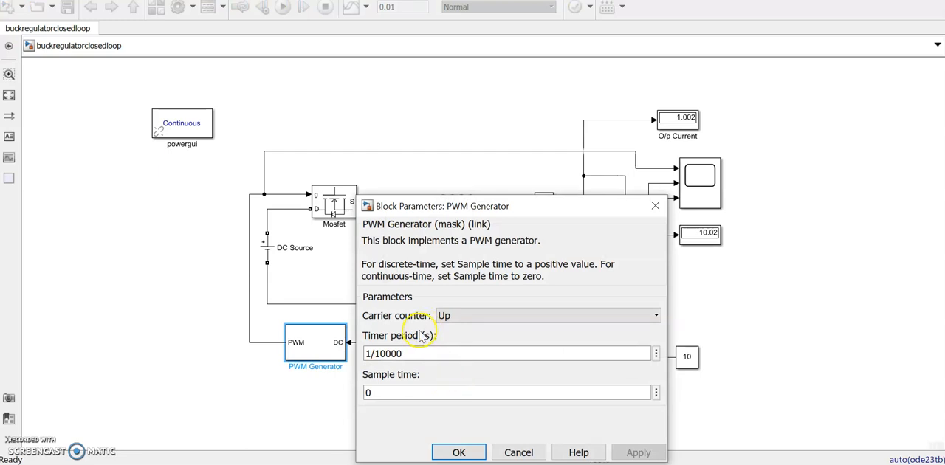
pyautogui.moveTo(425, 369)
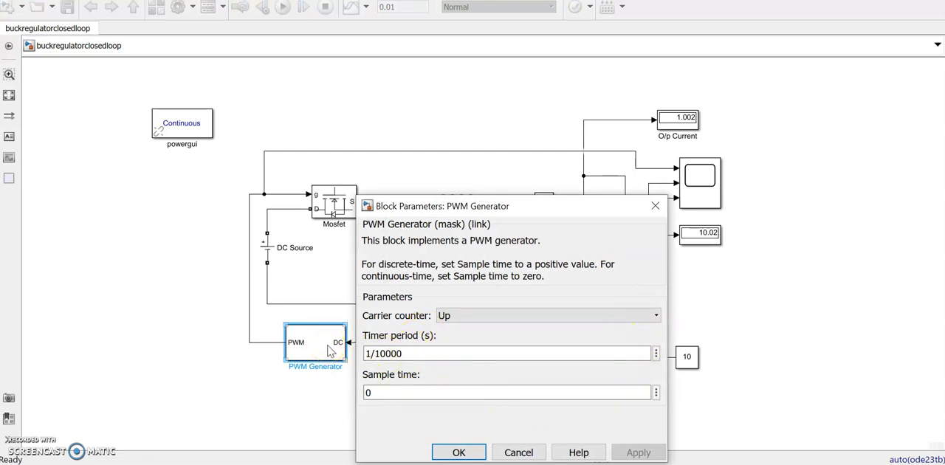
pyautogui.moveTo(332, 358)
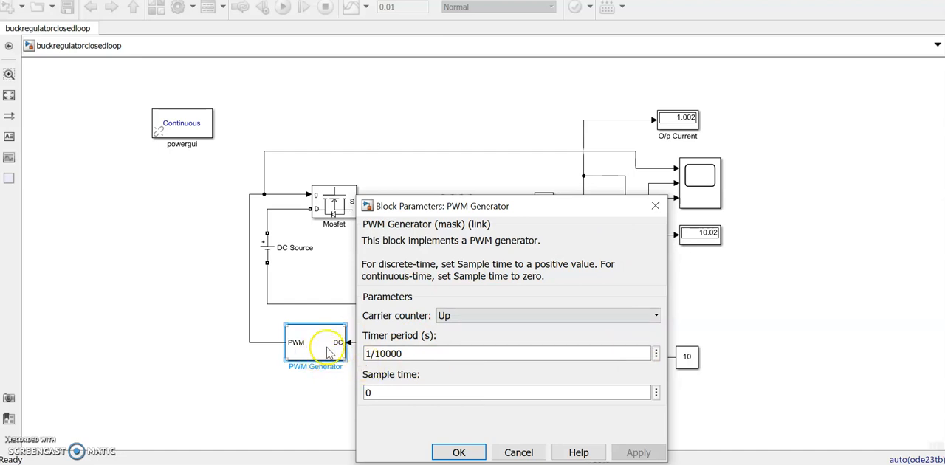
pyautogui.moveTo(532, 365)
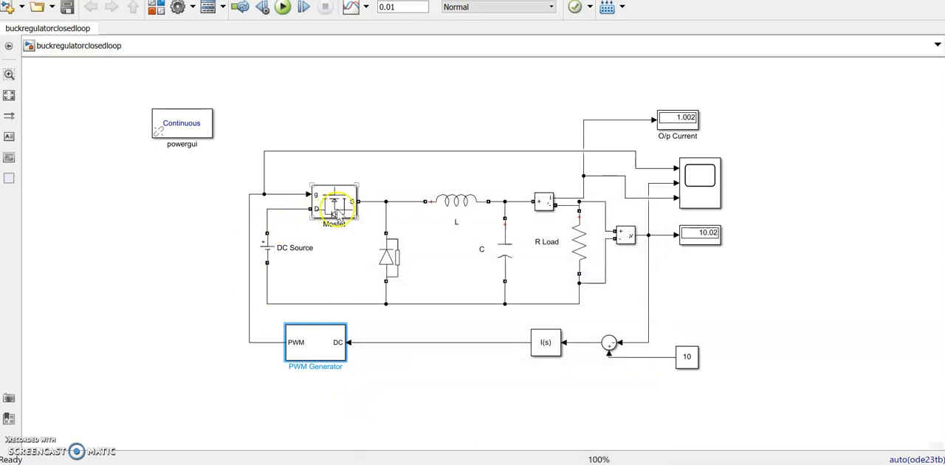
pyautogui.moveTo(506, 347)
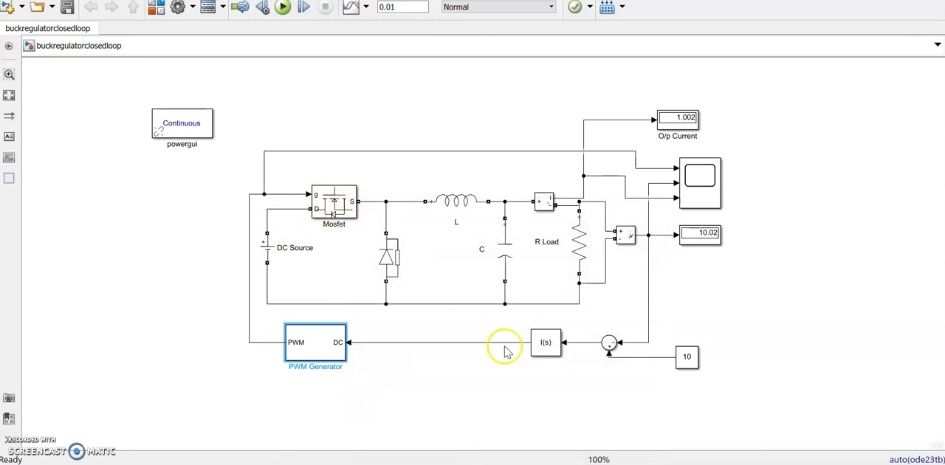
pyautogui.click(282, 7)
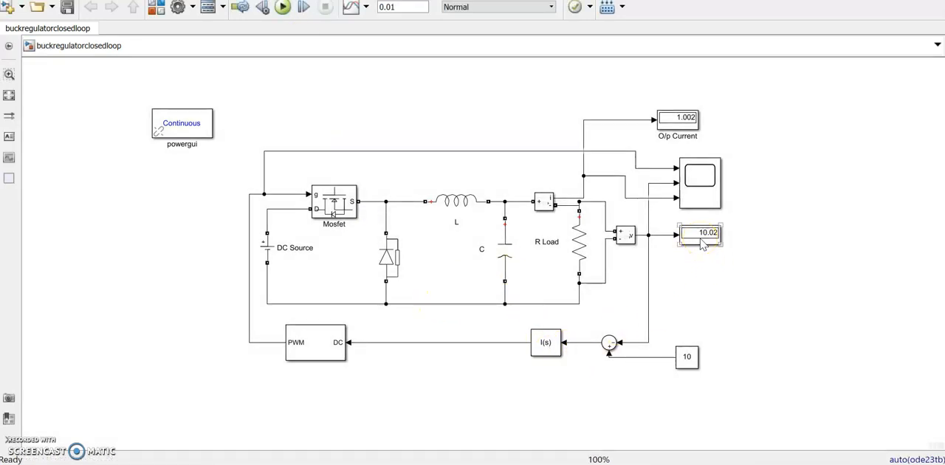
pyautogui.click(699, 237)
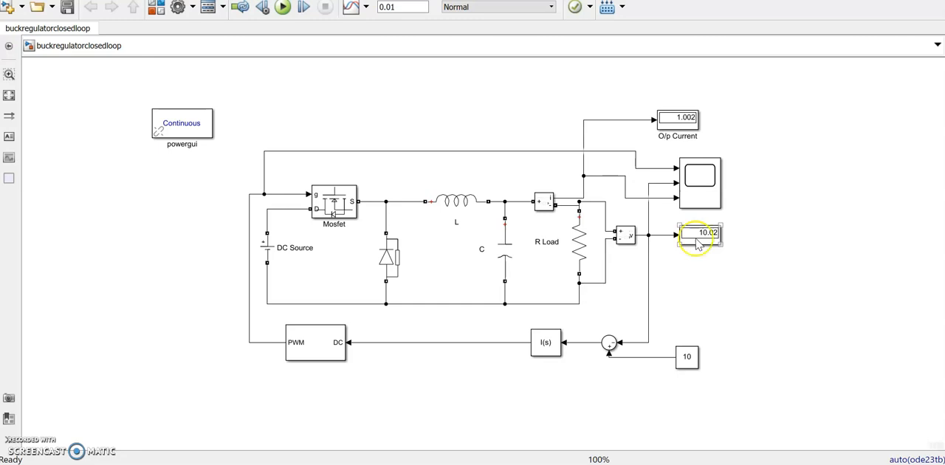